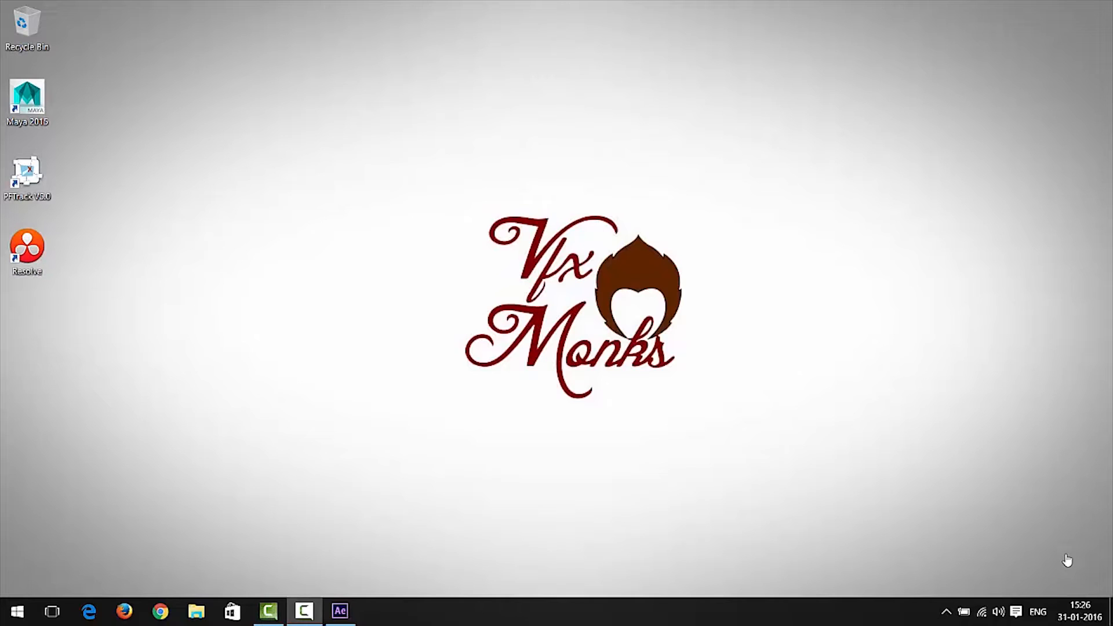
pyautogui.moveTo(609, 619)
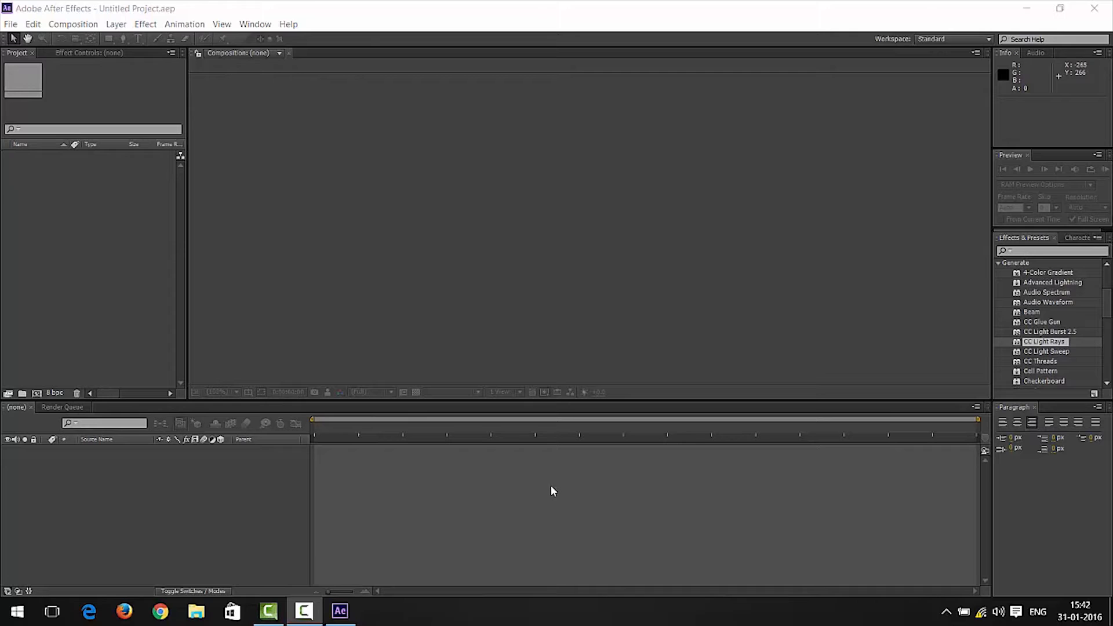
pyautogui.moveTo(186, 344)
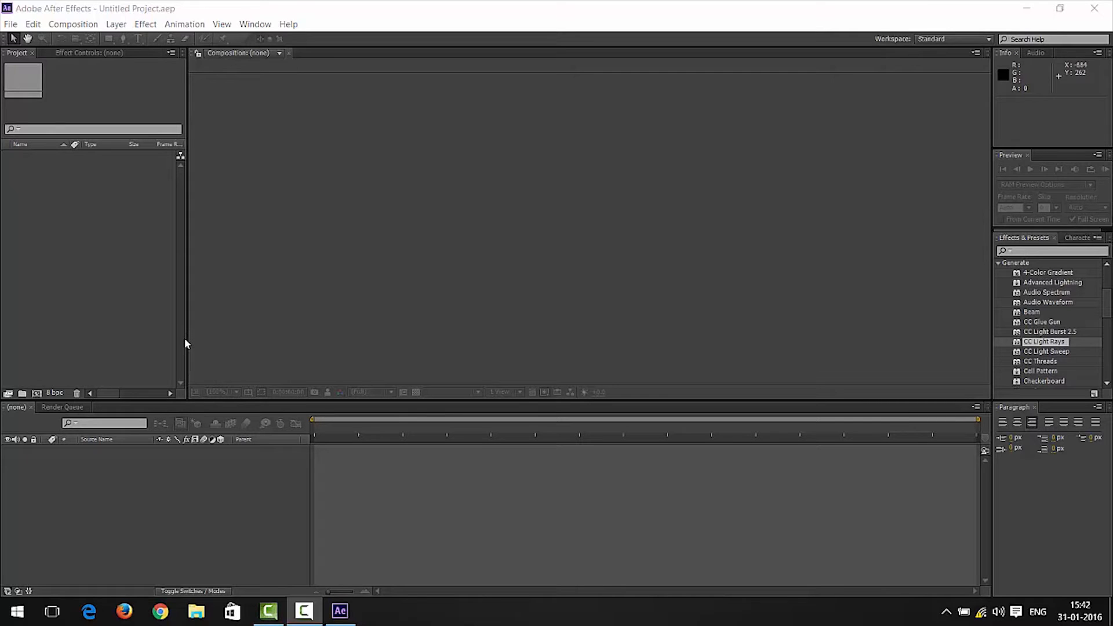
# - Start a new empty project (Ctrl+Alt+N) and begin a new composition (Ctrl+N)
pyautogui.click(10, 23)
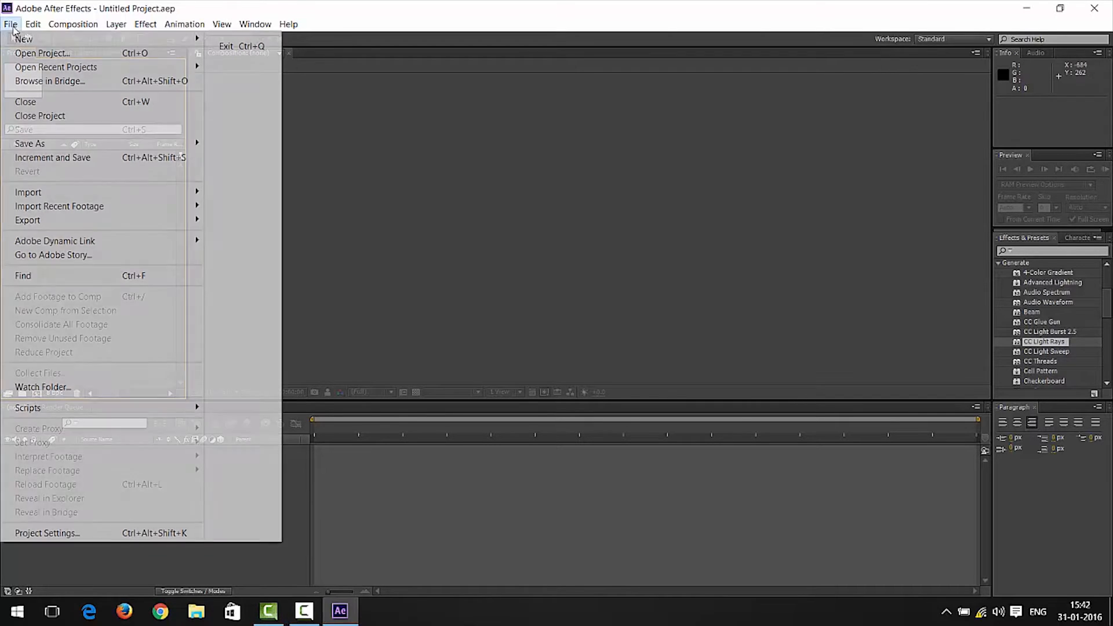
pyautogui.click(384, 268)
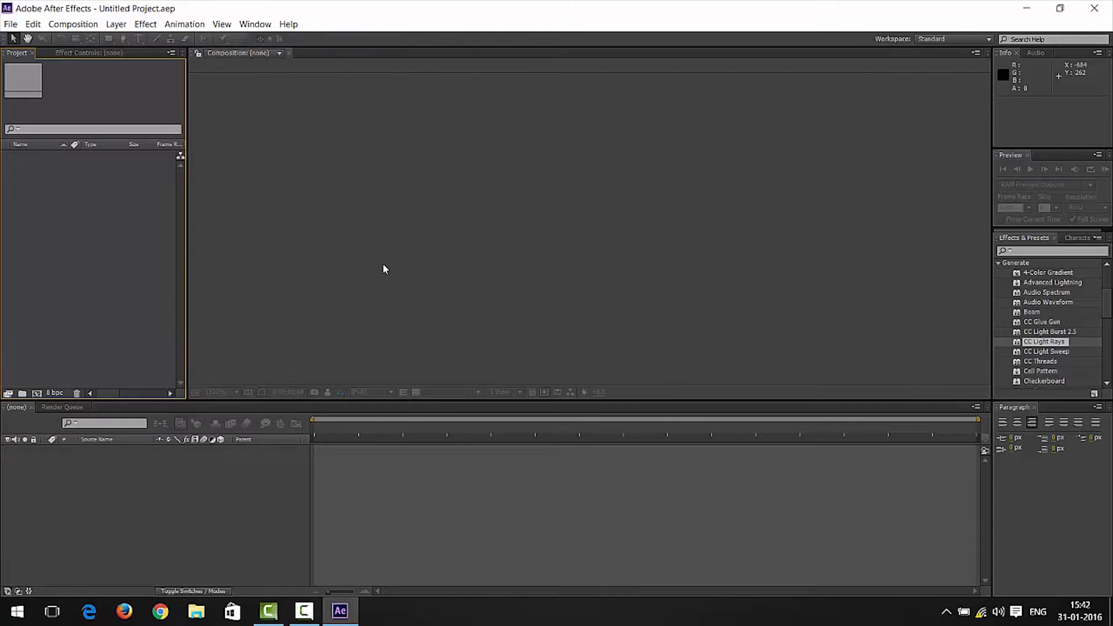
pyautogui.moveTo(383, 364)
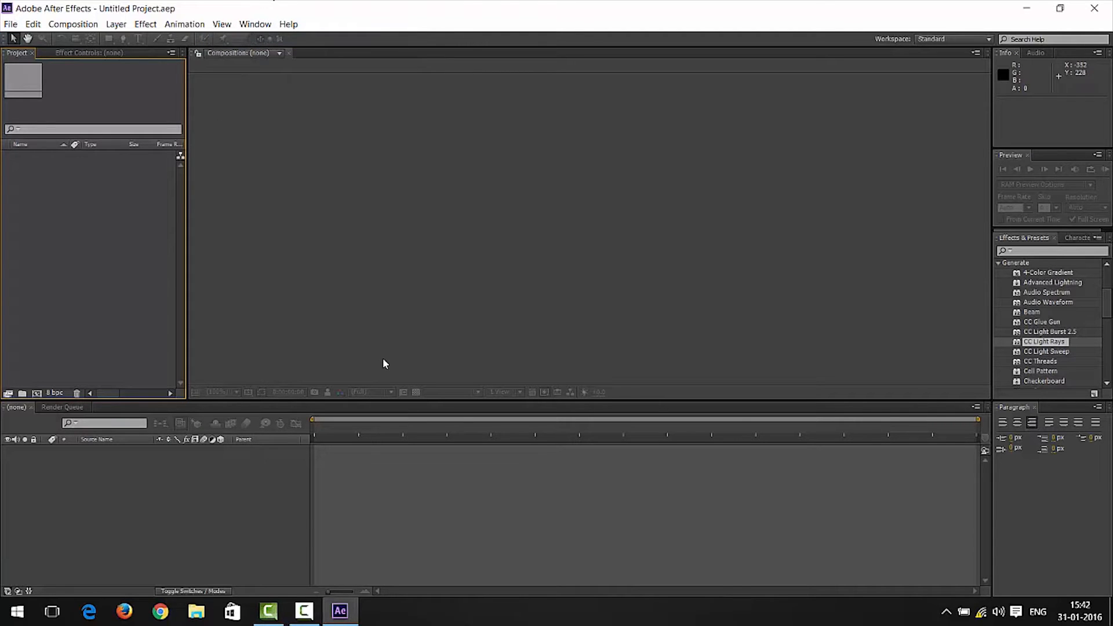
pyautogui.press('ctrl+alt+n')
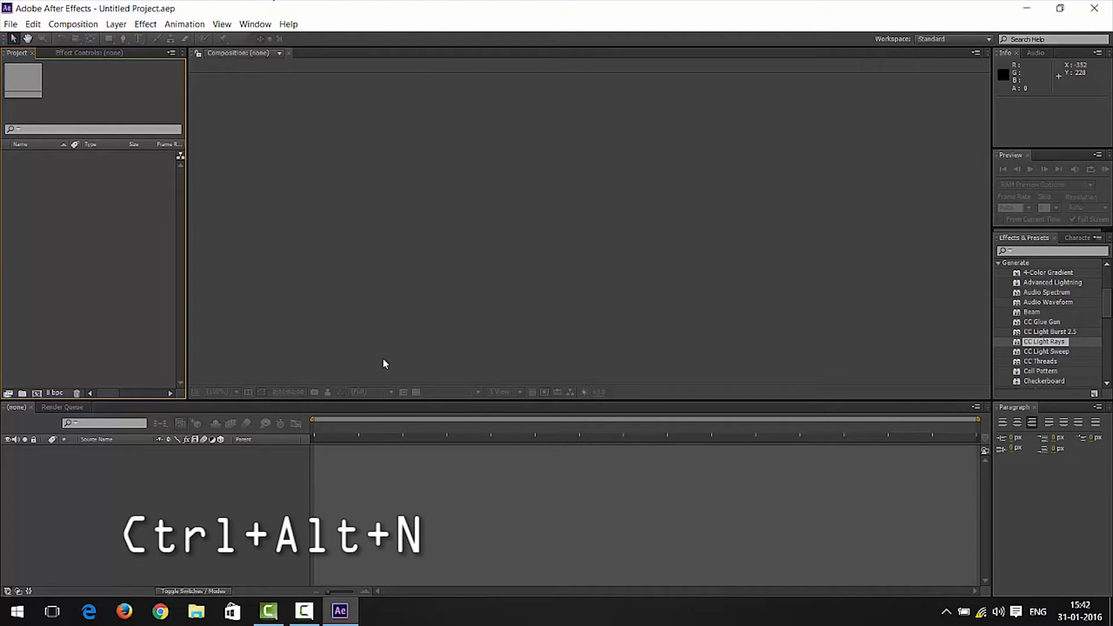
pyautogui.moveTo(436, 327)
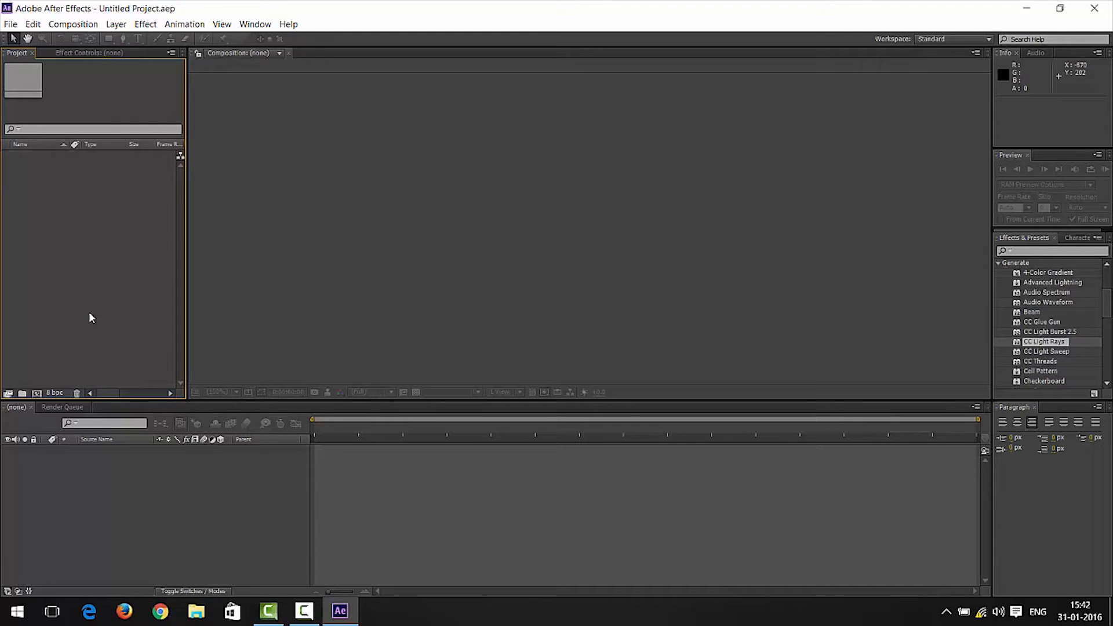
pyautogui.moveTo(91, 280)
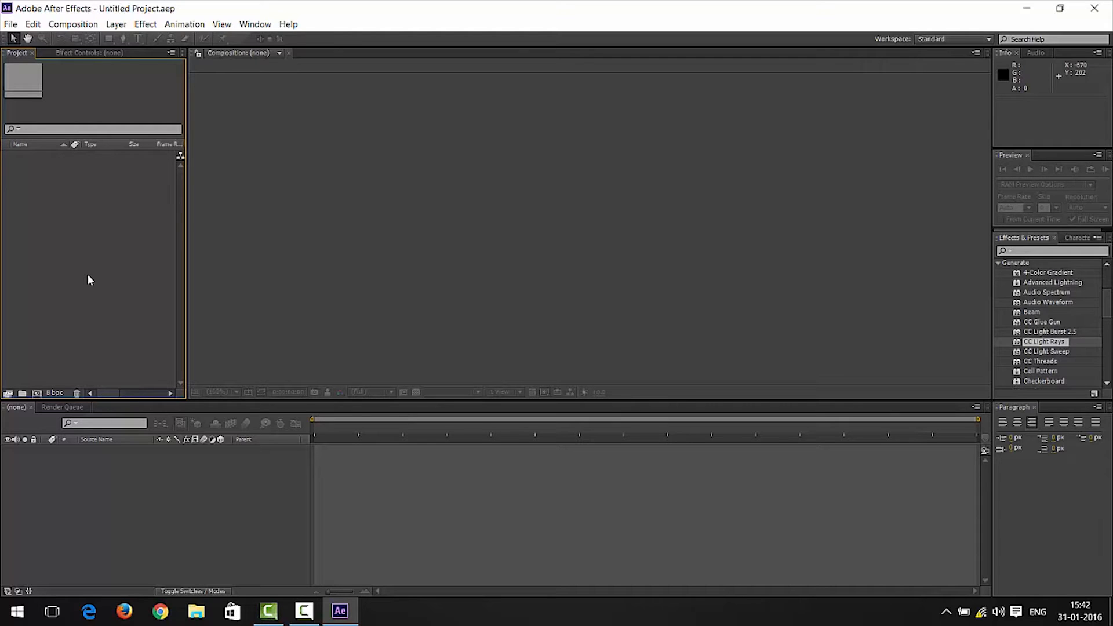
pyautogui.press('ctrl+n')
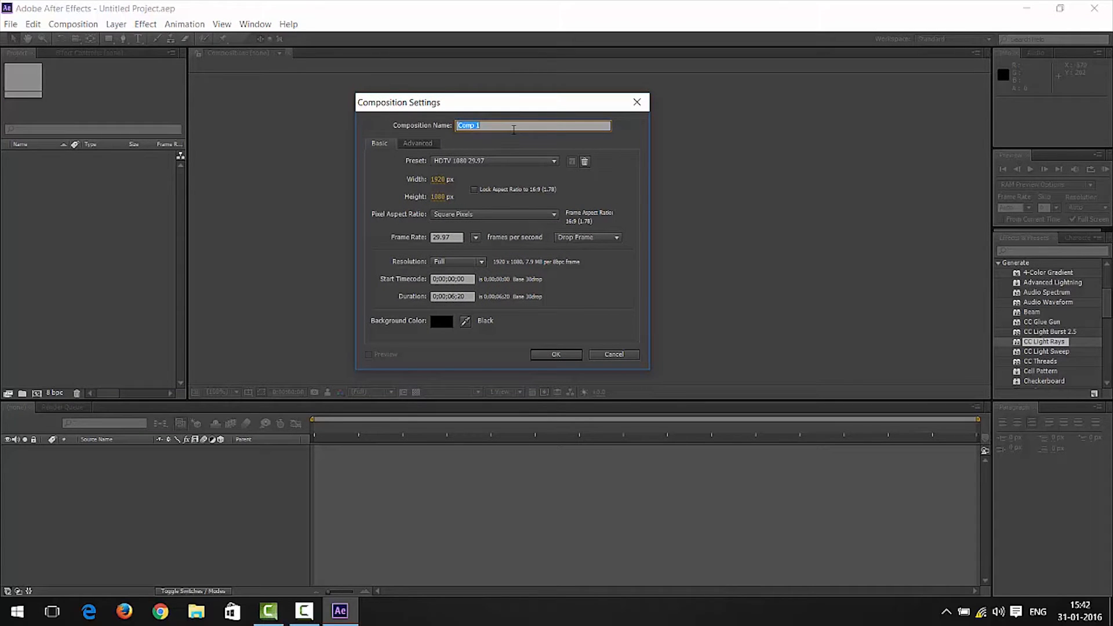
# - Create composition 'Animation' with the HDTV 1080 29.97 preset and a 6-second duration
pyautogui.write('Animation')
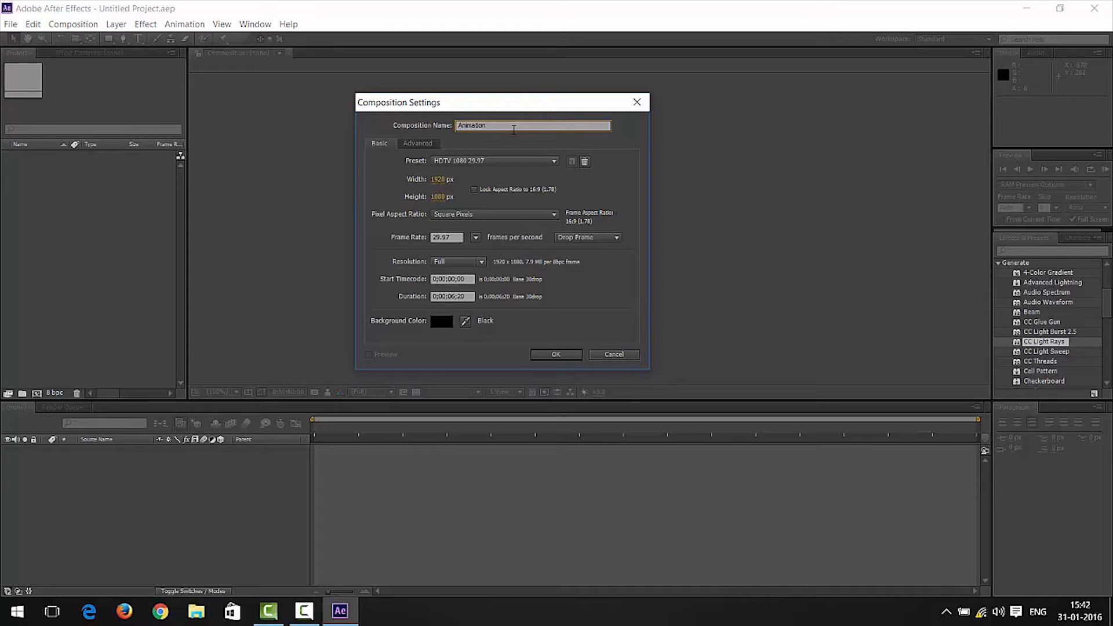
pyautogui.moveTo(417, 178)
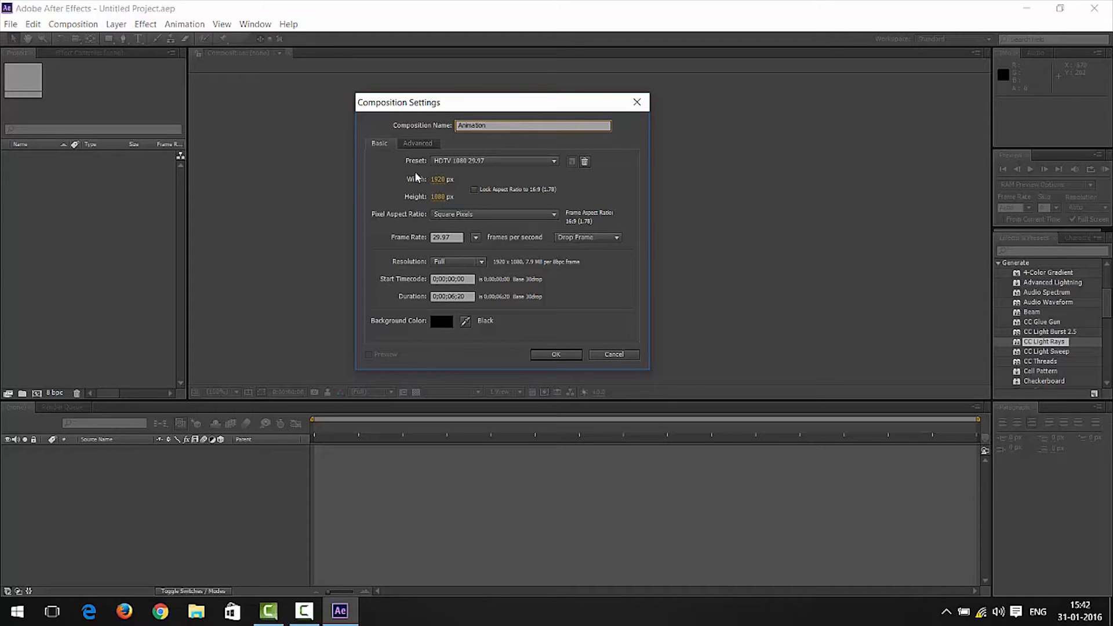
pyautogui.click(553, 160)
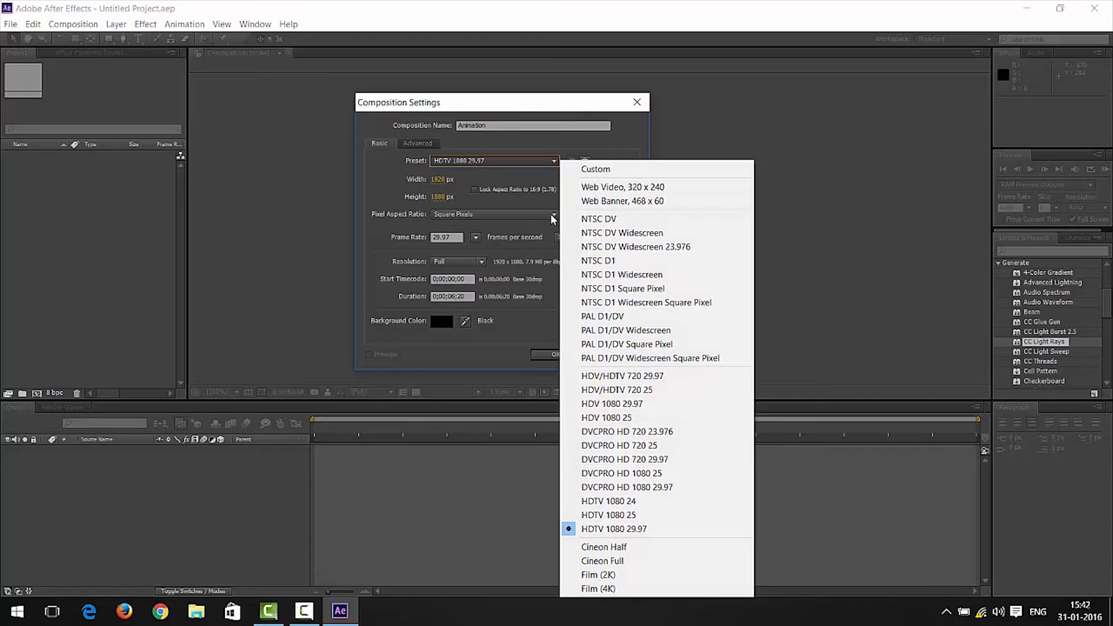
pyautogui.moveTo(647, 529)
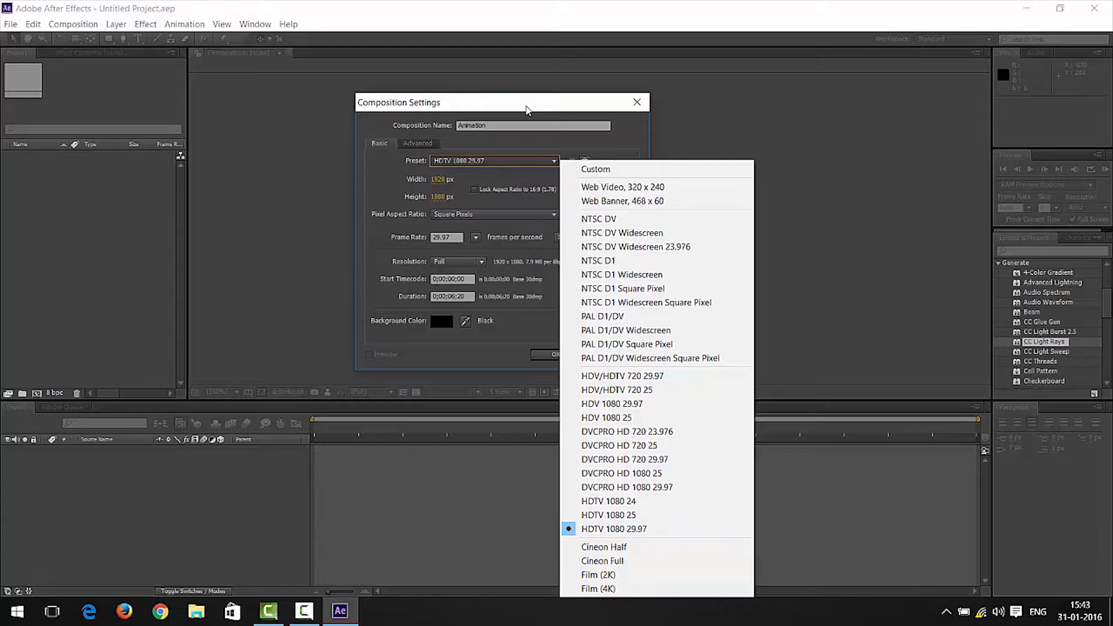
pyautogui.click(614, 528)
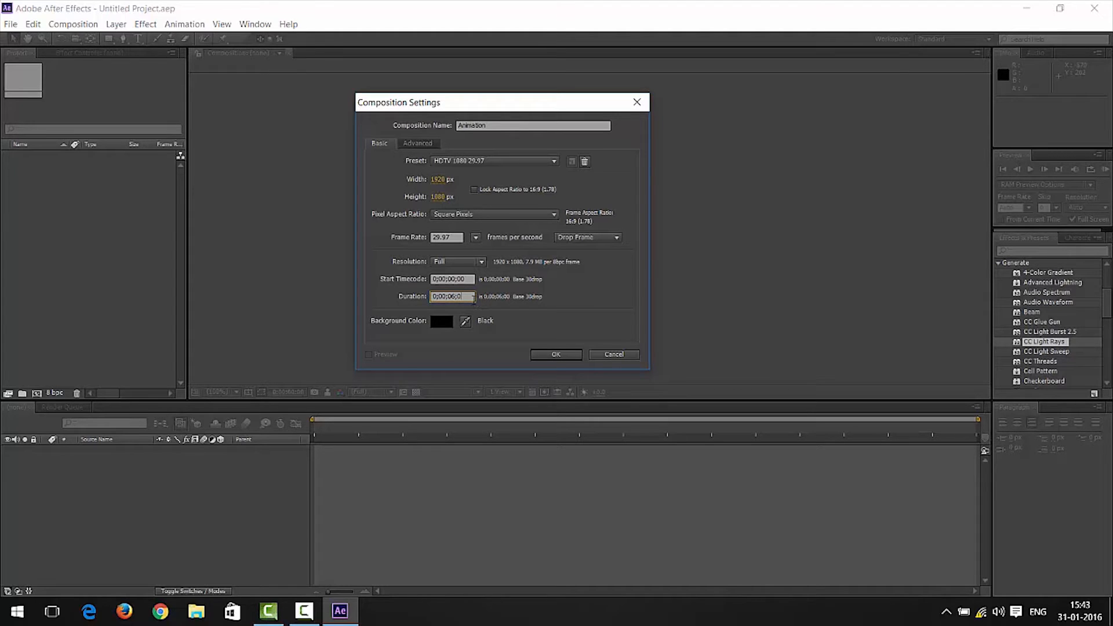
pyautogui.moveTo(557, 354)
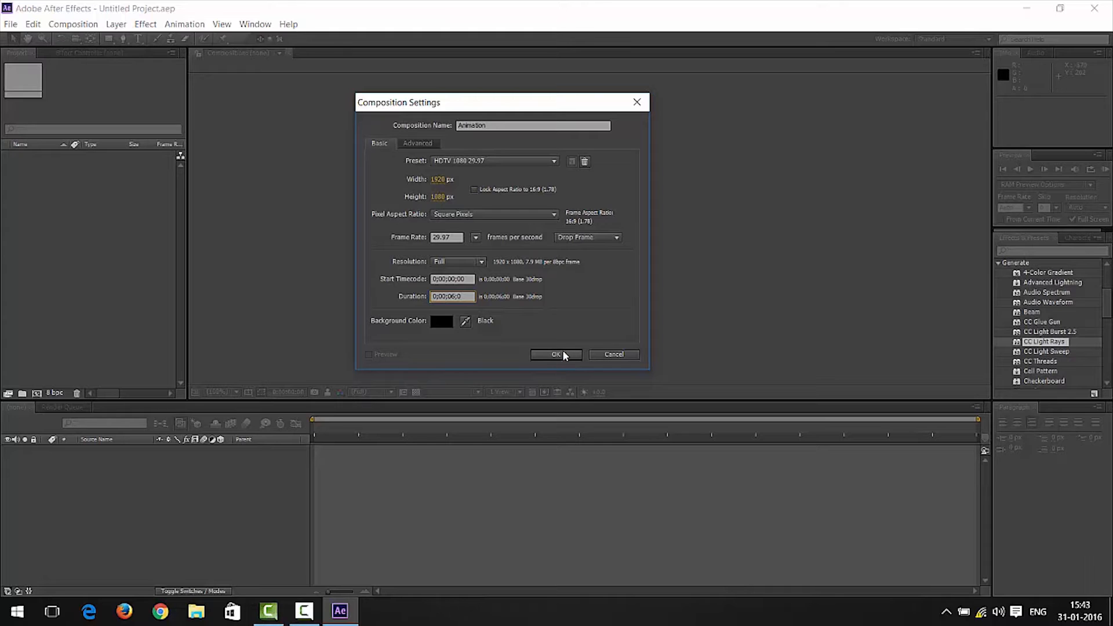
pyautogui.click(557, 354)
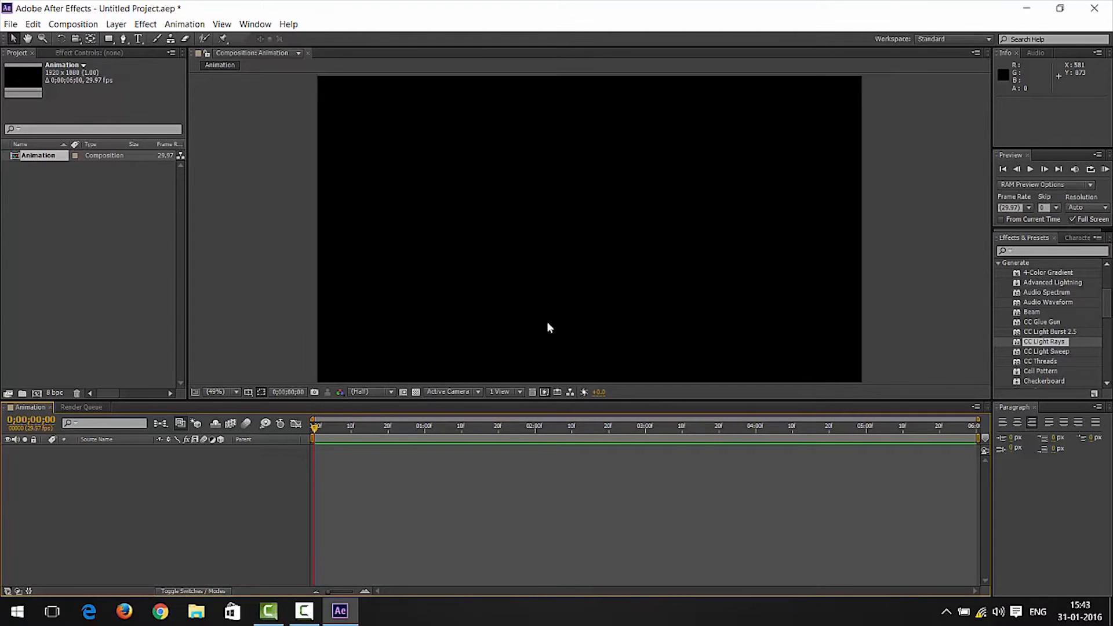
# - Toggle the transparency grid, browse the timeline's New options, then start a new solid (Ctrl+Y)
pyautogui.click(415, 391)
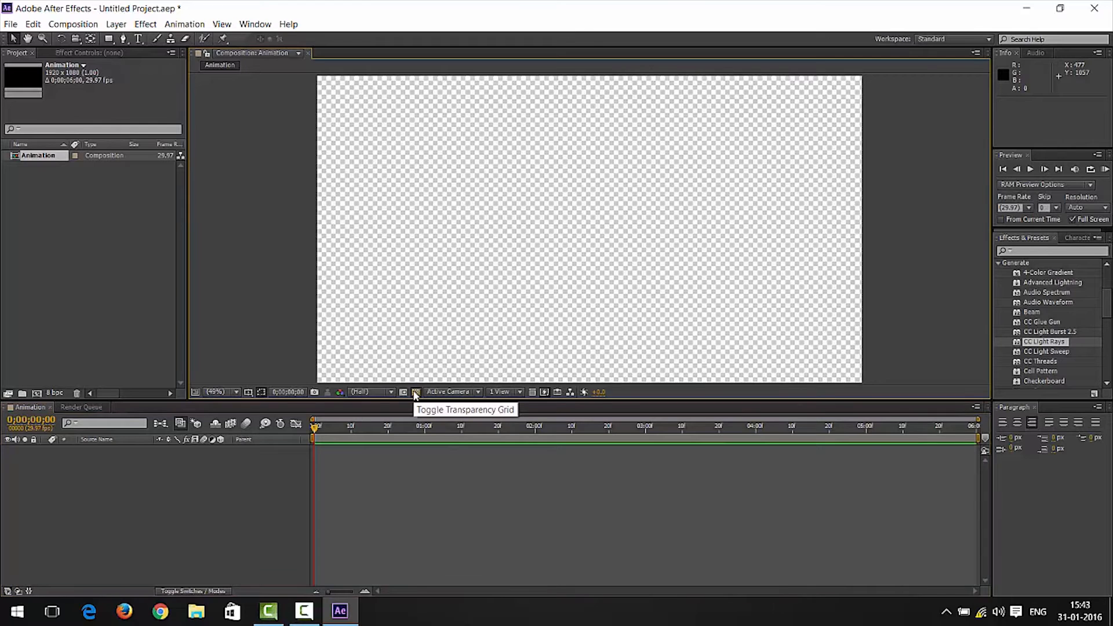
pyautogui.click(415, 391)
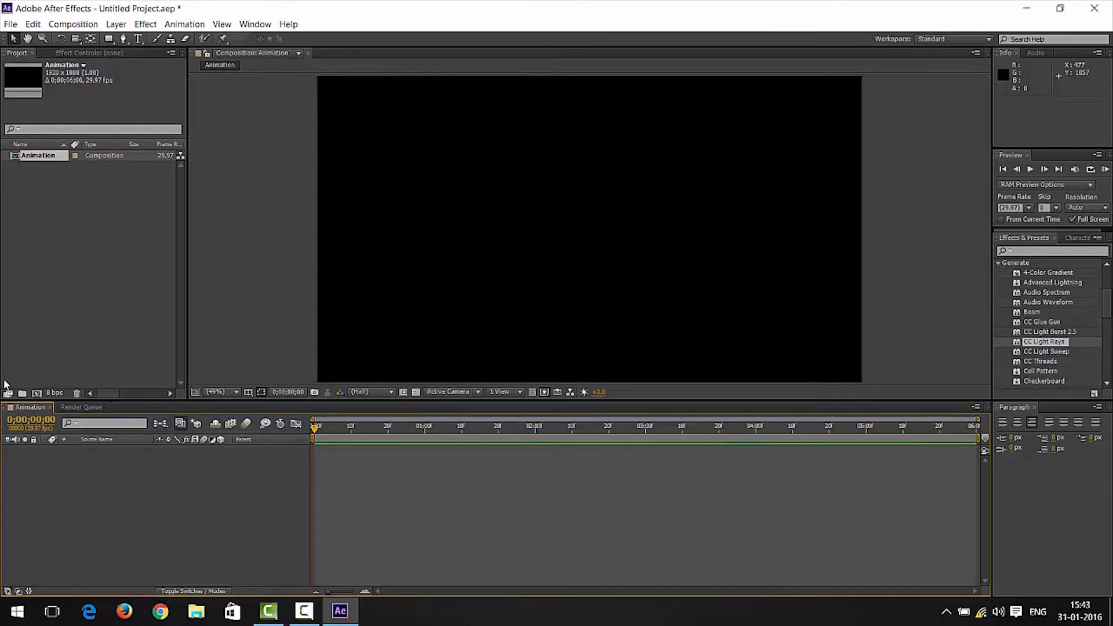
pyautogui.moveTo(121, 484)
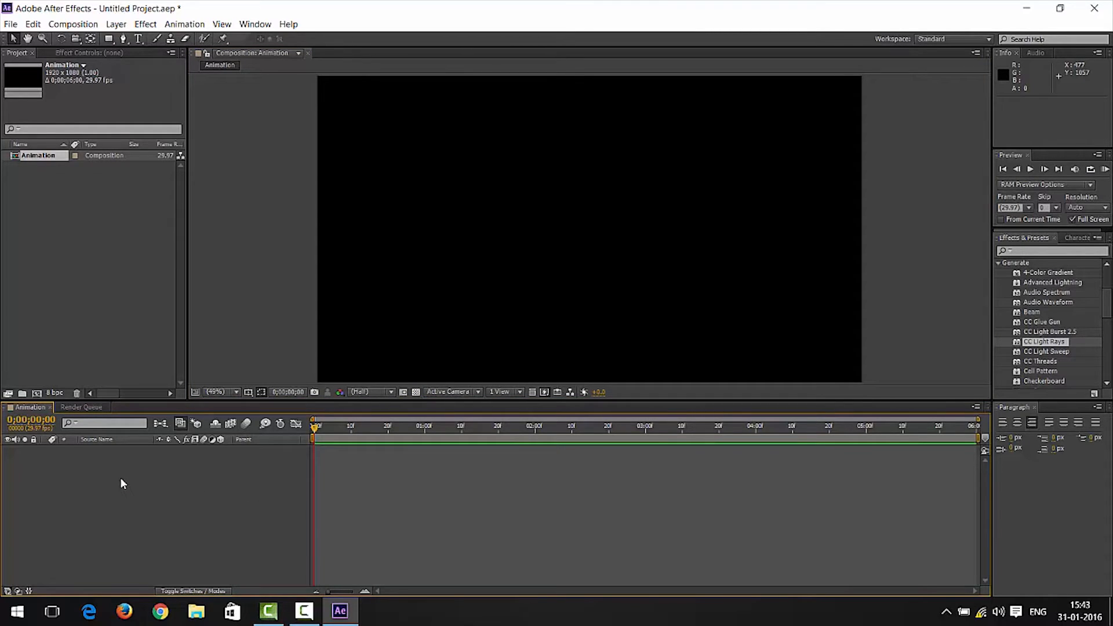
pyautogui.rightClick(169, 345)
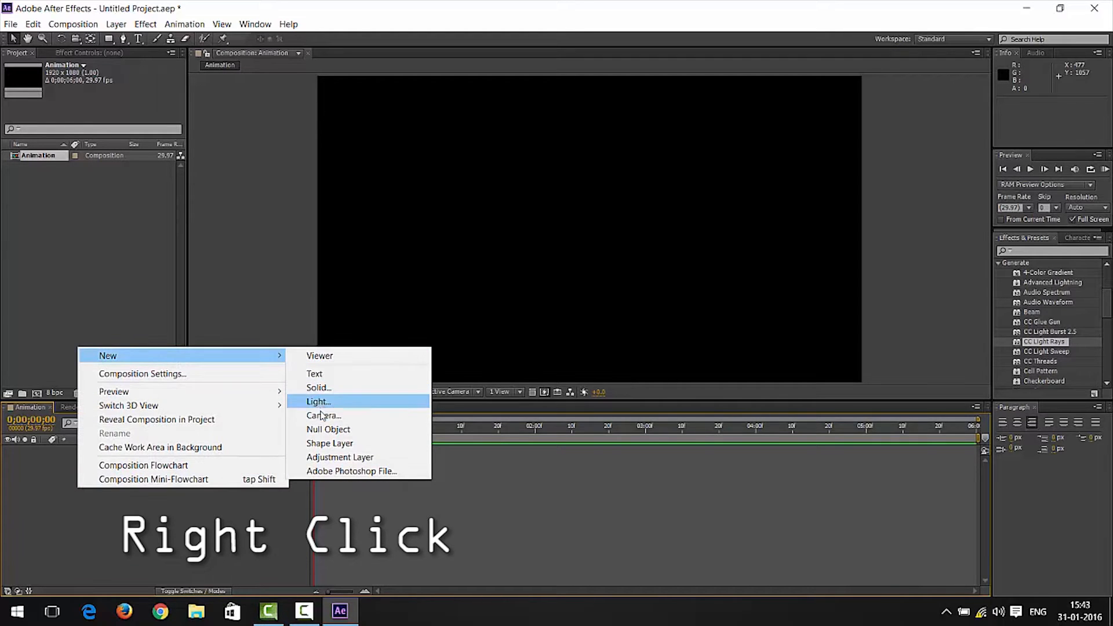
pyautogui.click(318, 388)
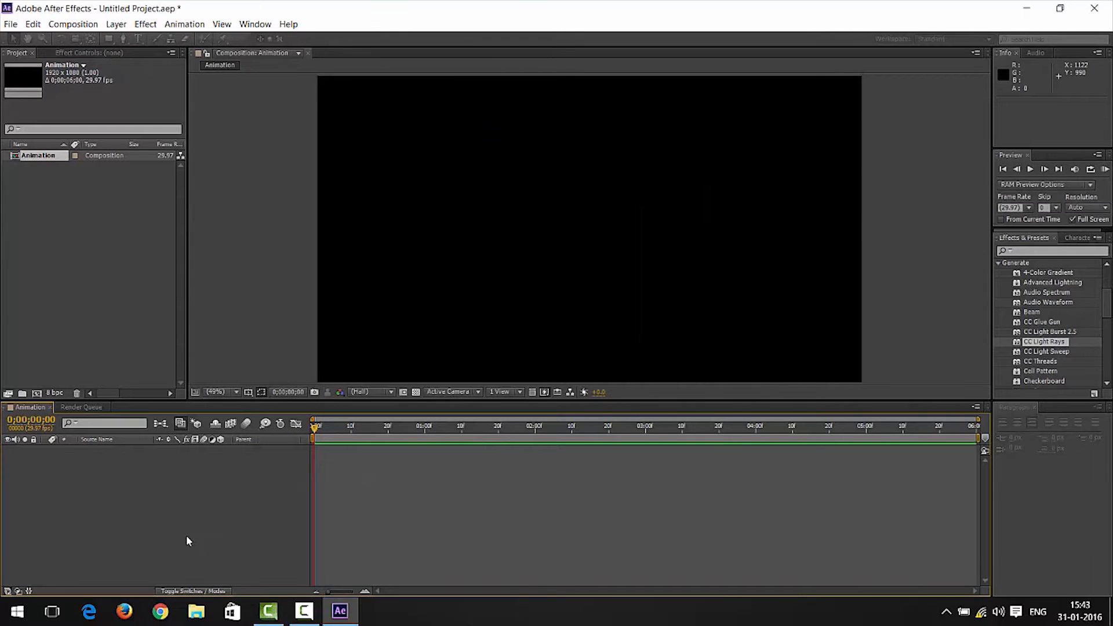
pyautogui.press('ctrl+y')
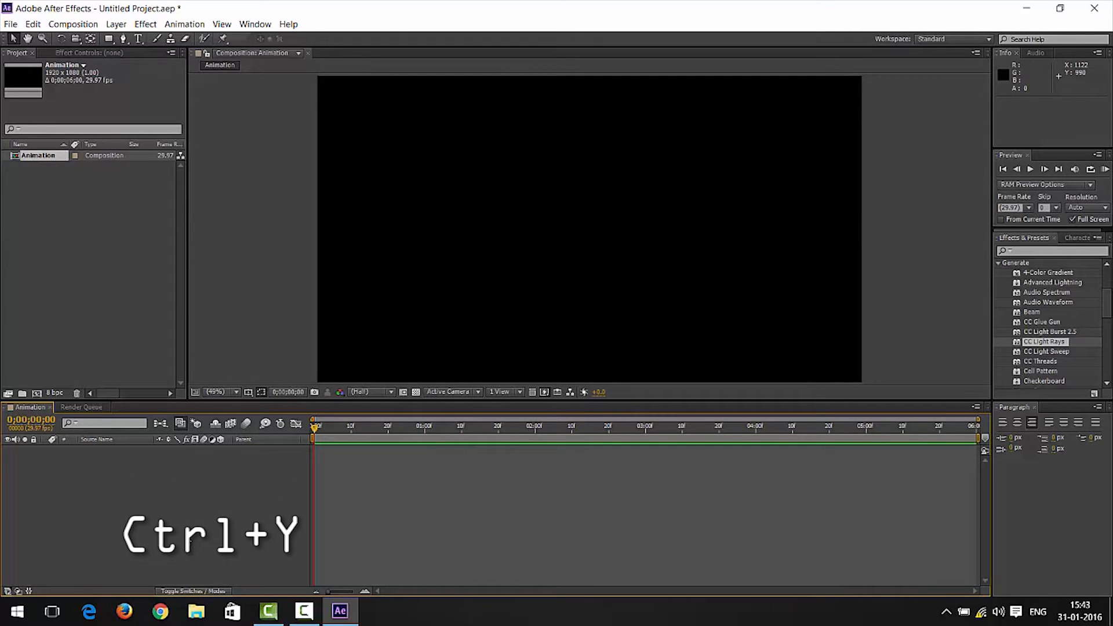
pyautogui.press('ctrl+y')
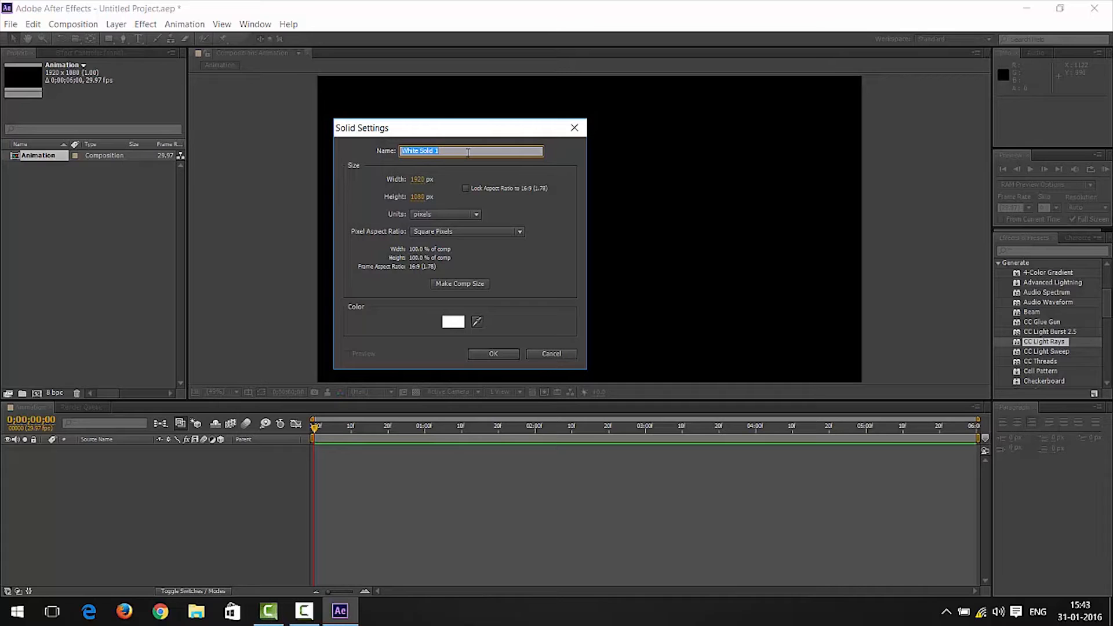
# - Create a full-frame pink (FF9E9E) solid named 'red' and select it in the timeline
pyautogui.write('red')
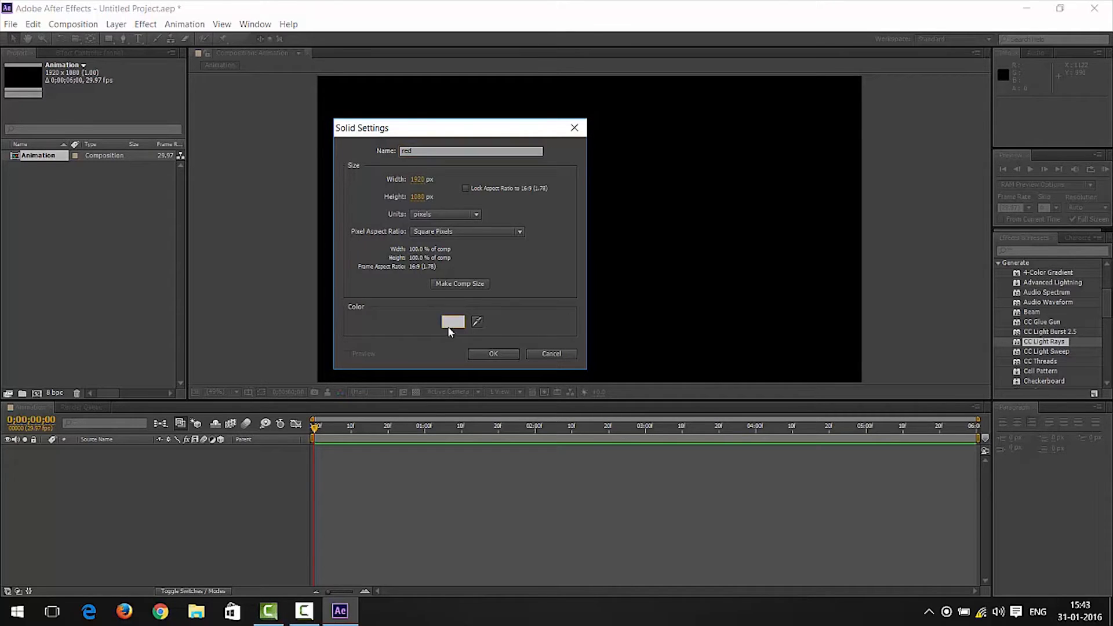
pyautogui.click(453, 322)
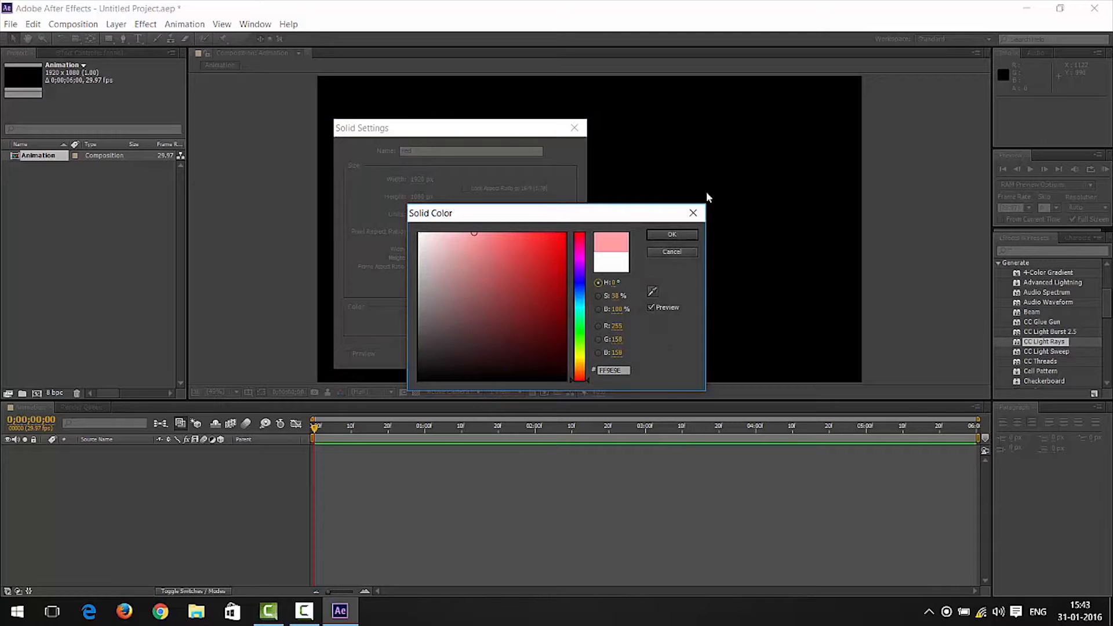
pyautogui.click(670, 235)
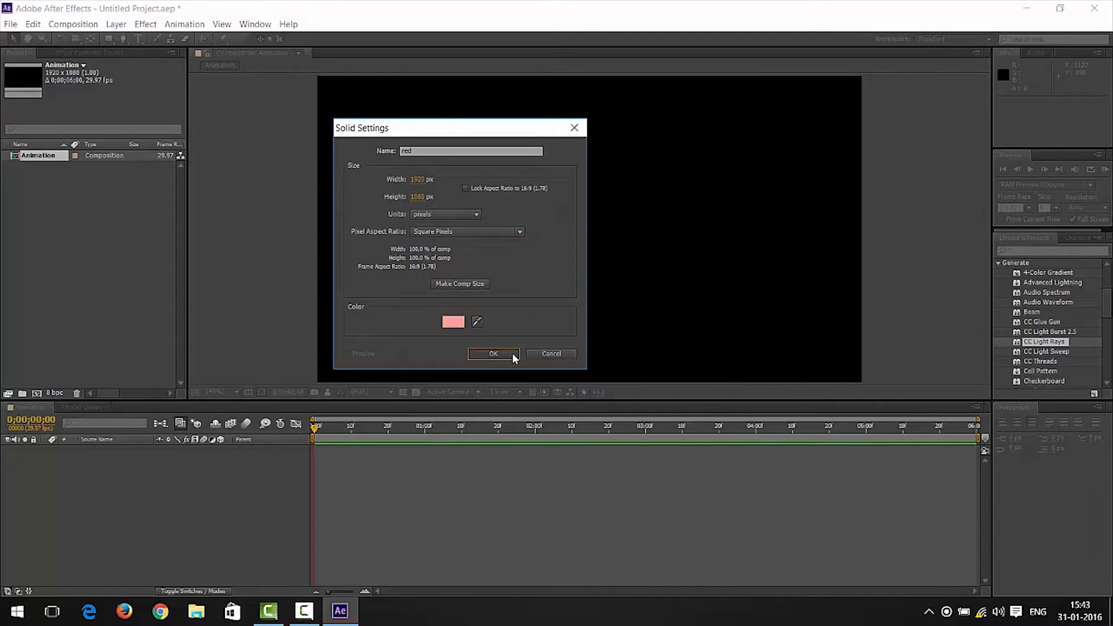
pyautogui.click(493, 353)
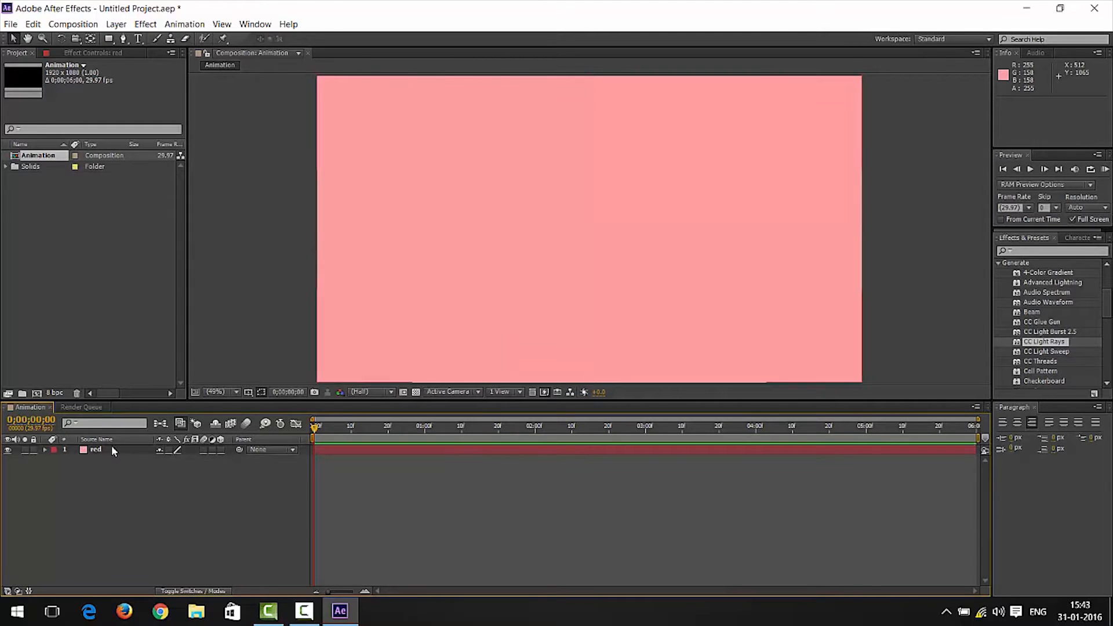
pyautogui.click(95, 449)
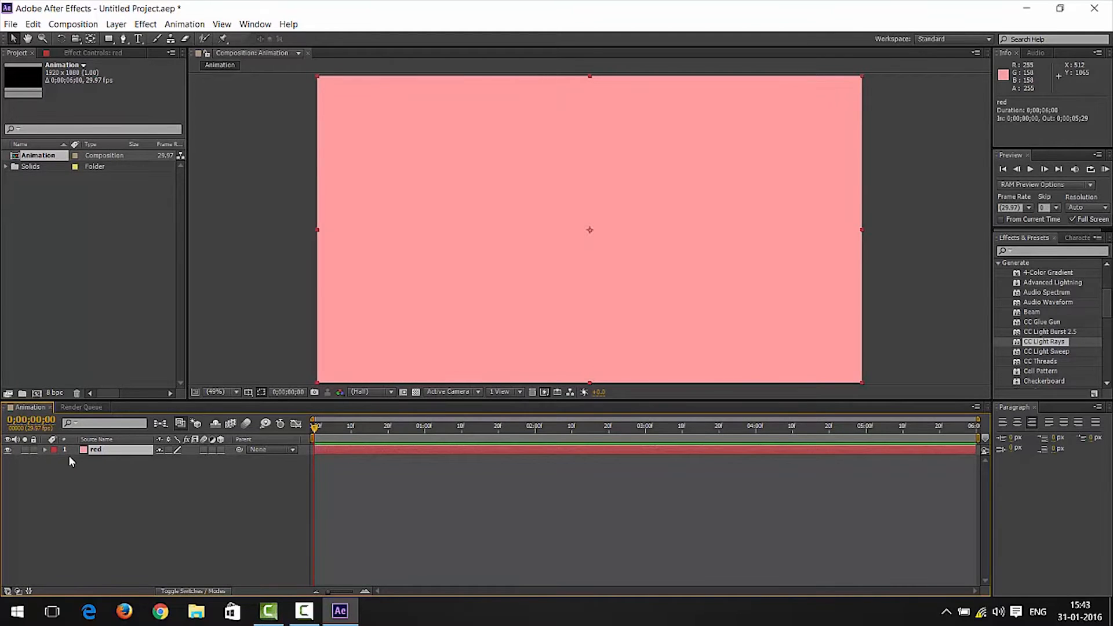
pyautogui.moveTo(60, 475)
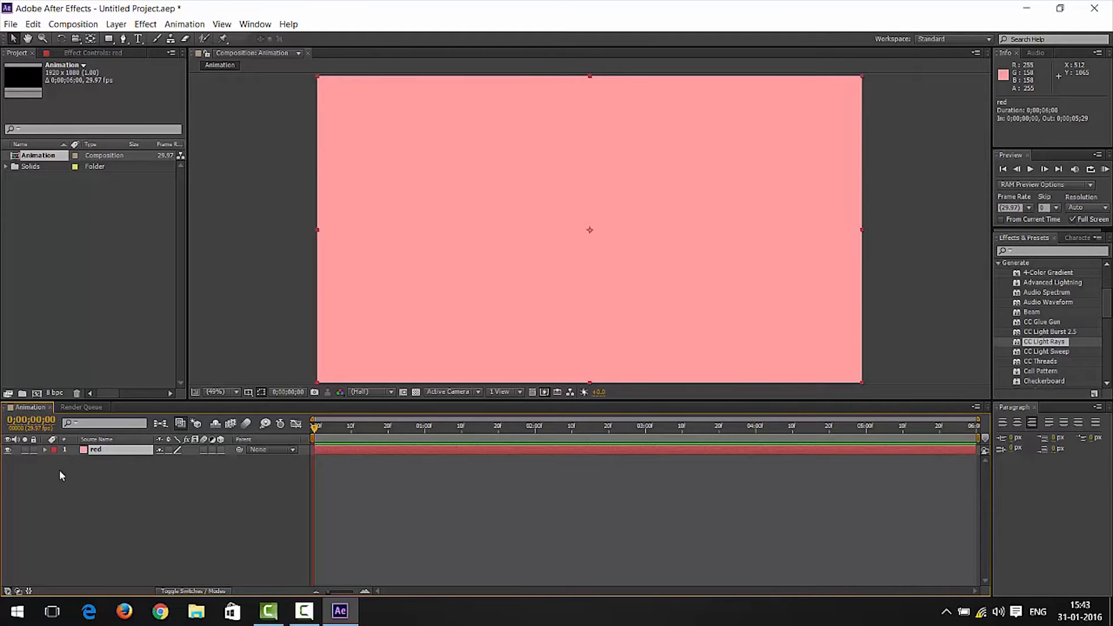
pyautogui.moveTo(46, 458)
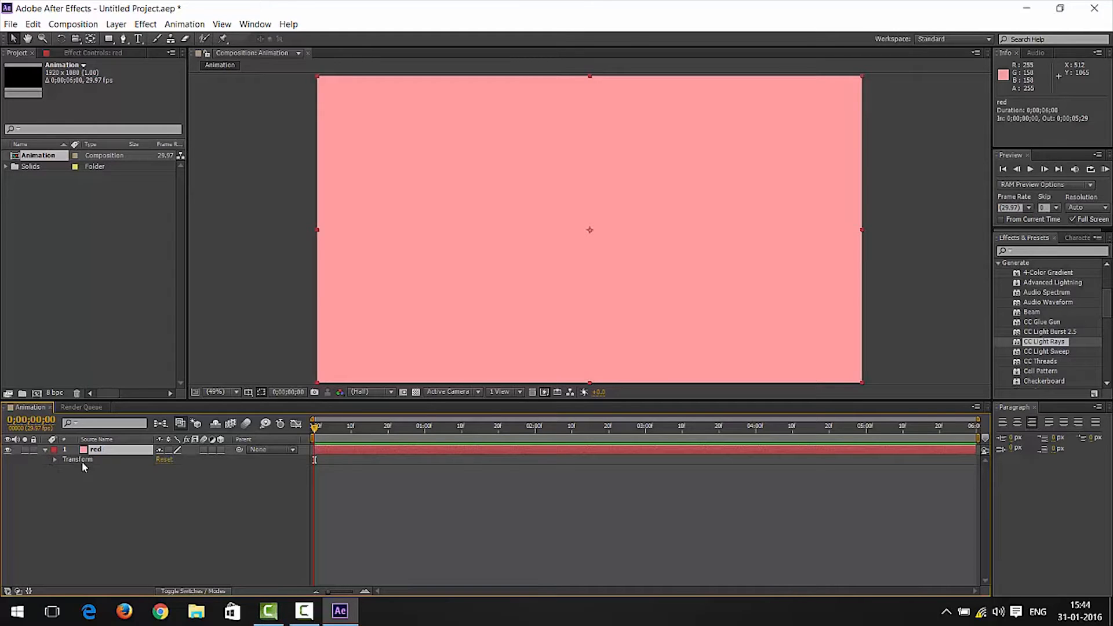
pyautogui.moveTo(92, 466)
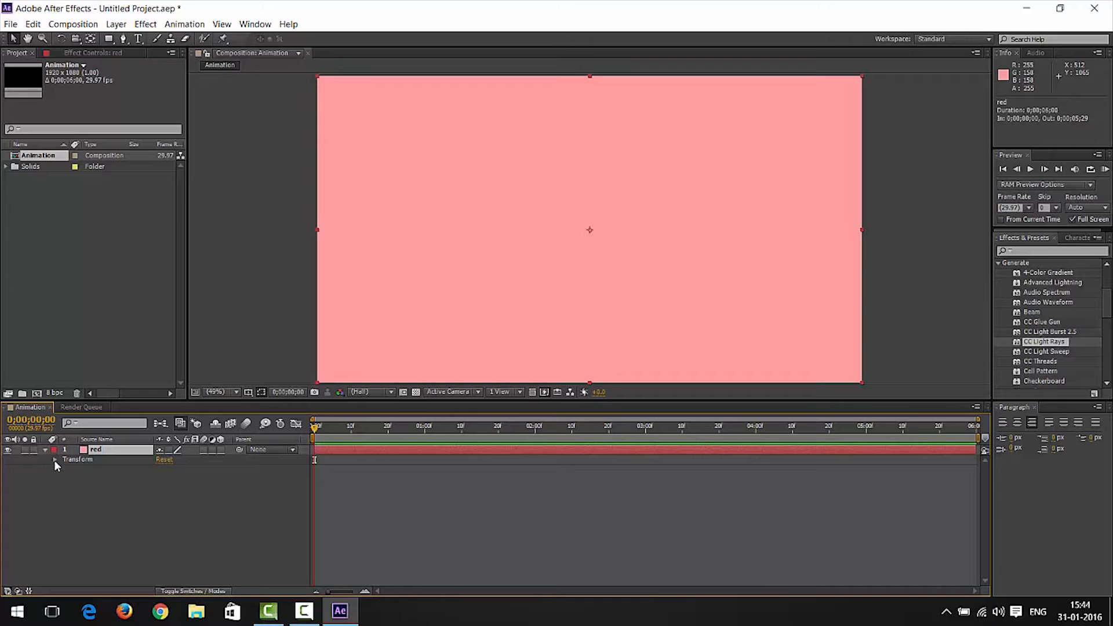
# - Expand Transform, undo a trial Anchor Point change, then show only Anchor Point (A)
pyautogui.click(56, 459)
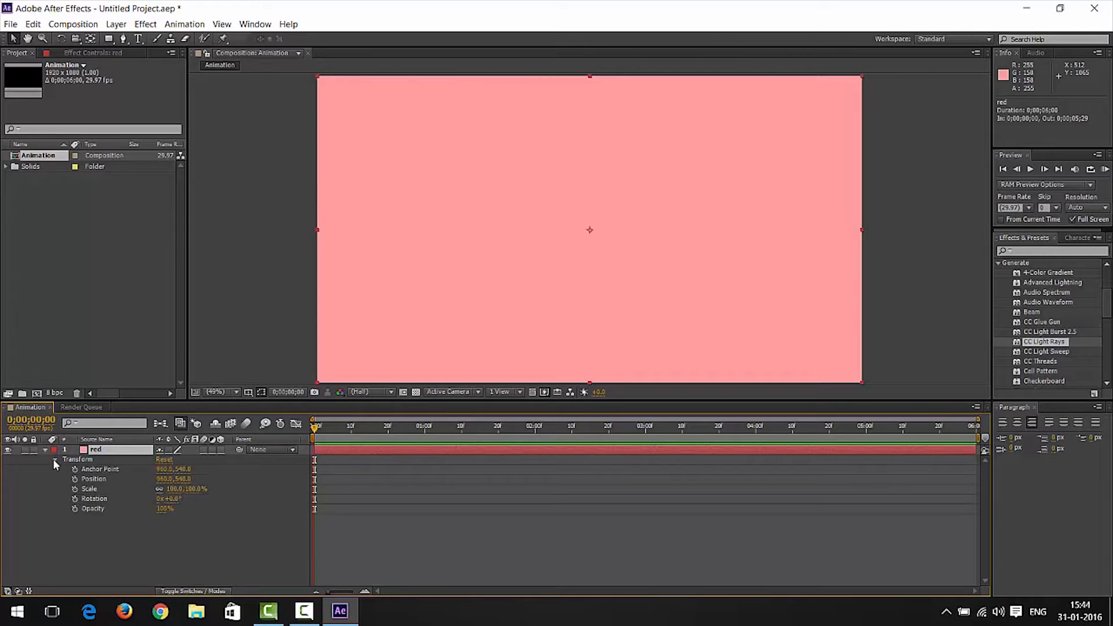
pyautogui.moveTo(96, 475)
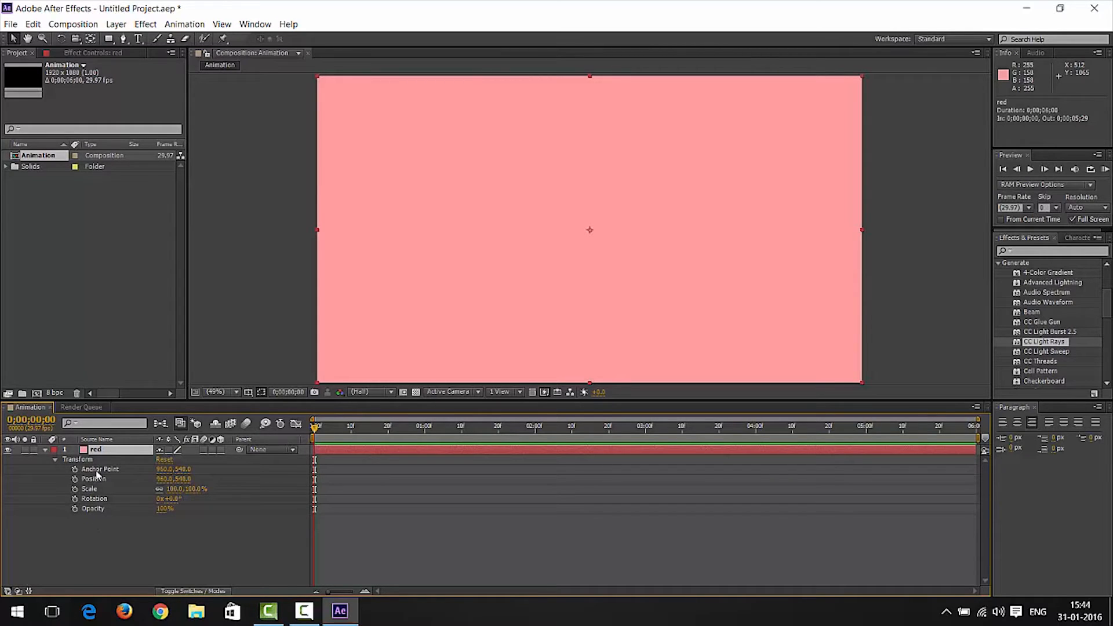
pyautogui.moveTo(98, 494)
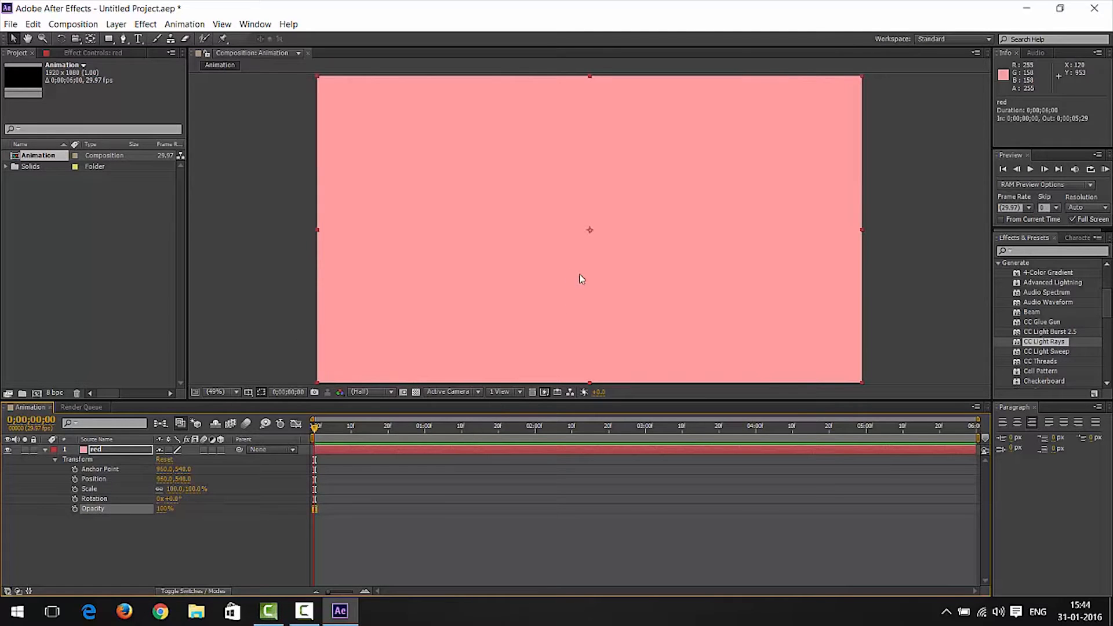
pyautogui.moveTo(505, 303)
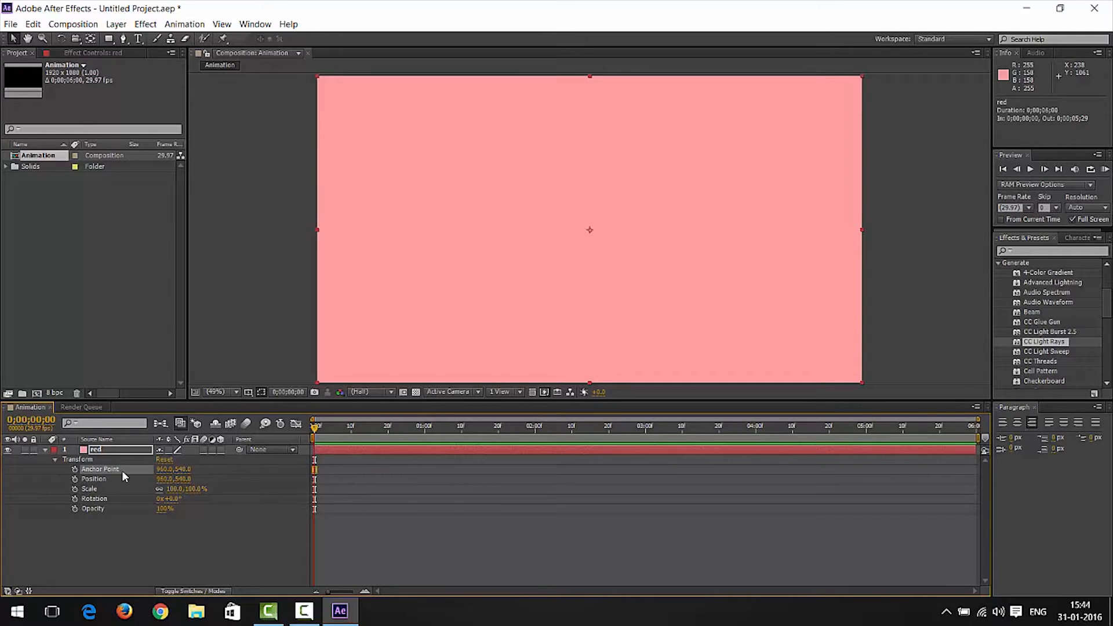
pyautogui.moveTo(589, 234)
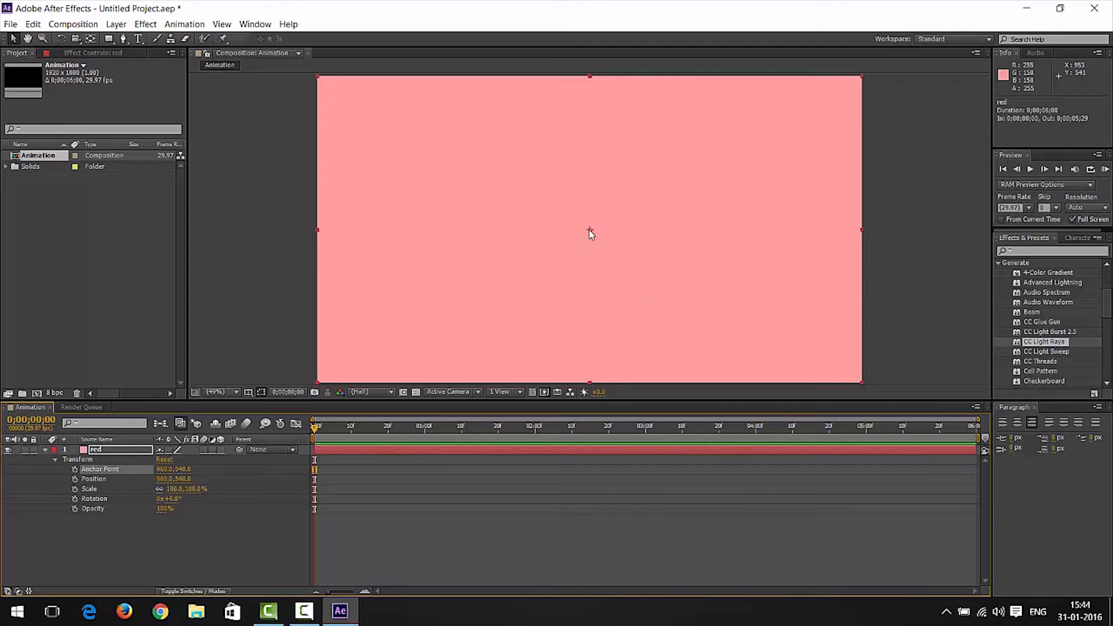
pyautogui.moveTo(591, 237)
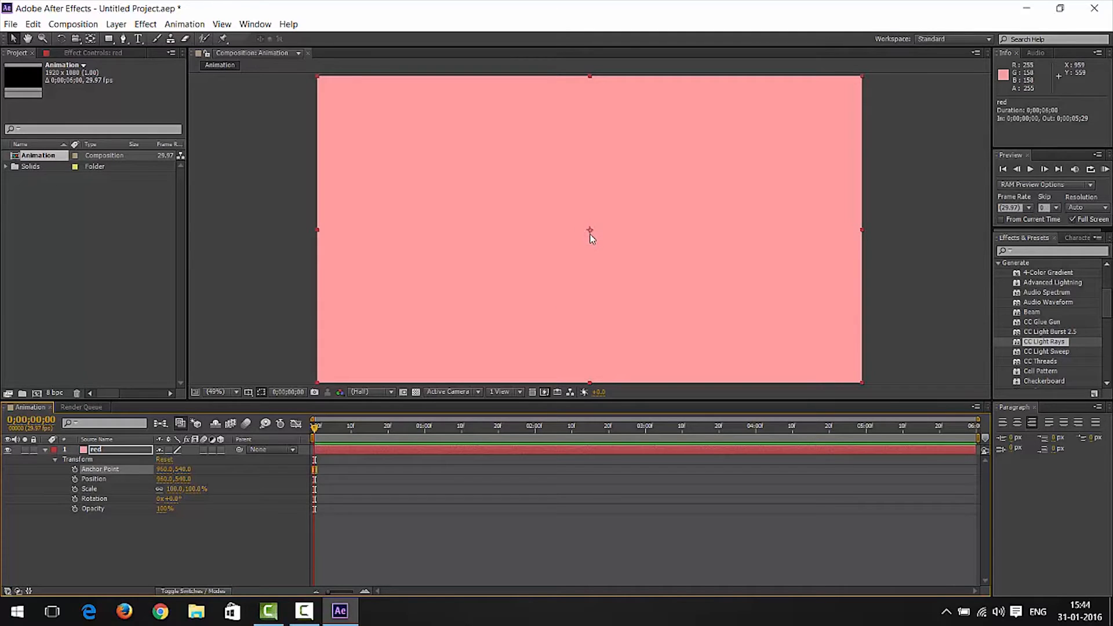
pyautogui.moveTo(591, 236)
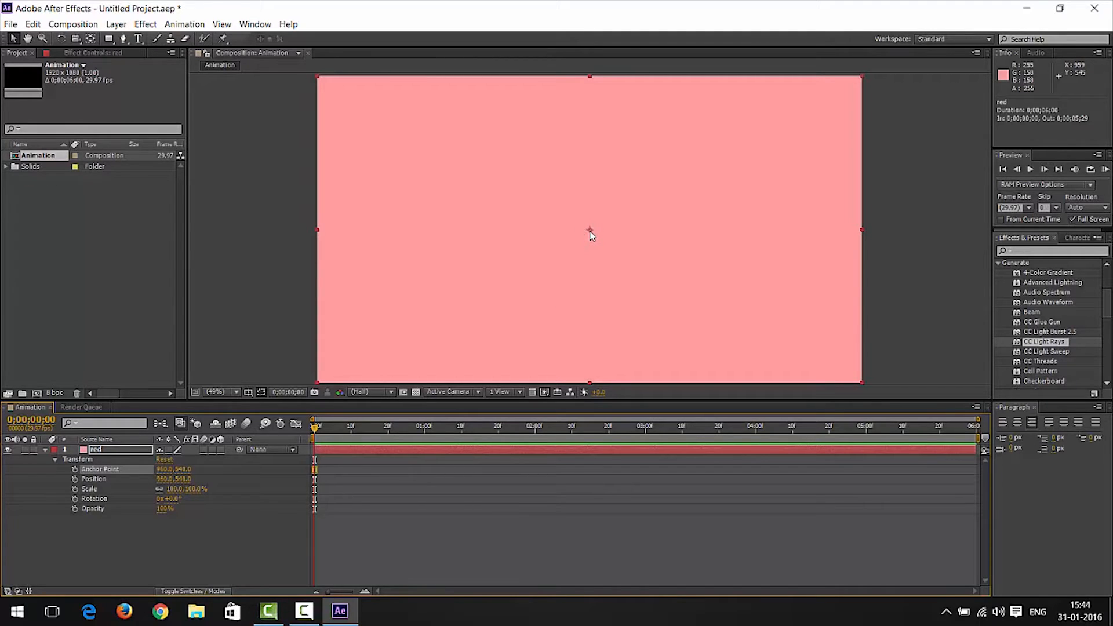
pyautogui.moveTo(547, 455)
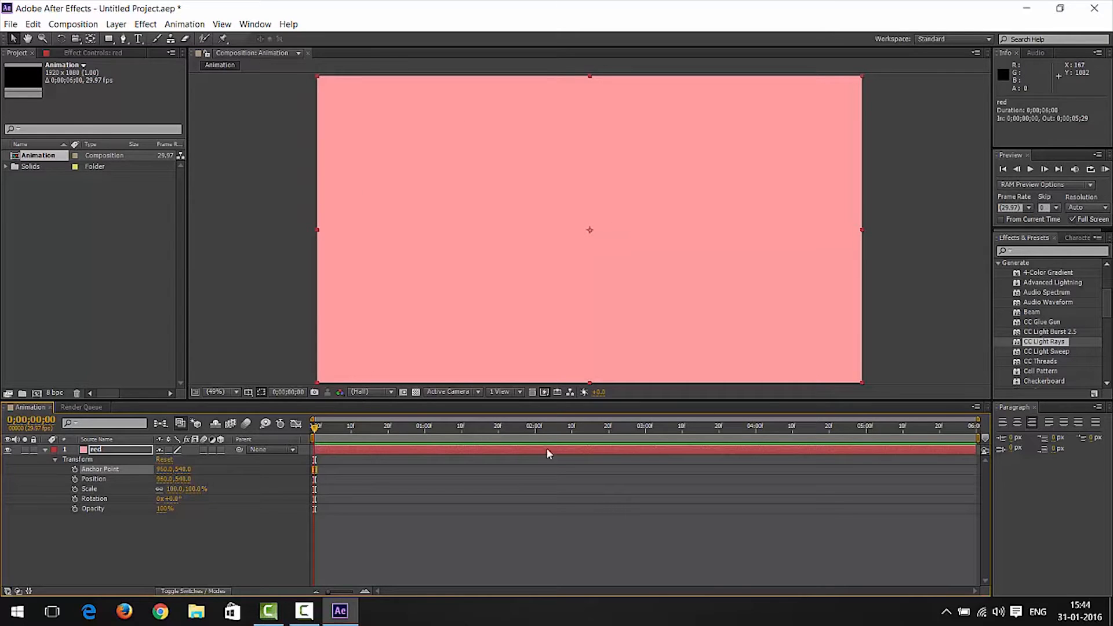
pyautogui.moveTo(518, 236)
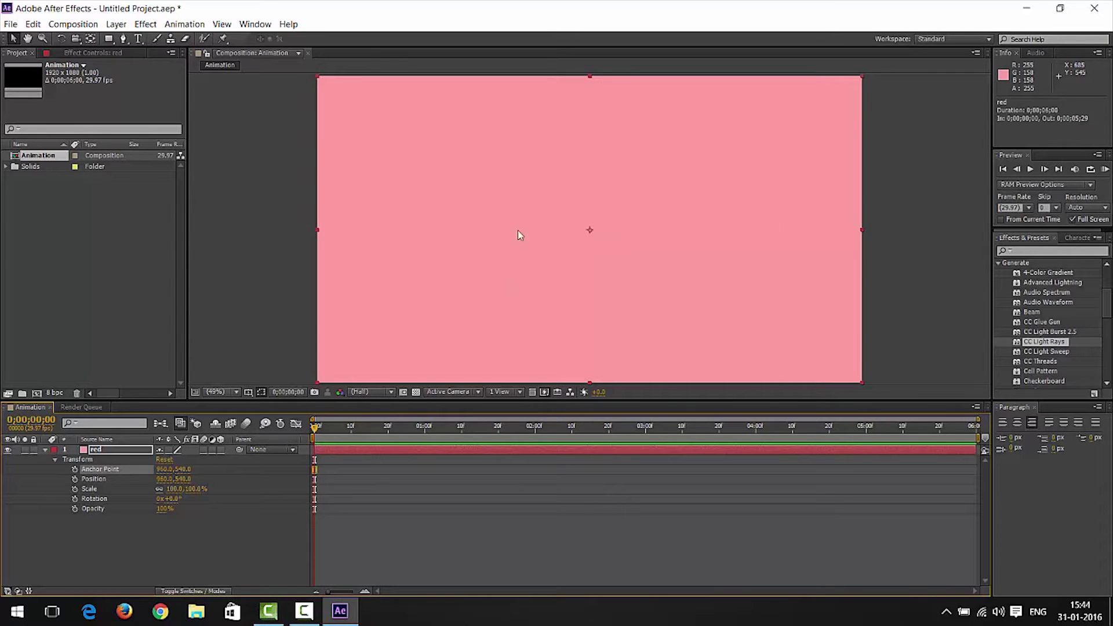
pyautogui.moveTo(218, 502)
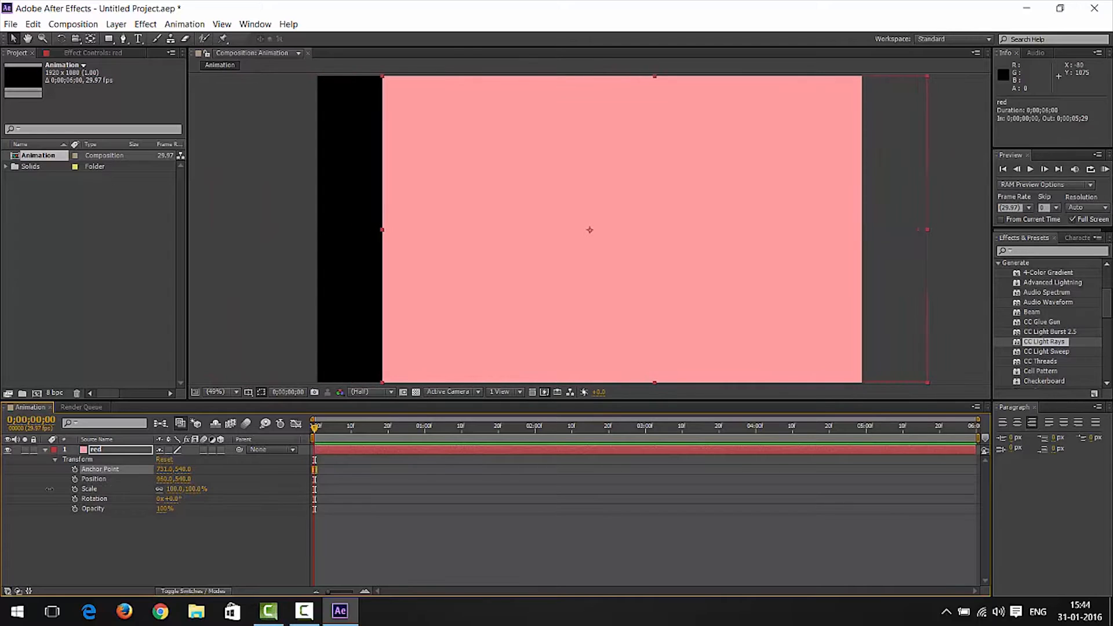
pyautogui.moveTo(142, 477)
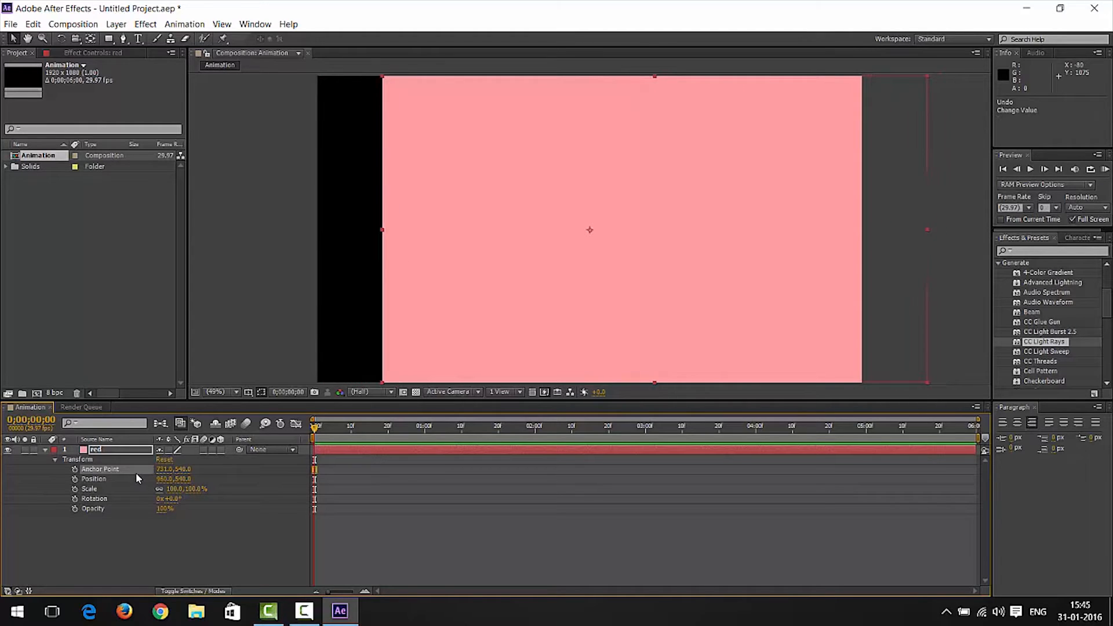
pyautogui.click(171, 469)
pyautogui.write('960')
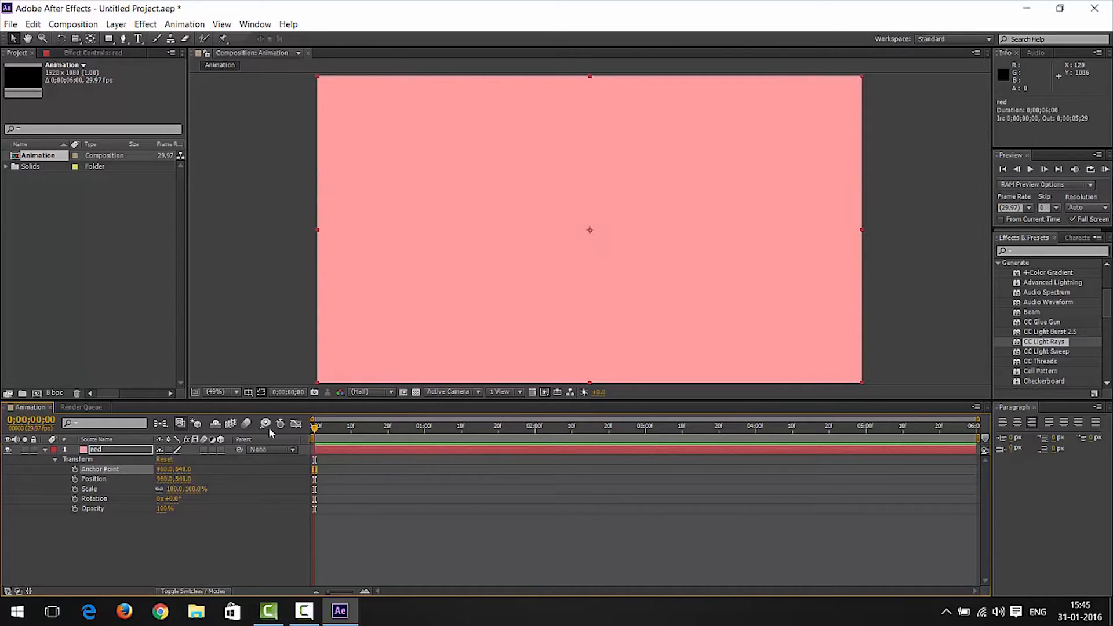
pyautogui.moveTo(86, 480)
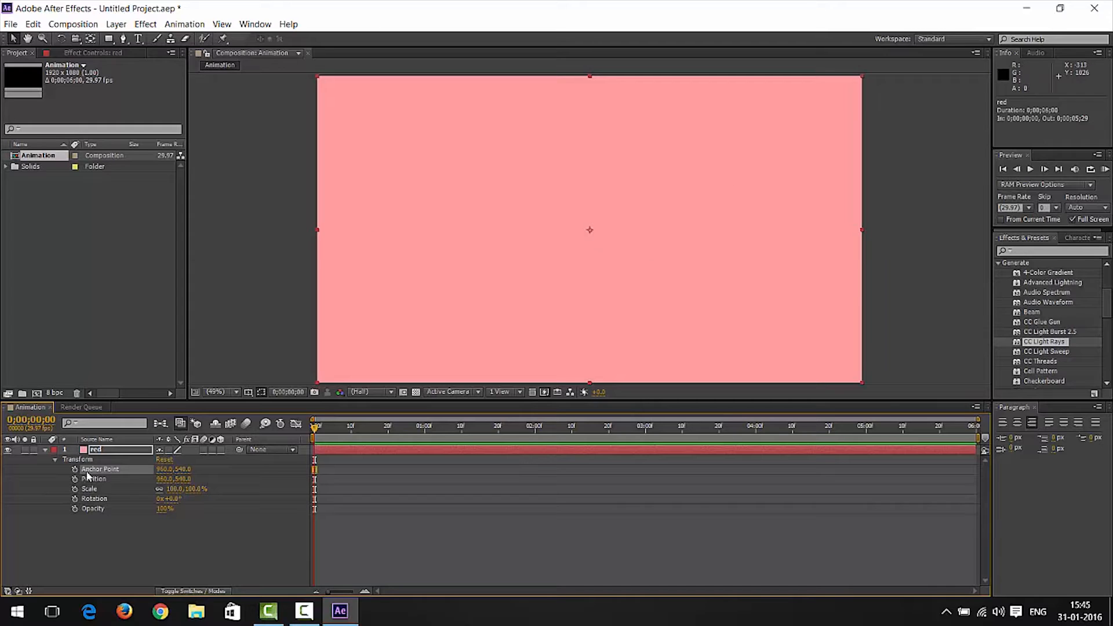
pyautogui.moveTo(149, 451)
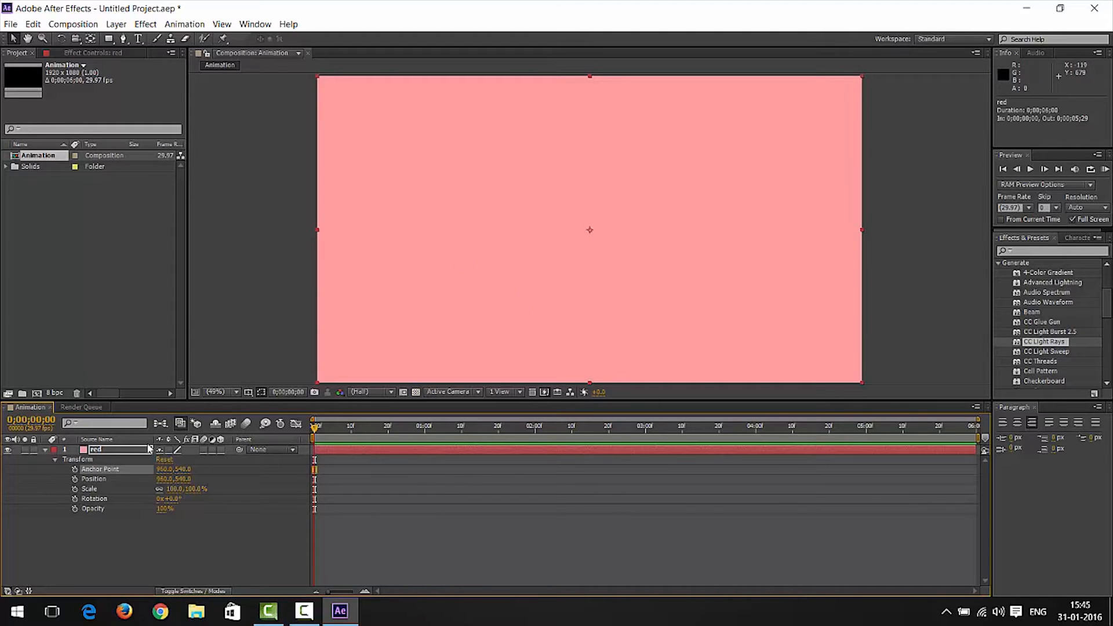
pyautogui.moveTo(598, 452)
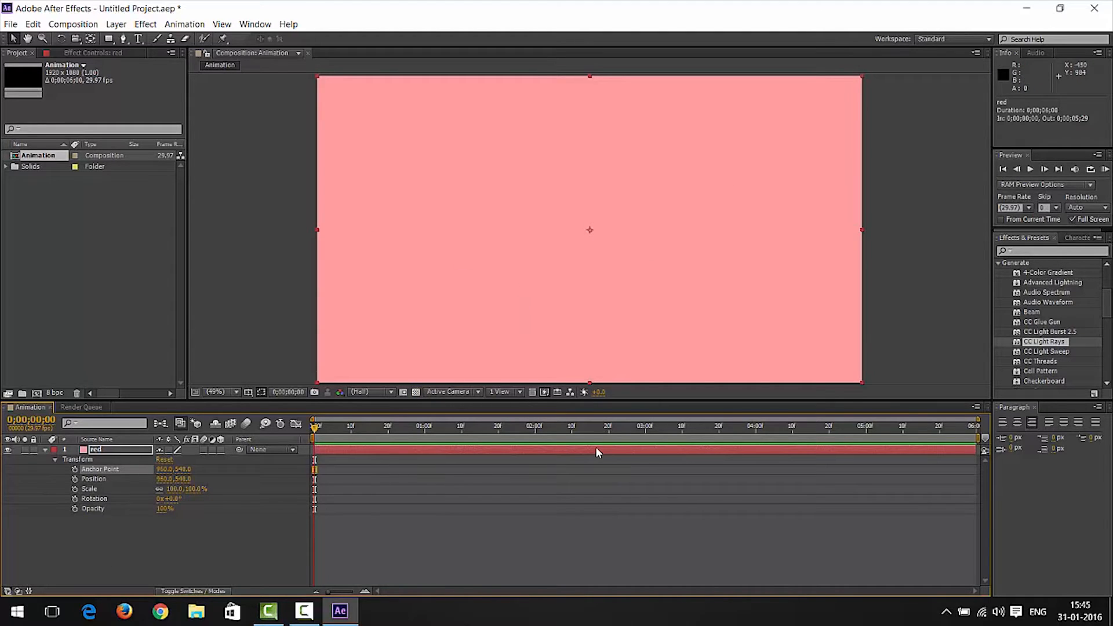
pyautogui.press('a')
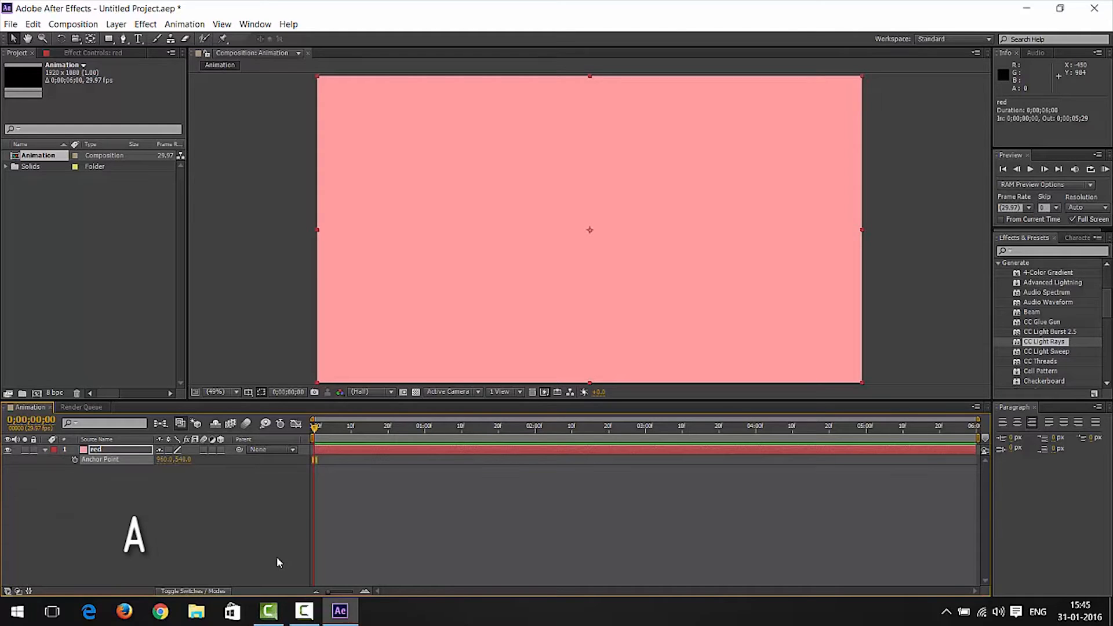
pyautogui.moveTo(156, 551)
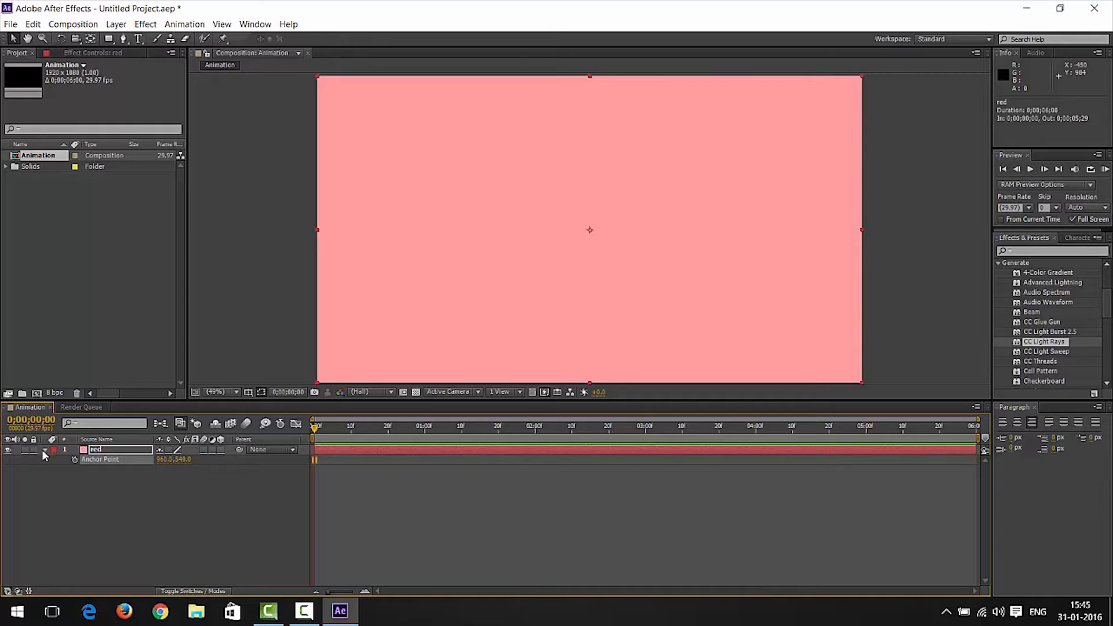
# - Expand the red layer to list all Transform properties again
pyautogui.click(55, 459)
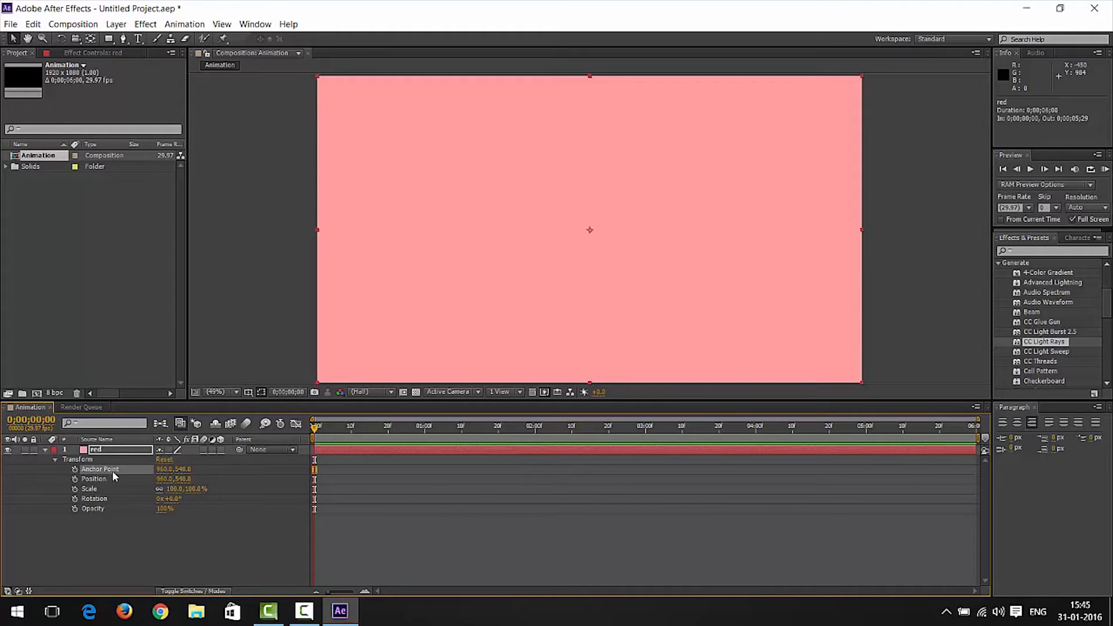
pyautogui.moveTo(221, 479)
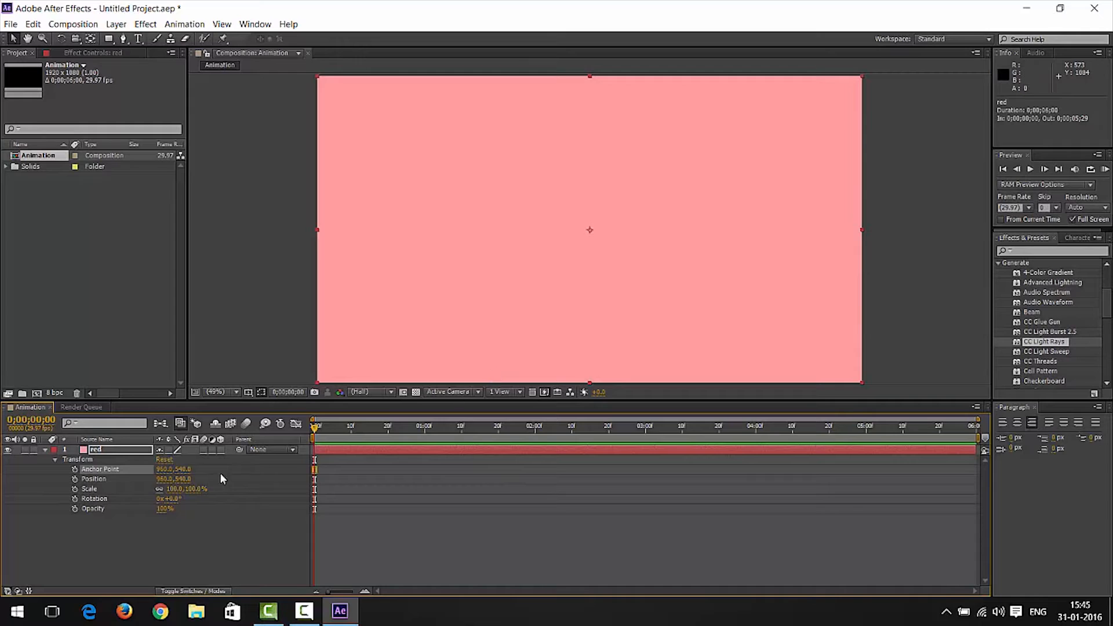
# - Shift Position right, undo it, show only Position (P), then reveal all Transform properties
pyautogui.click(94, 478)
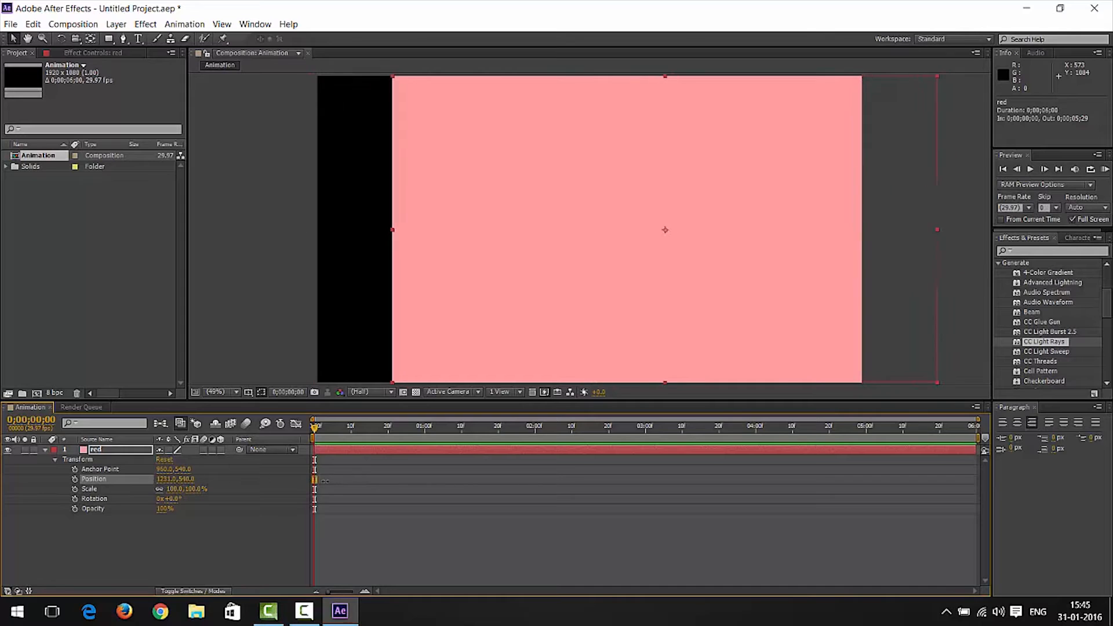
pyautogui.click(99, 469)
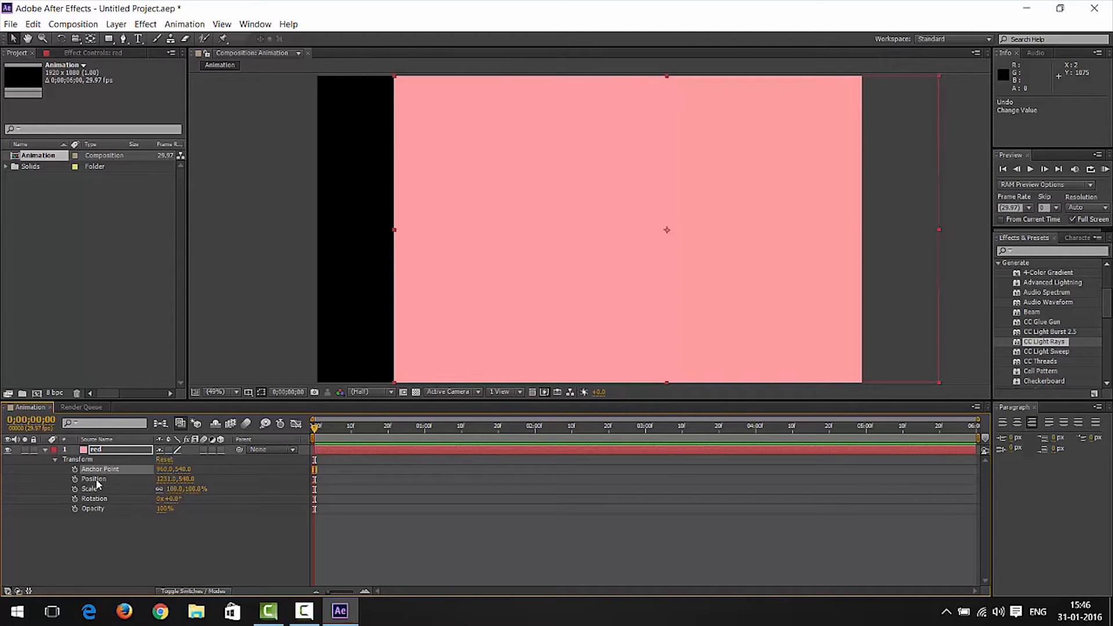
pyautogui.click(92, 478)
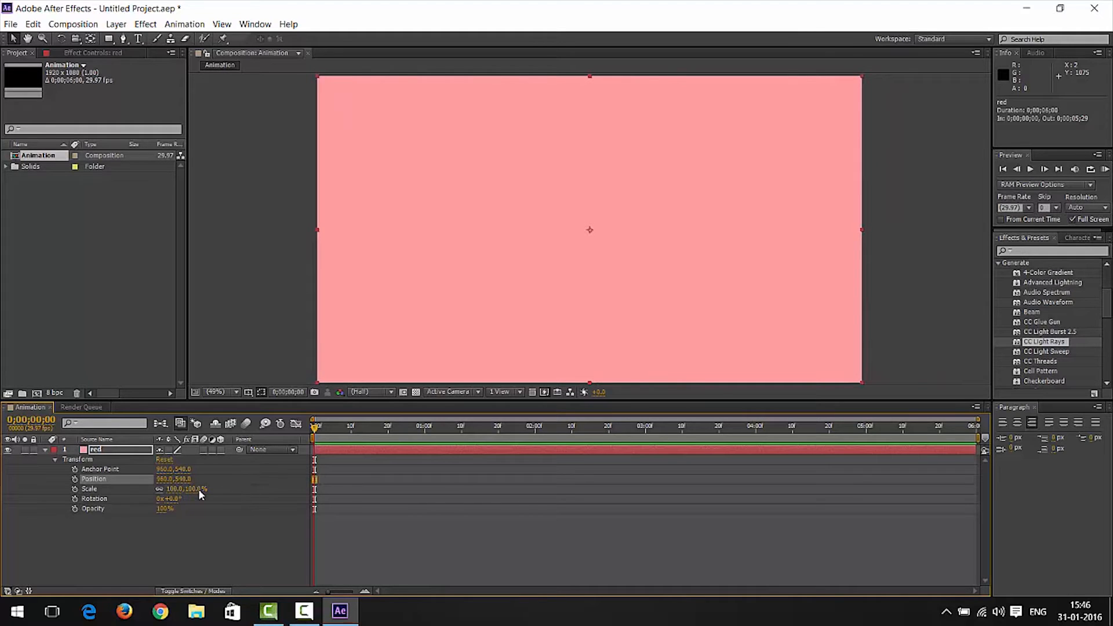
pyautogui.moveTo(112, 481)
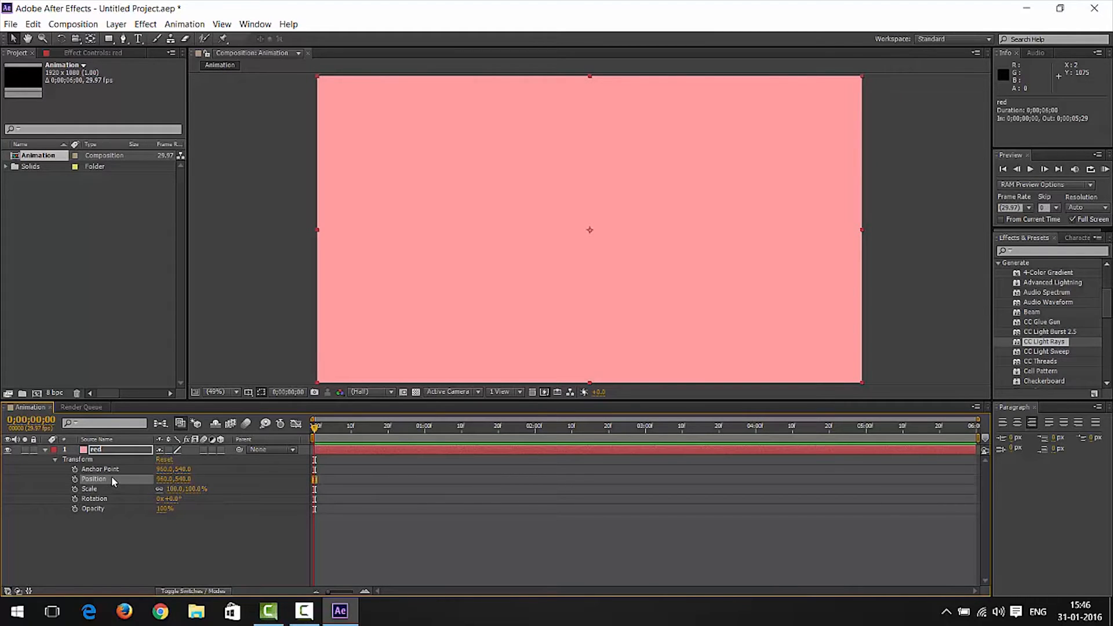
pyautogui.press('p')
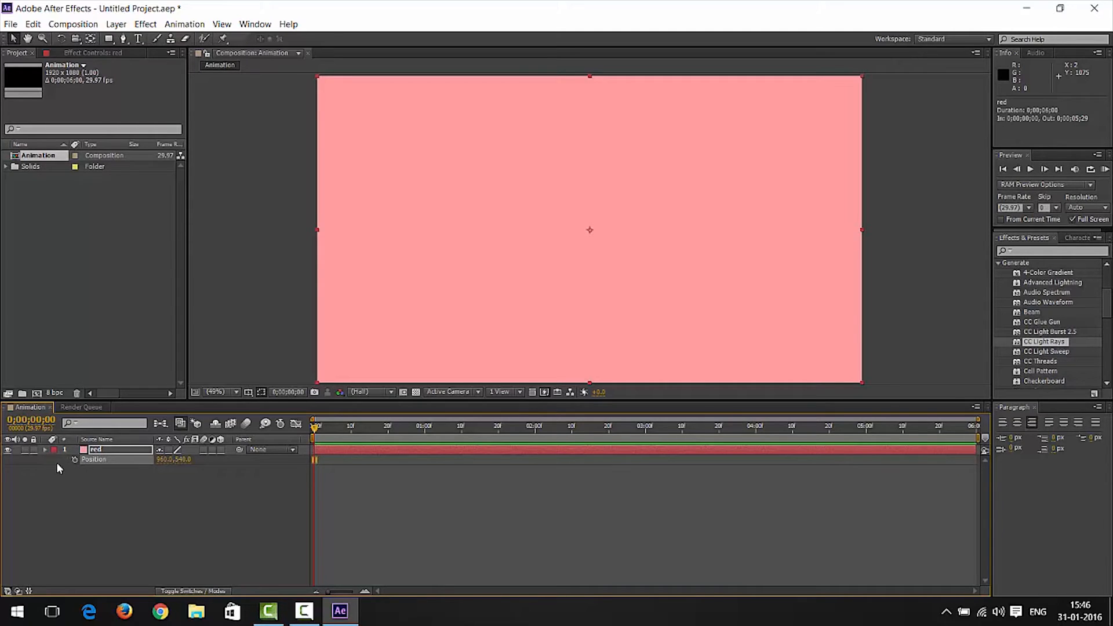
pyautogui.click(56, 459)
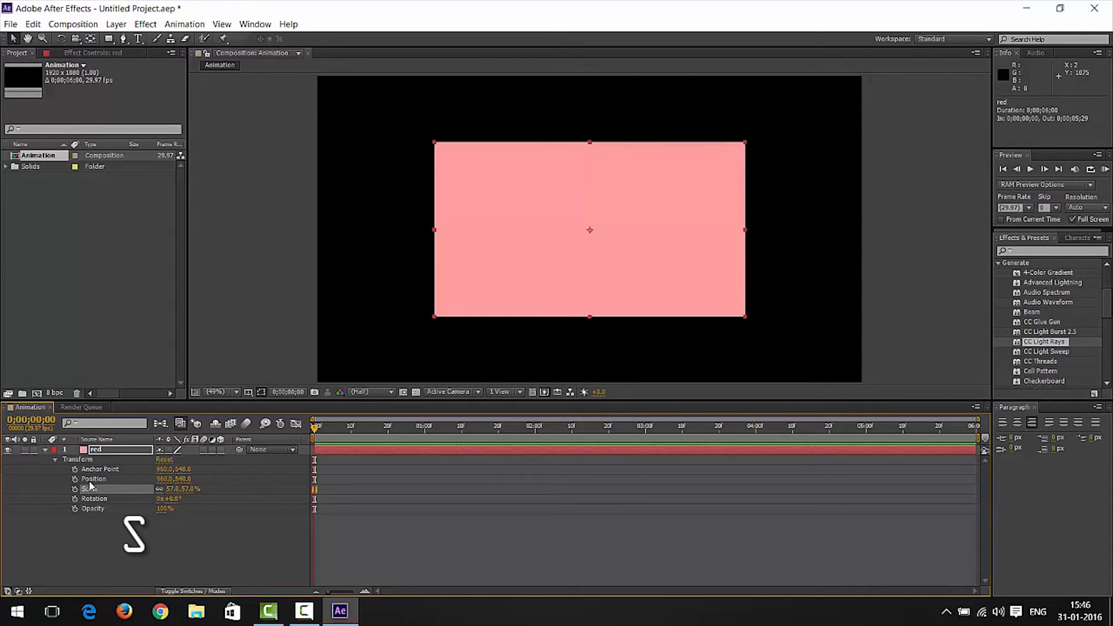
# - Re-expand Transform and begin editing the Scale value directly
pyautogui.click(54, 459)
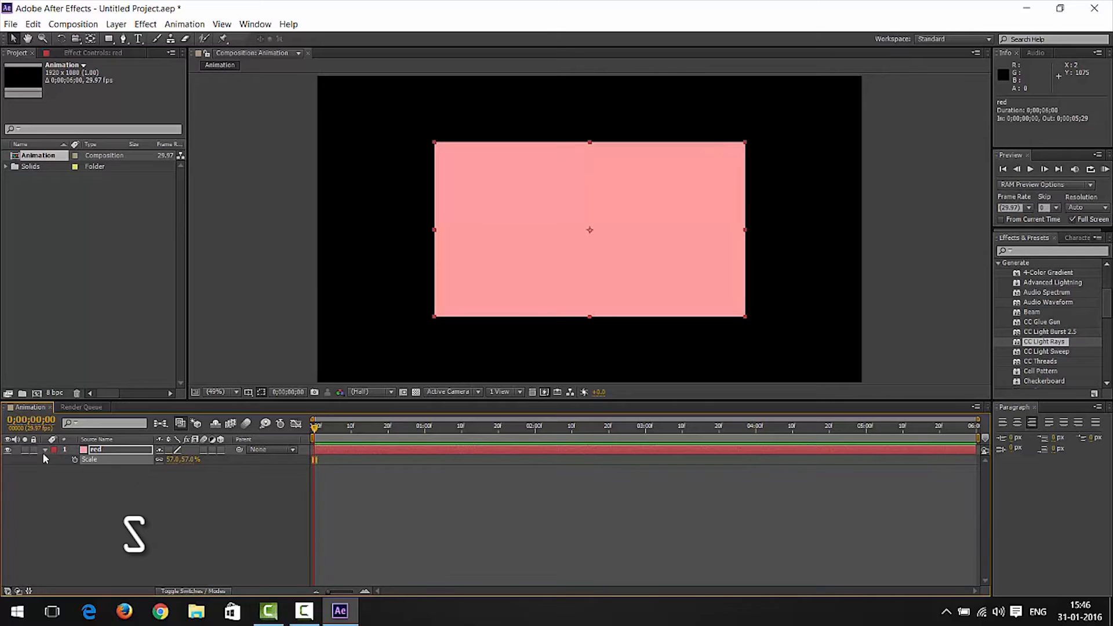
pyautogui.click(55, 459)
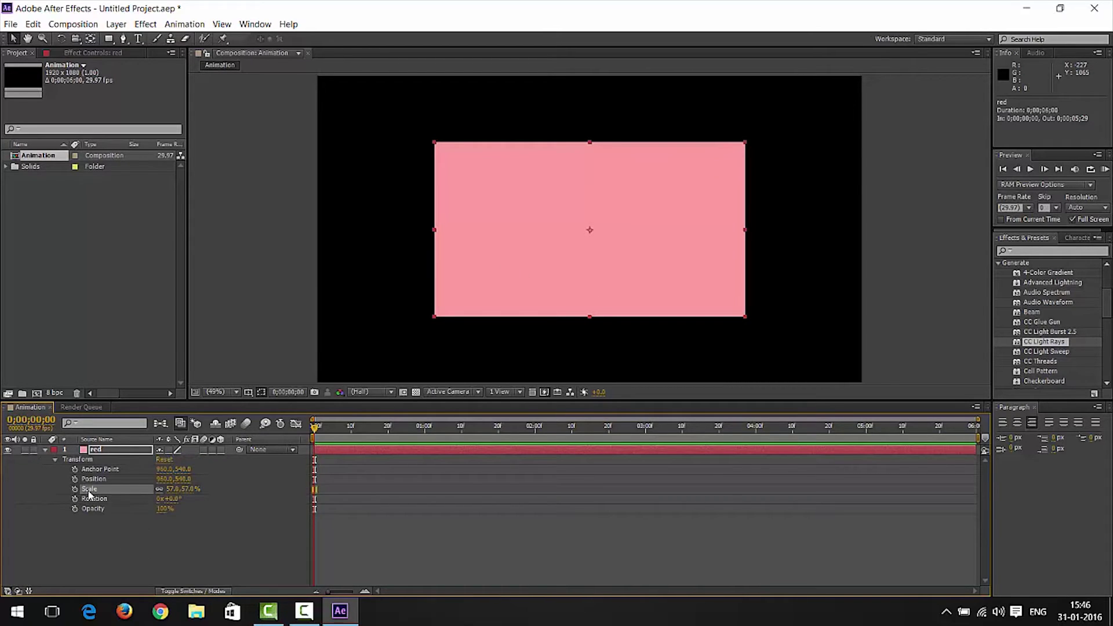
pyautogui.doubleClick(176, 488)
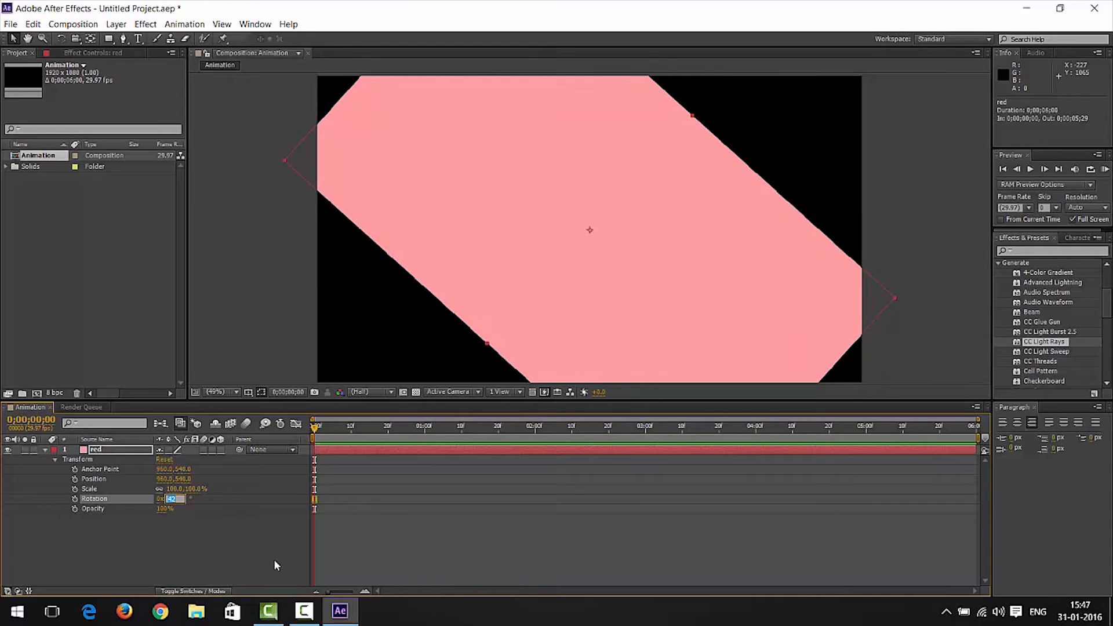
# - Enter 36 for the value and reveal the red layer's Transform properties
pyautogui.write('36')
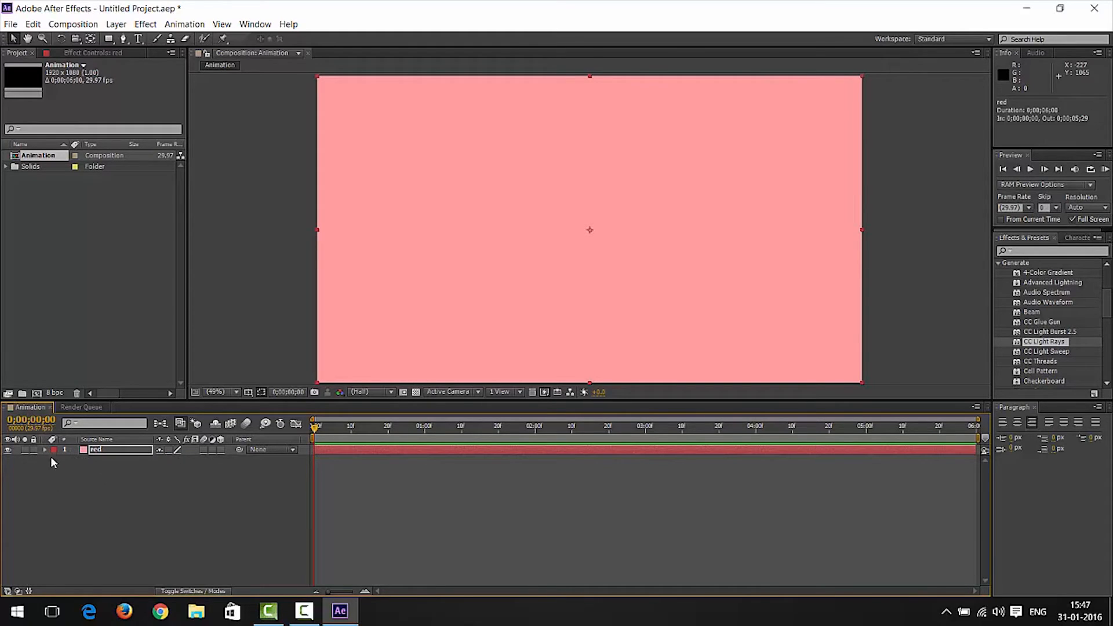
pyautogui.click(45, 450)
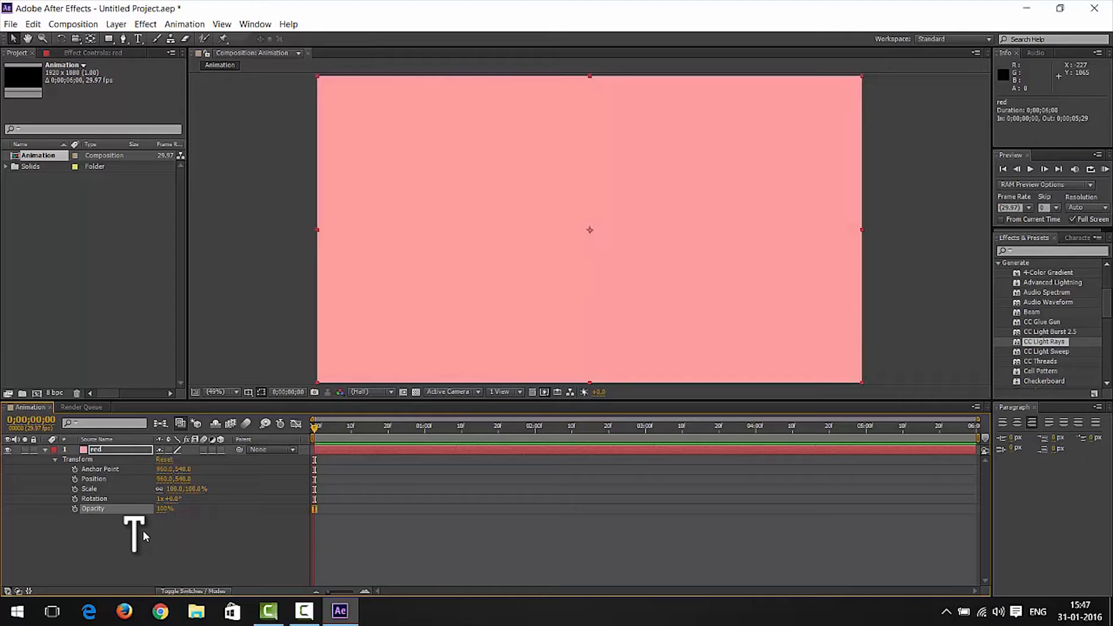
# - Try the A, P and R property shortcuts, then list the full Transform group again
pyautogui.click(56, 458)
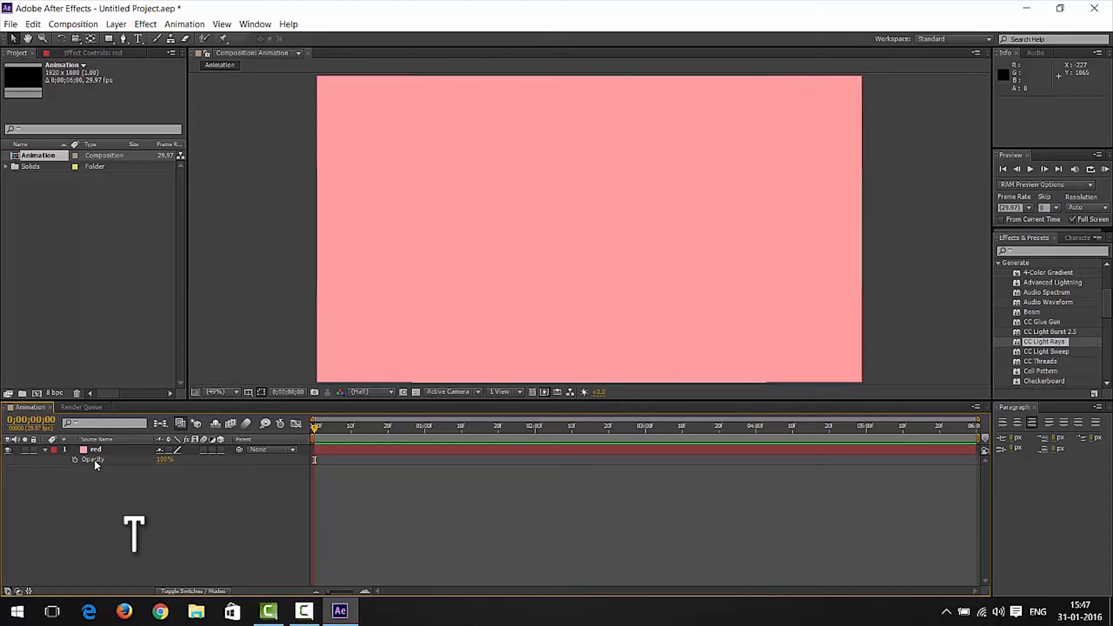
pyautogui.moveTo(44, 458)
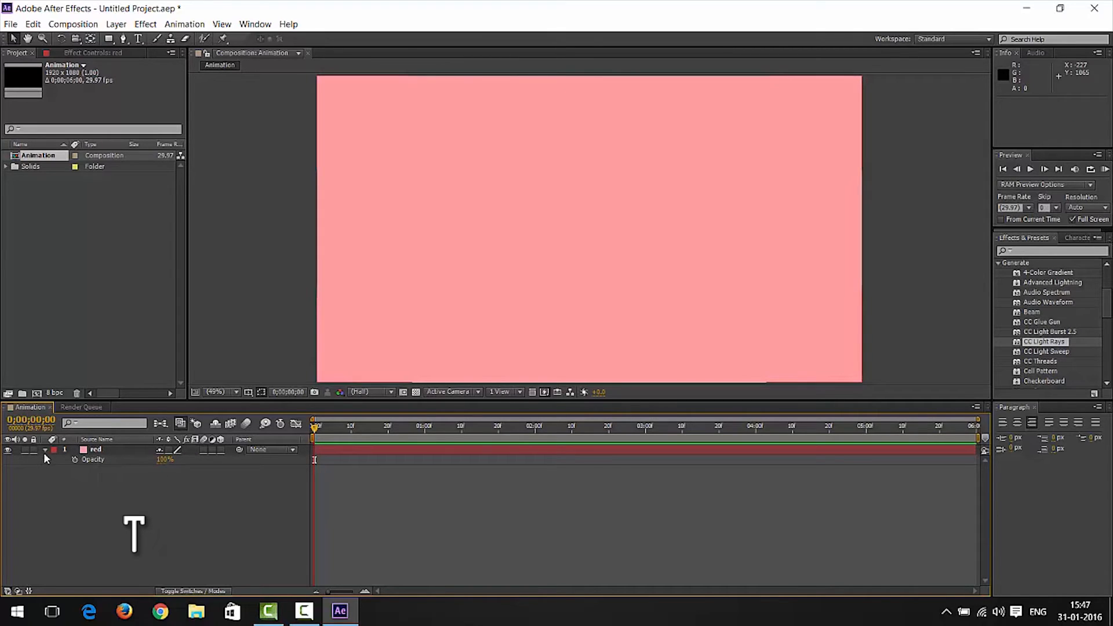
pyautogui.click(45, 459)
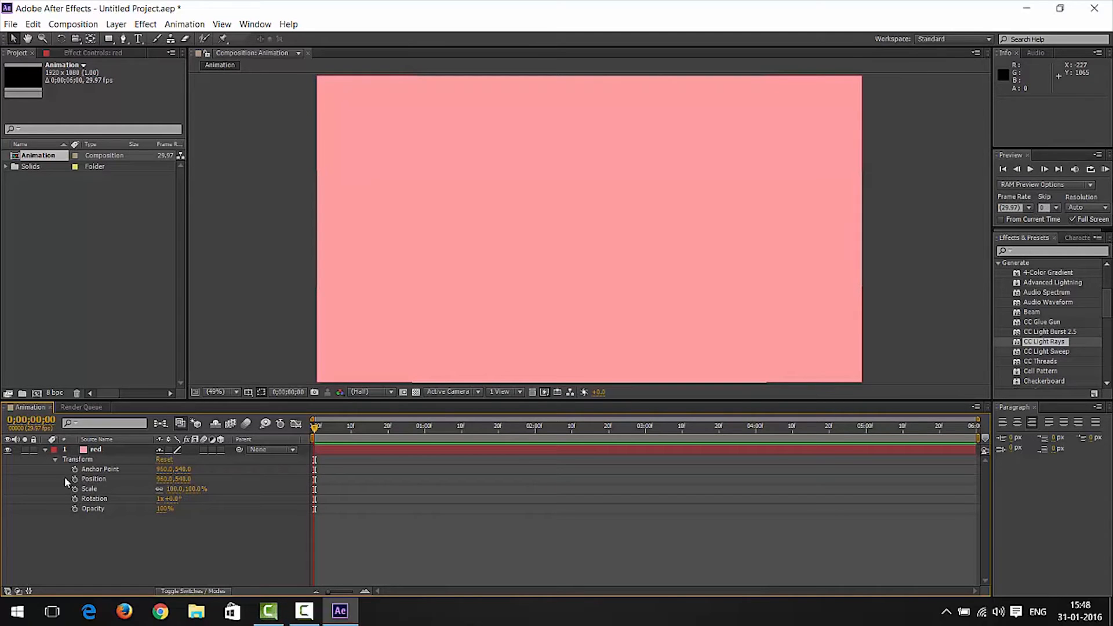
pyautogui.press('a')
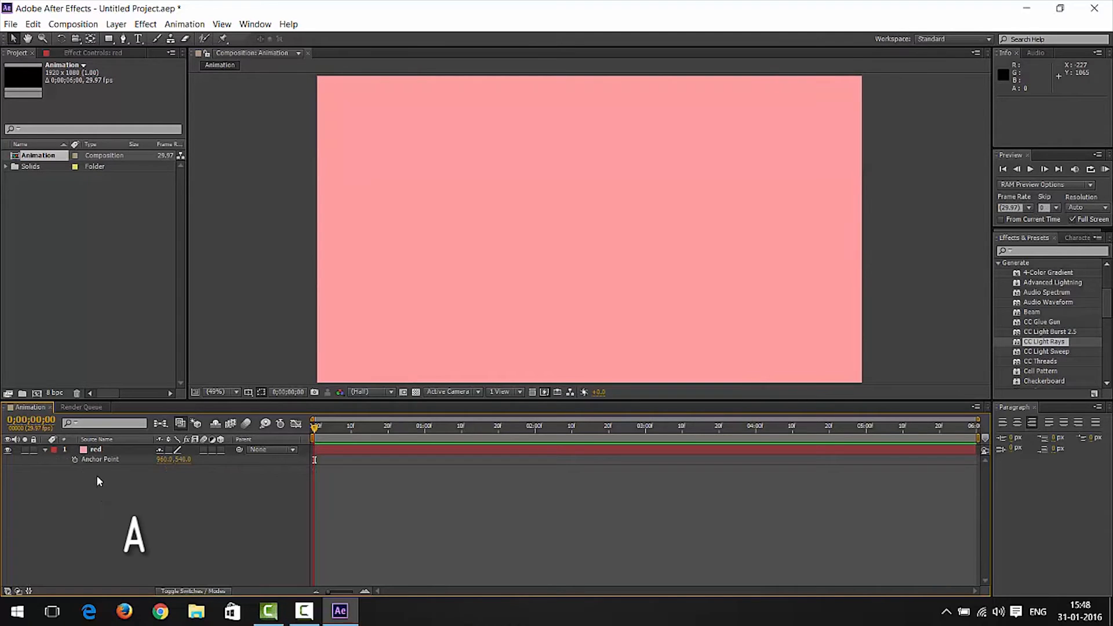
pyautogui.press('p')
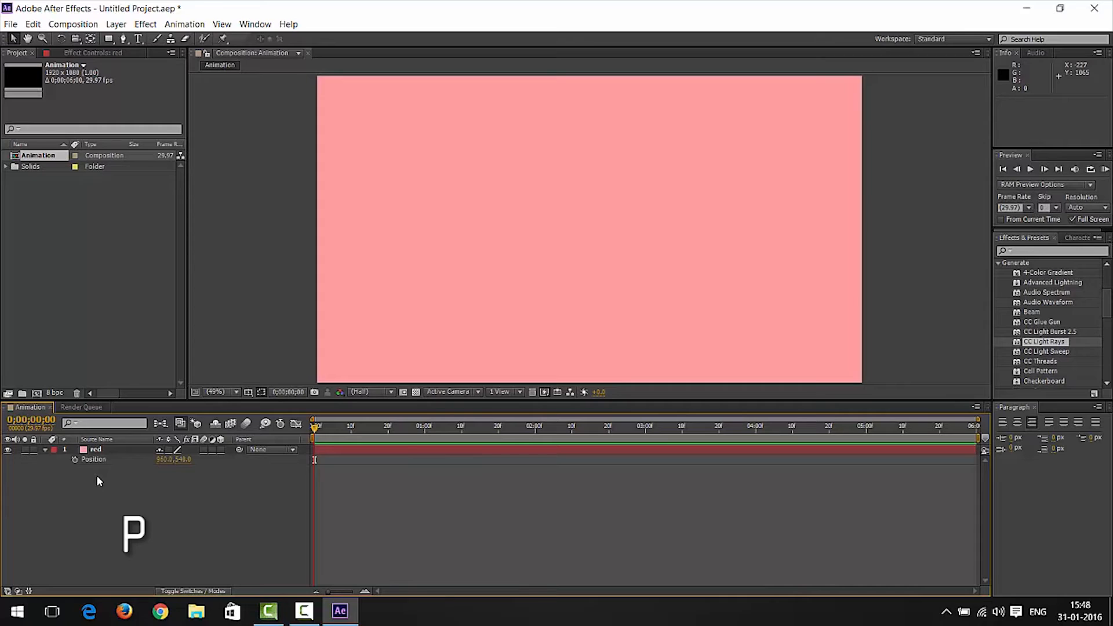
pyautogui.press('r')
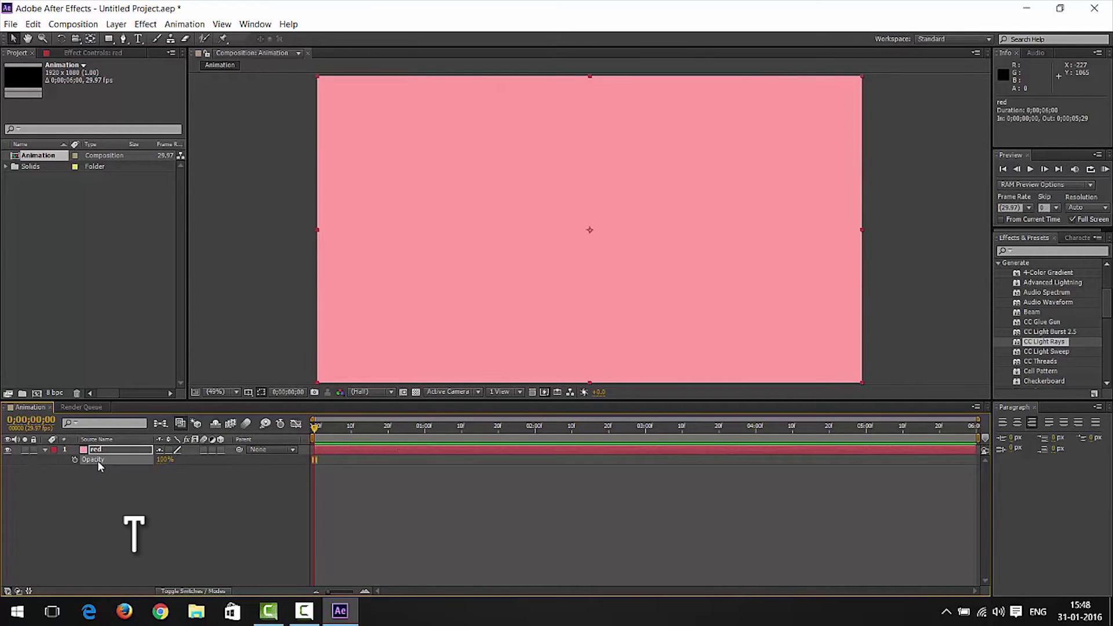
pyautogui.click(56, 459)
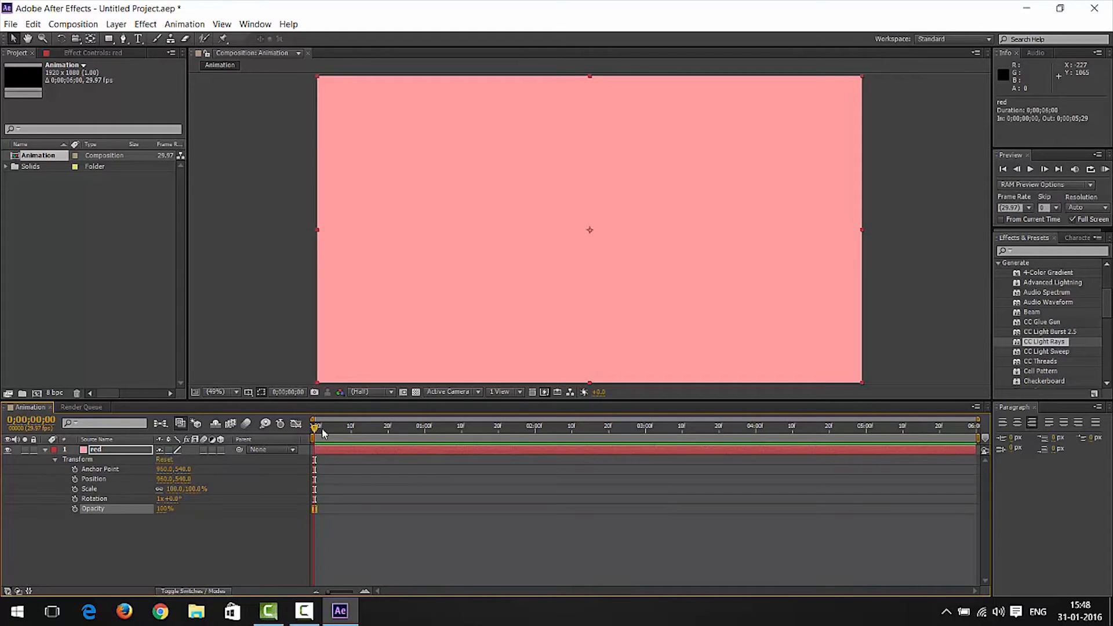
pyautogui.moveTo(462, 265)
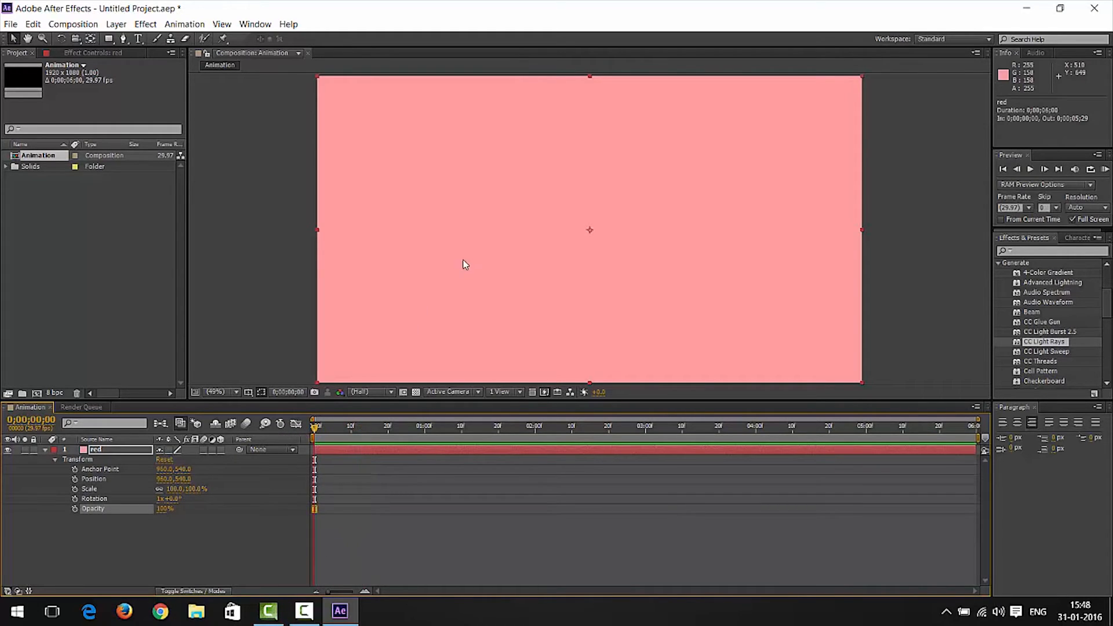
pyautogui.moveTo(78, 493)
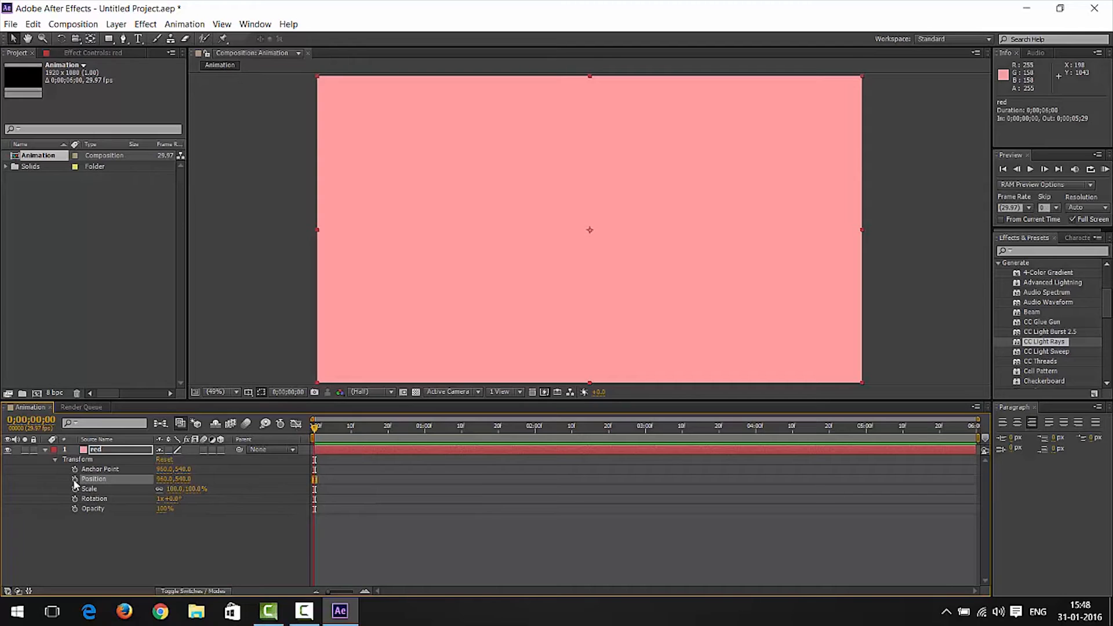
pyautogui.moveTo(74, 478)
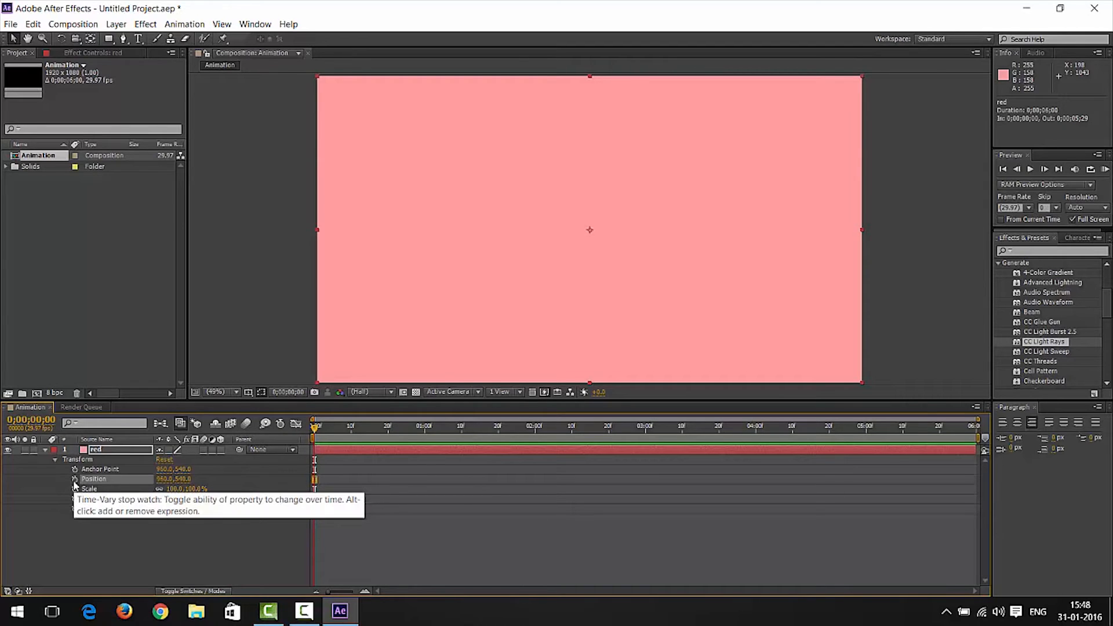
pyautogui.moveTo(74, 483)
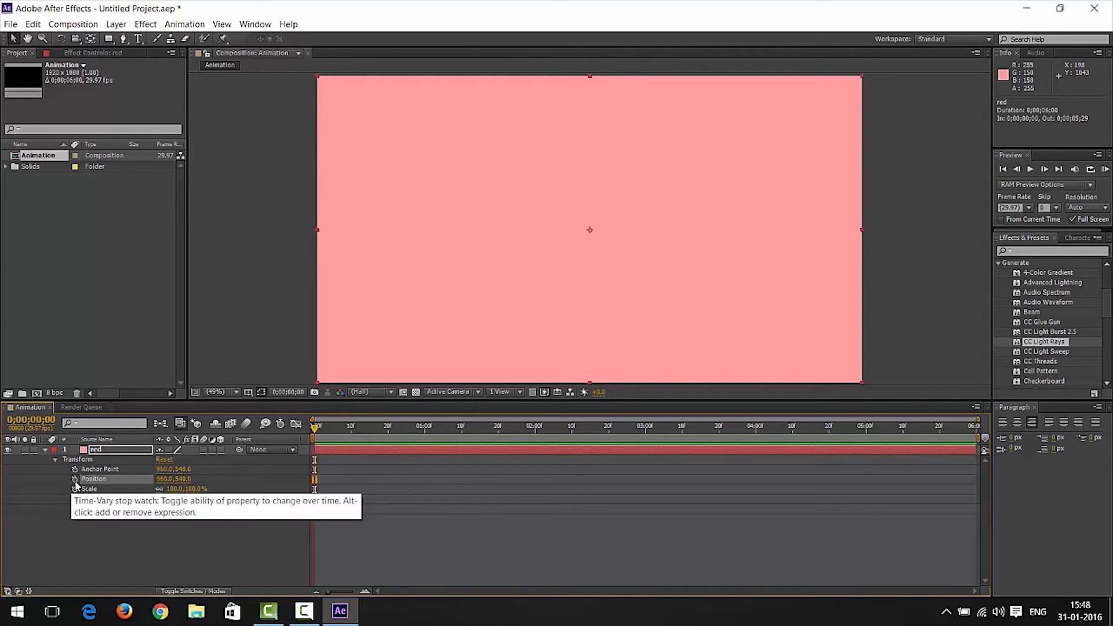
# - Add a starting Position keyframe on the red layer at 0:00
pyautogui.click(74, 478)
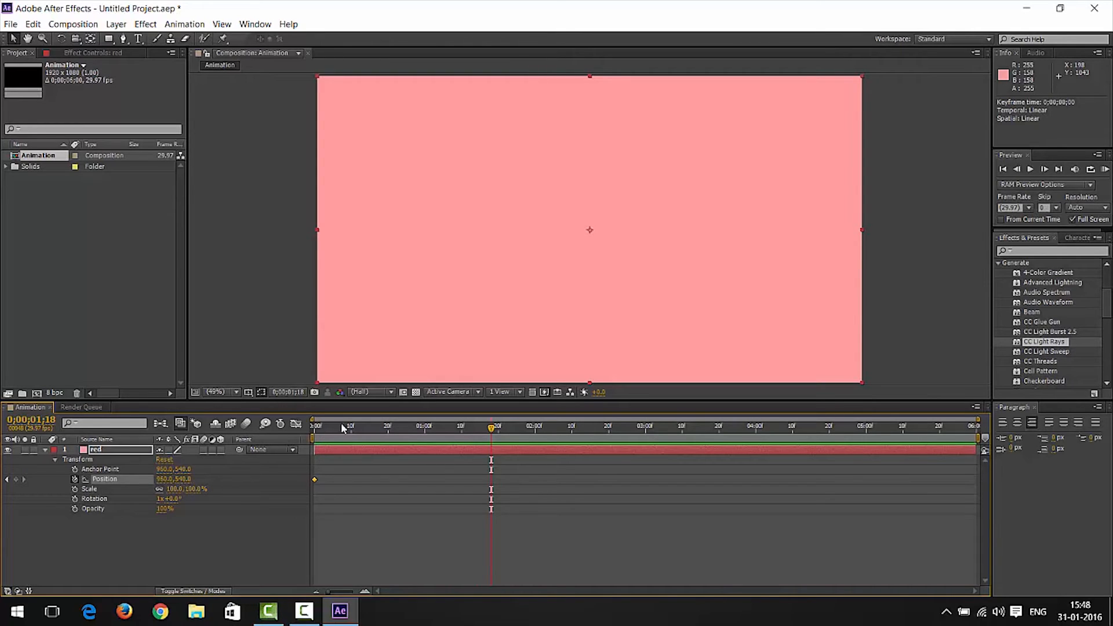
# - Add a second Position keyframe at 1:00 so the layer slides right, and preview the animation
pyautogui.click(313, 424)
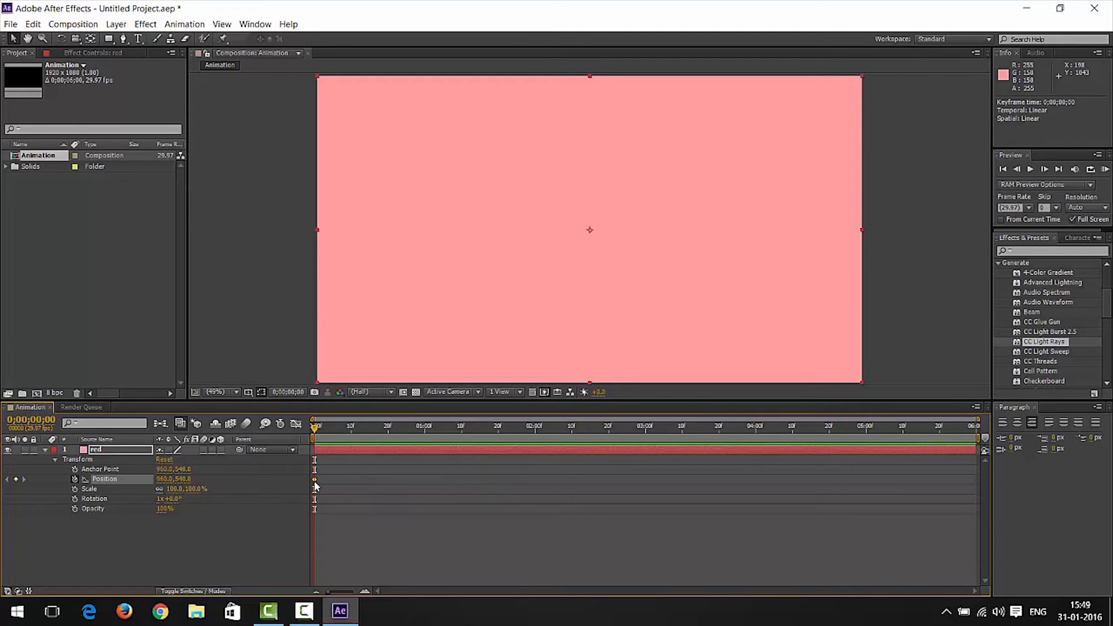
pyautogui.click(395, 480)
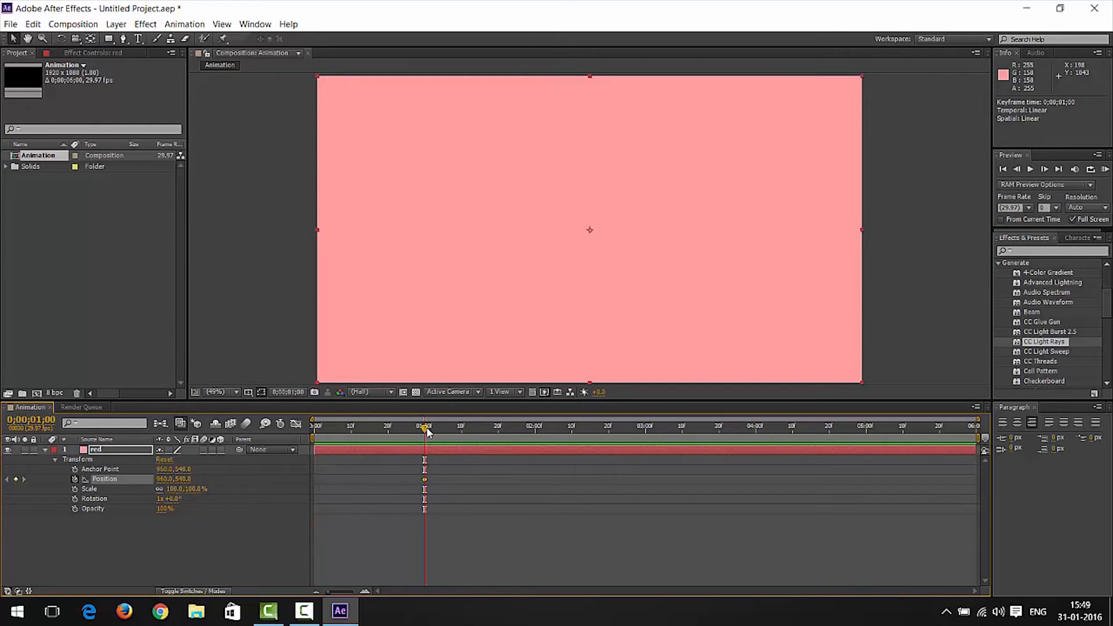
pyautogui.click(313, 424)
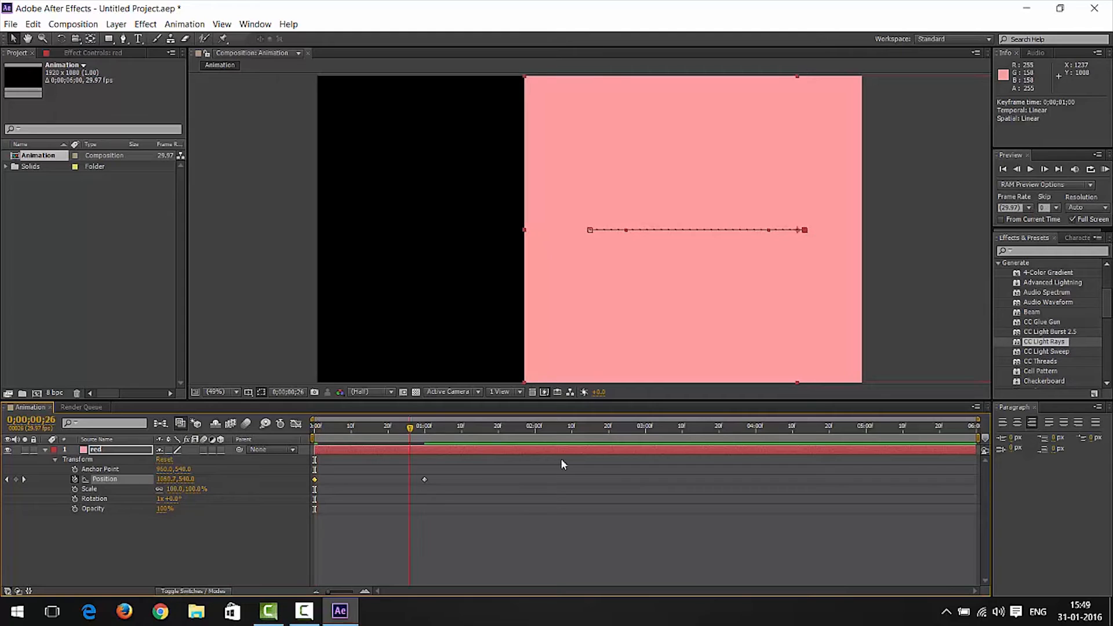
pyautogui.press('space')
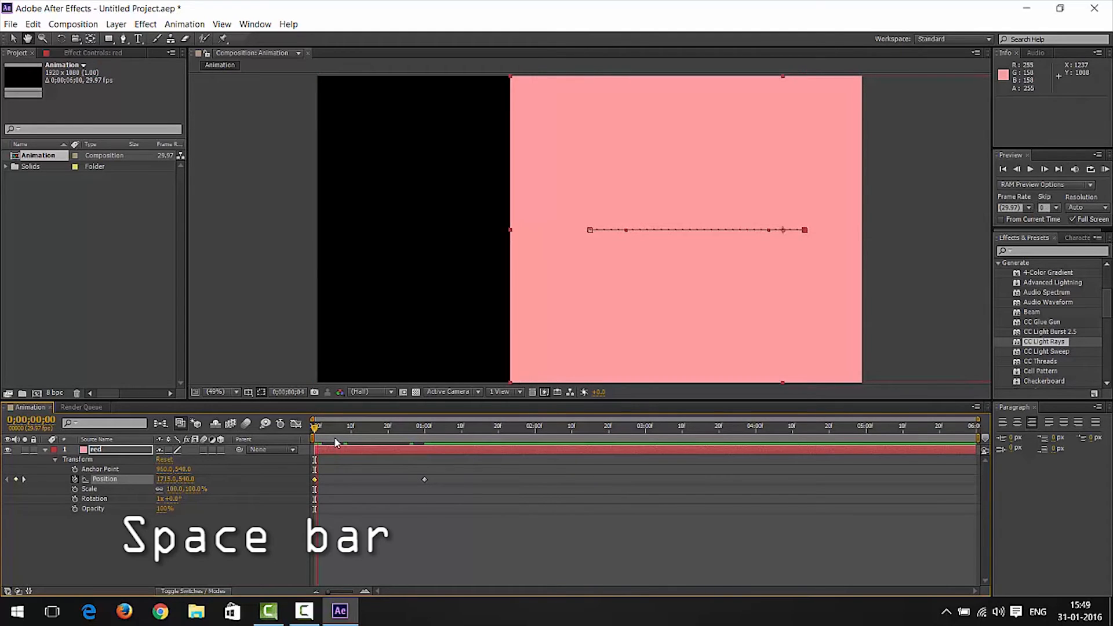
pyautogui.press('space')
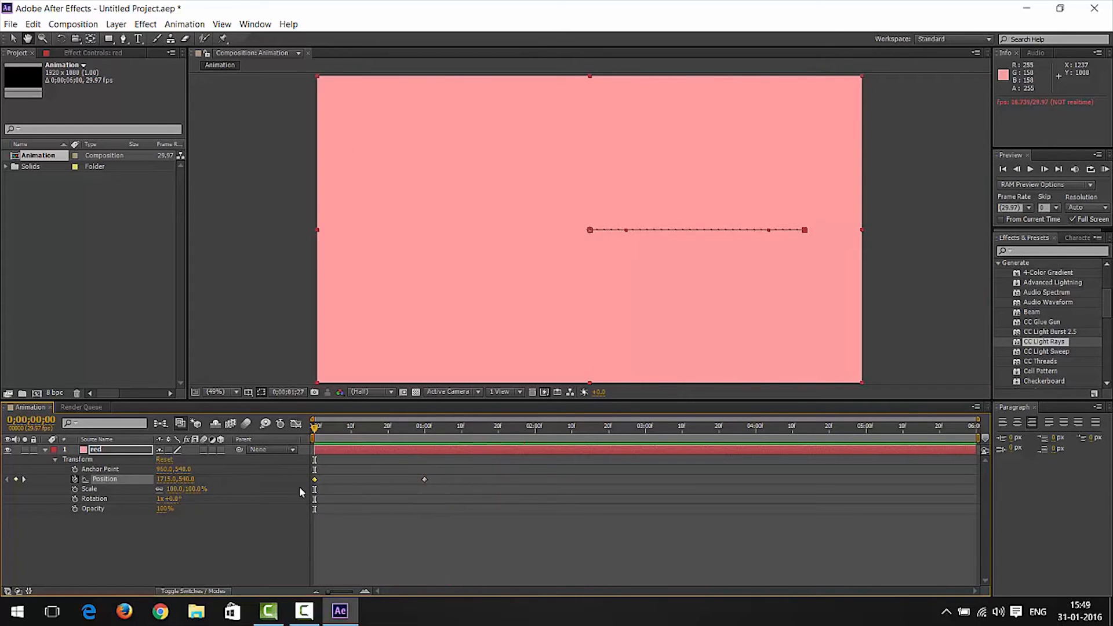
pyautogui.click(313, 425)
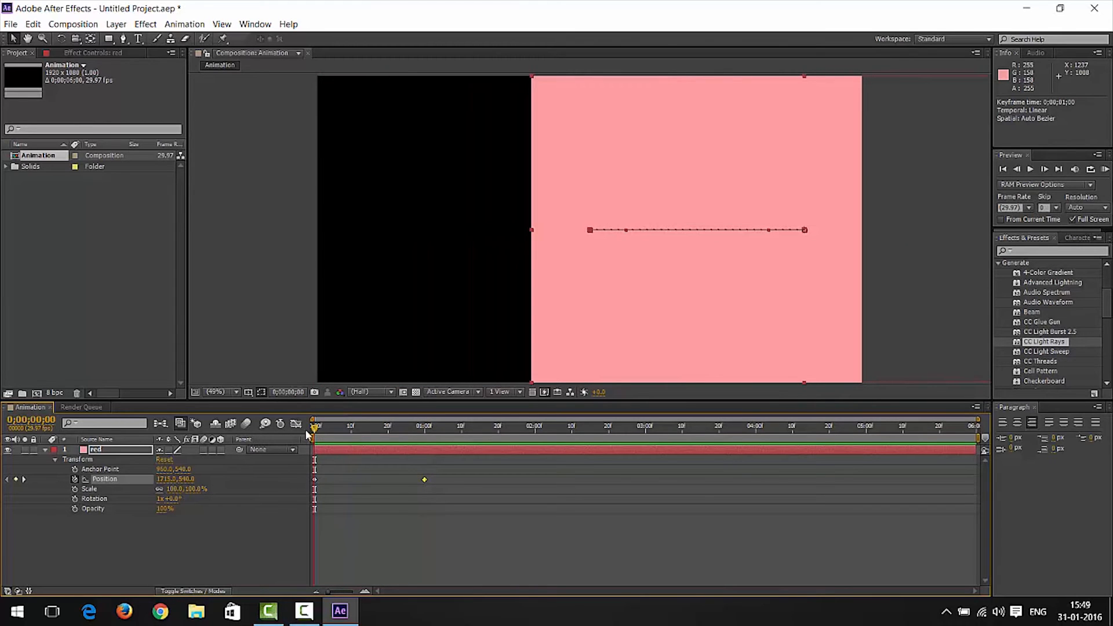
# - Search the effects for 'ramp' and select the red layer's Scale and Anchor Point properties
pyautogui.write('ramp')
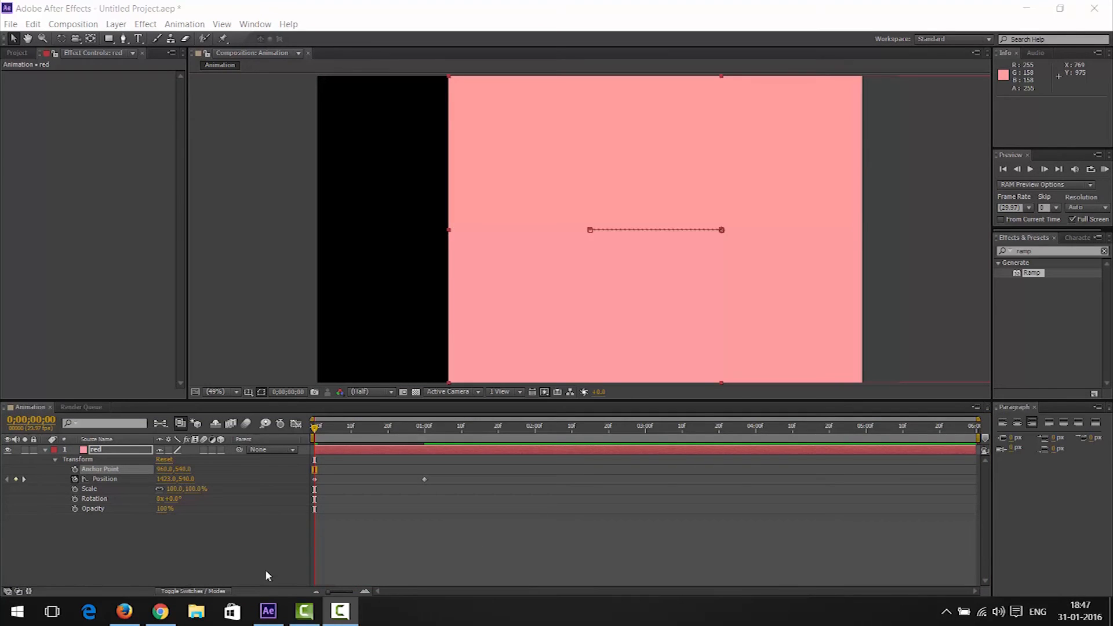
pyautogui.moveTo(110, 475)
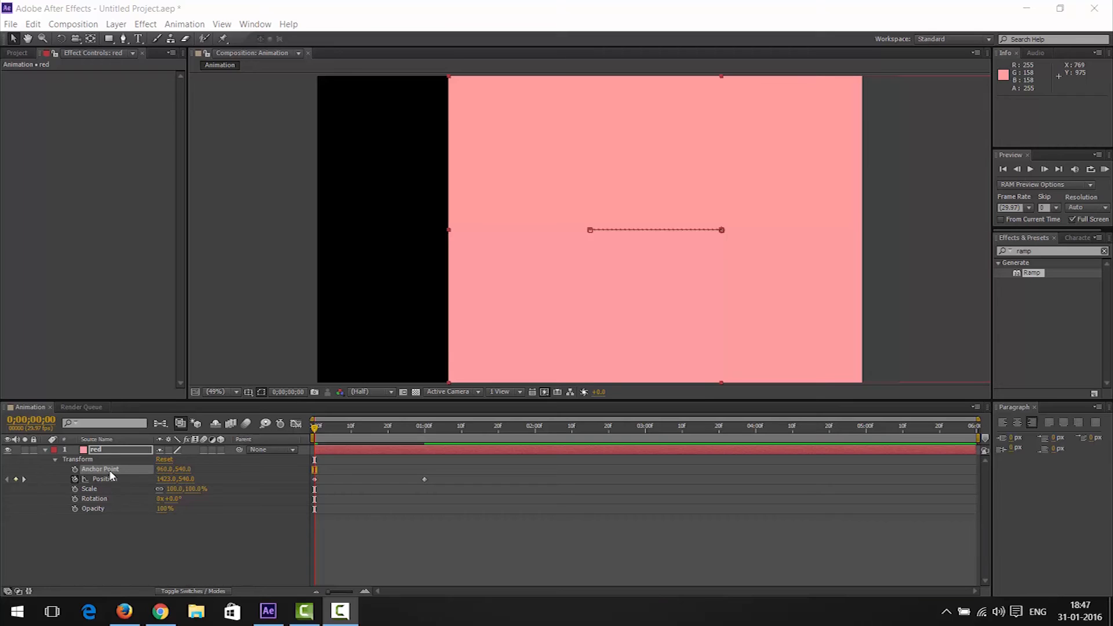
pyautogui.click(89, 488)
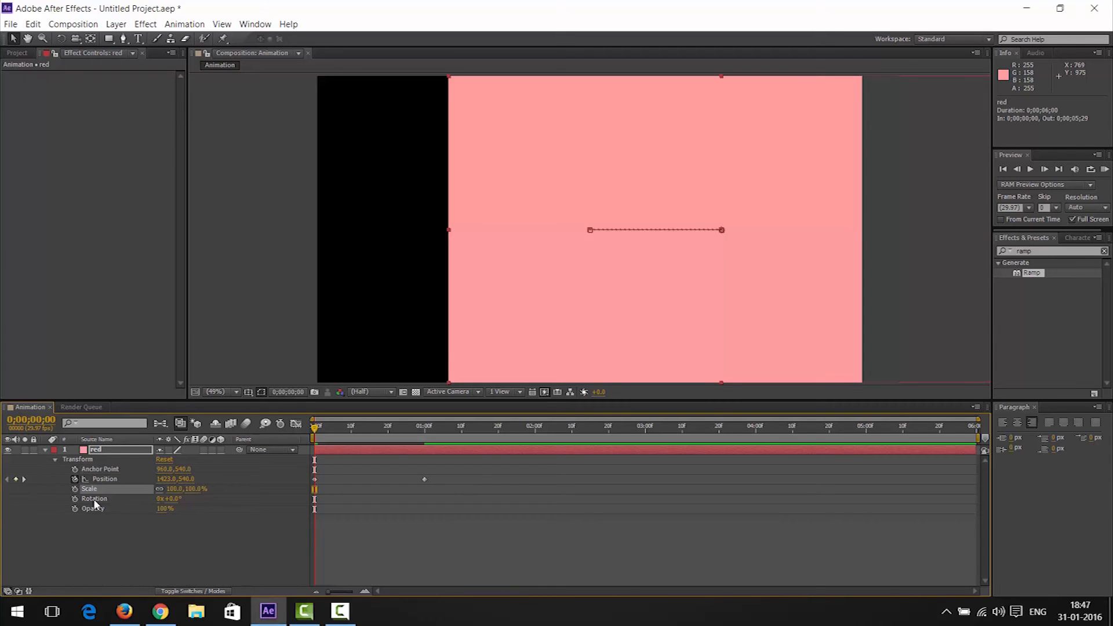
pyautogui.click(92, 497)
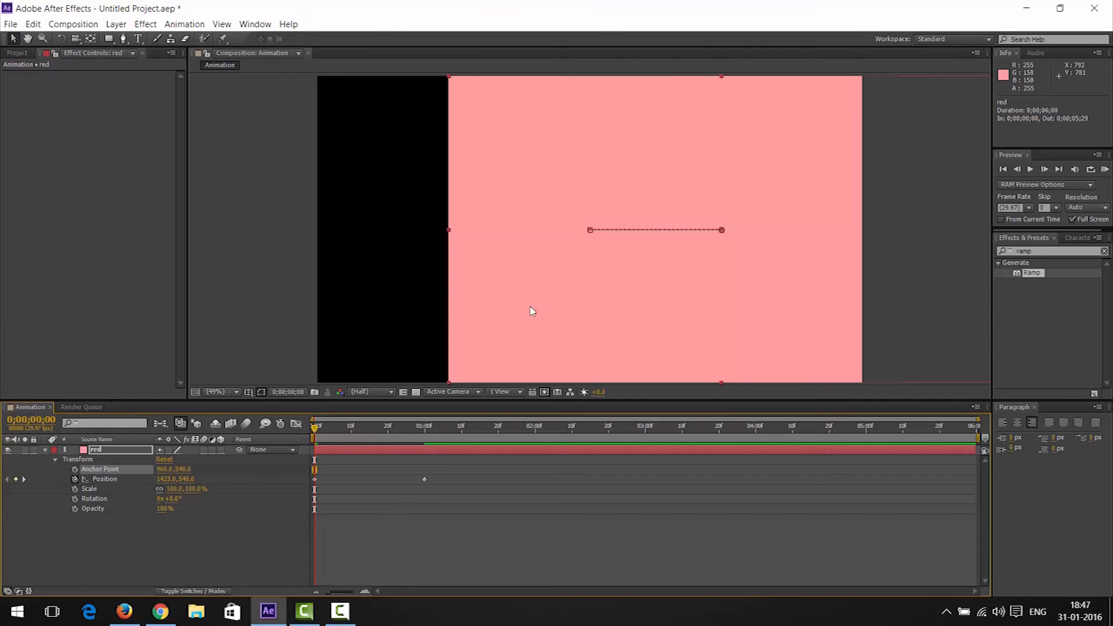
pyautogui.moveTo(168, 479)
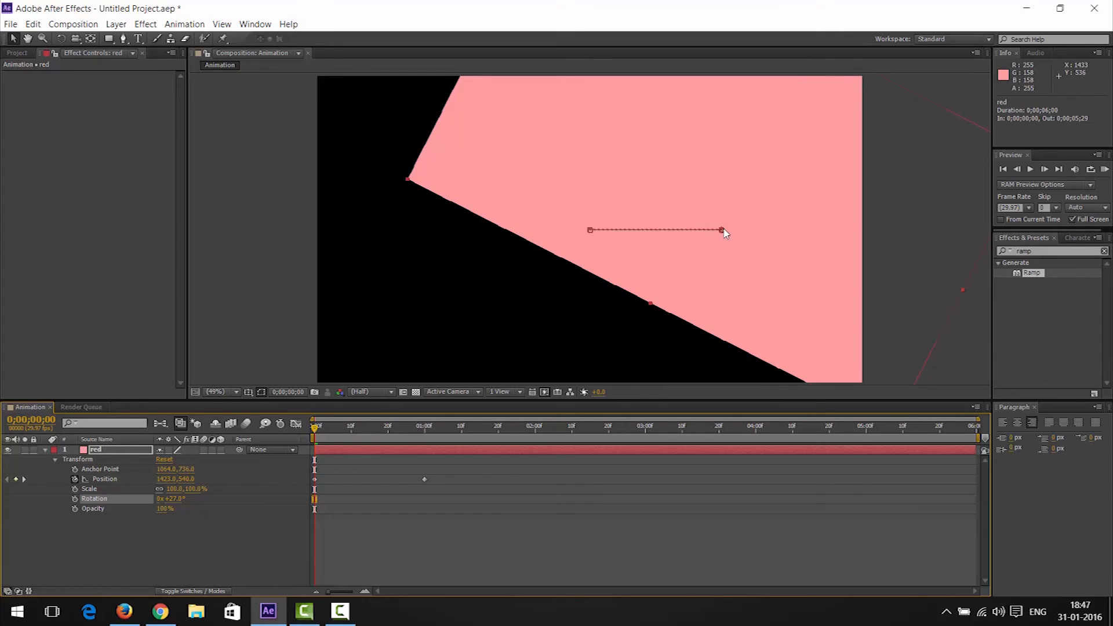
pyautogui.moveTo(746, 282)
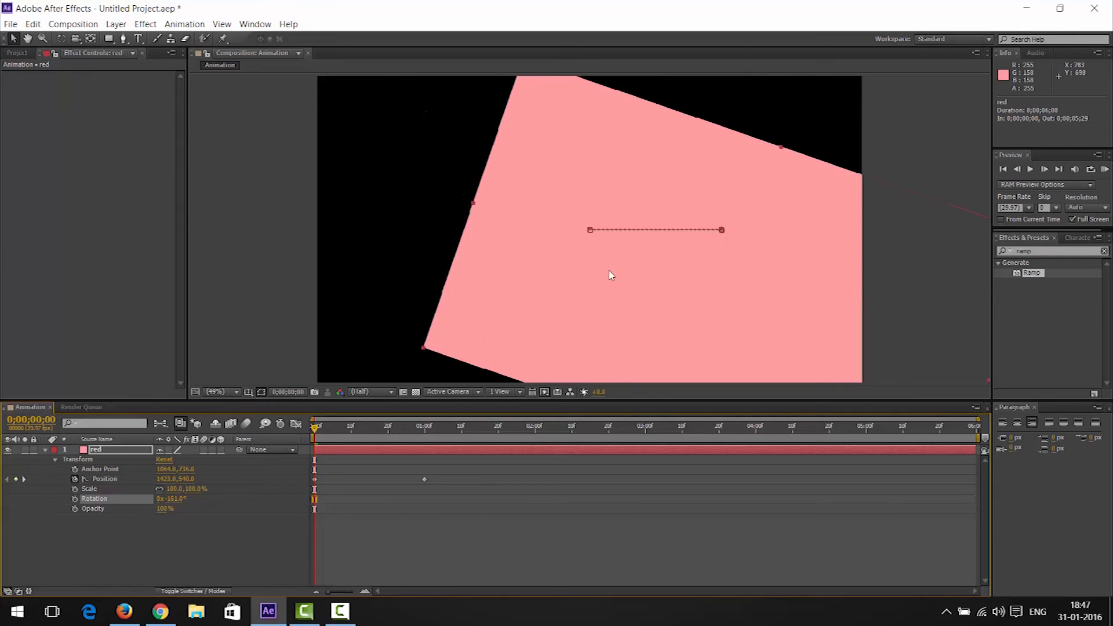
pyautogui.moveTo(450, 359)
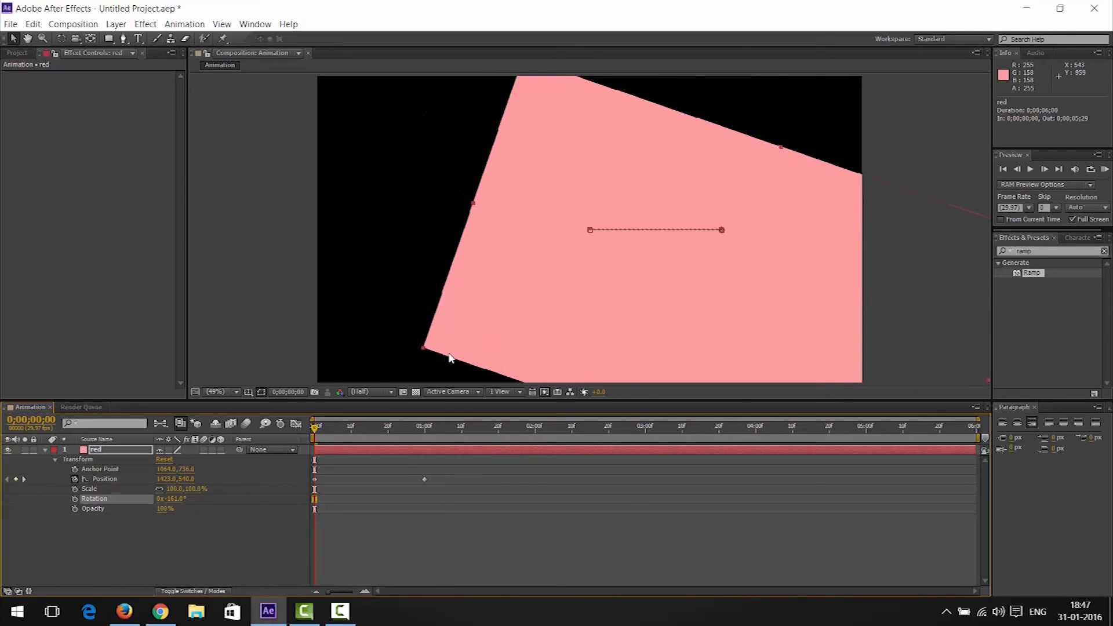
pyautogui.moveTo(528, 168)
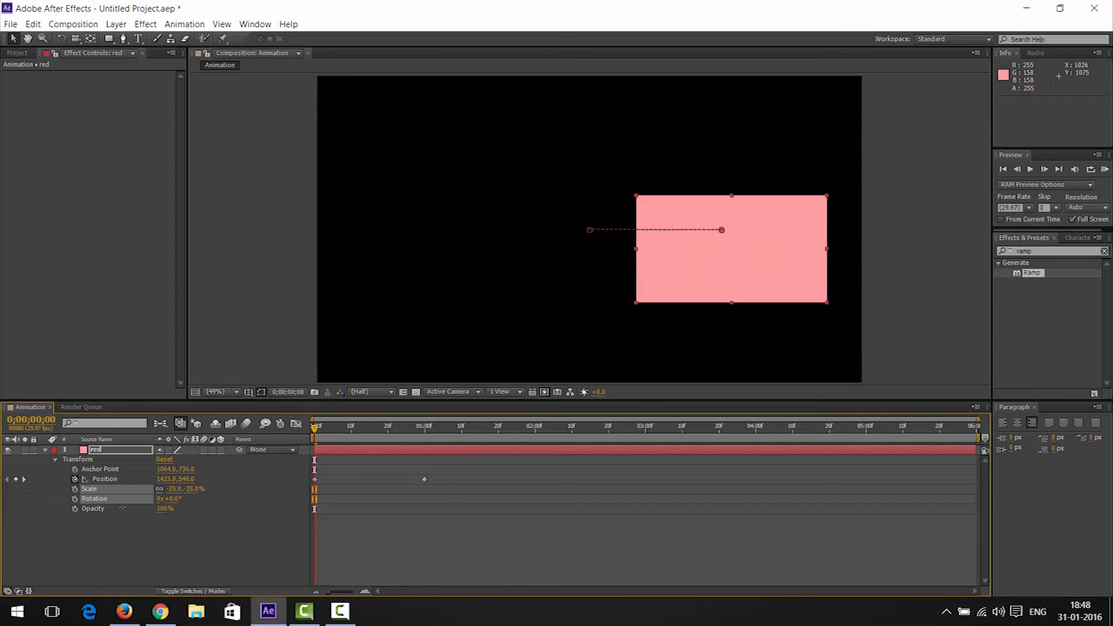
# - Edit the red layer's anchor point to about 1615,520 with scale 41%, then deselect the layer
pyautogui.doubleClick(166, 469)
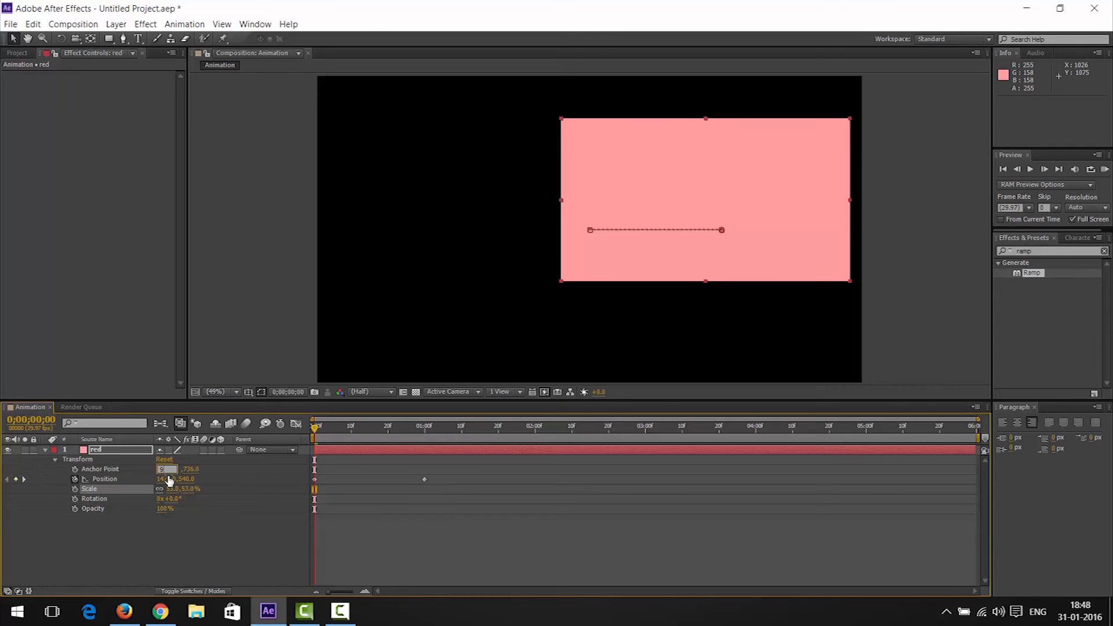
pyautogui.doubleClick(167, 469)
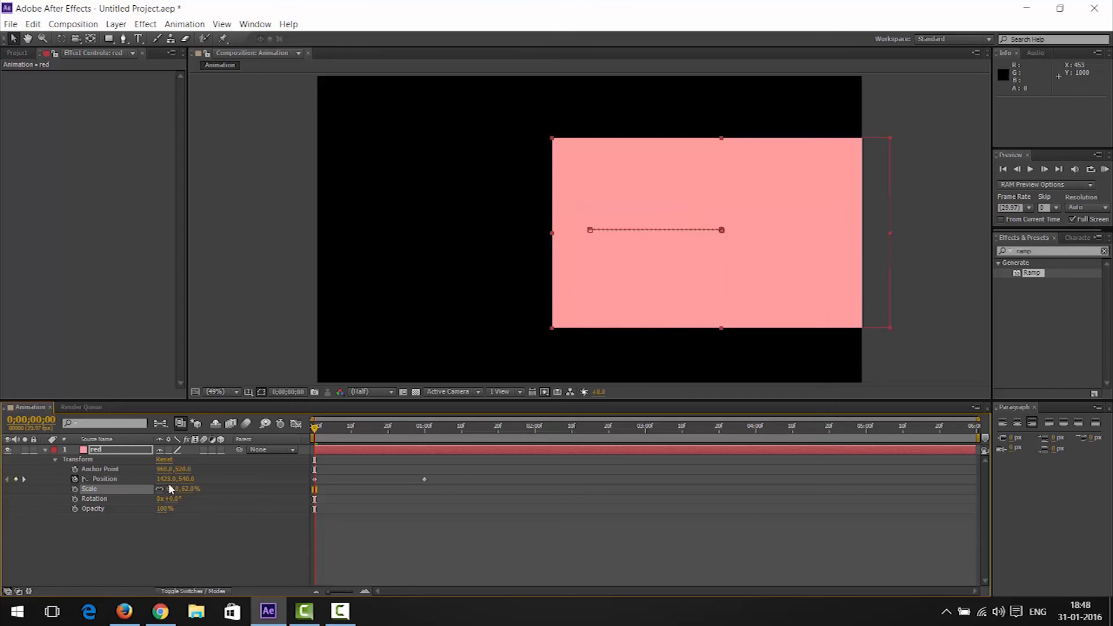
pyautogui.click(164, 459)
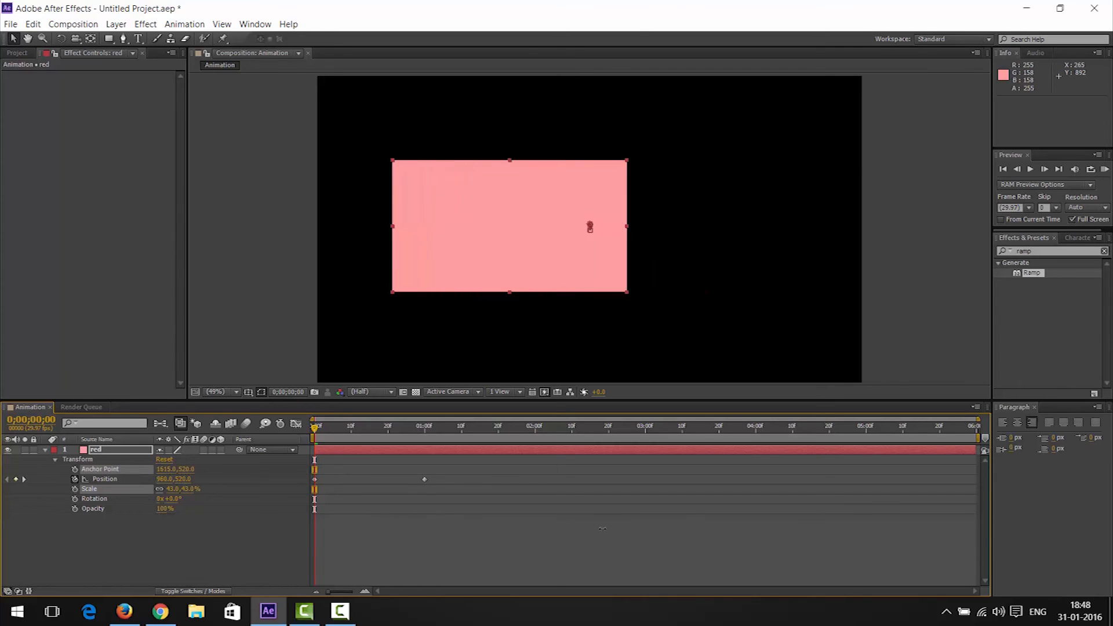
pyautogui.click(88, 488)
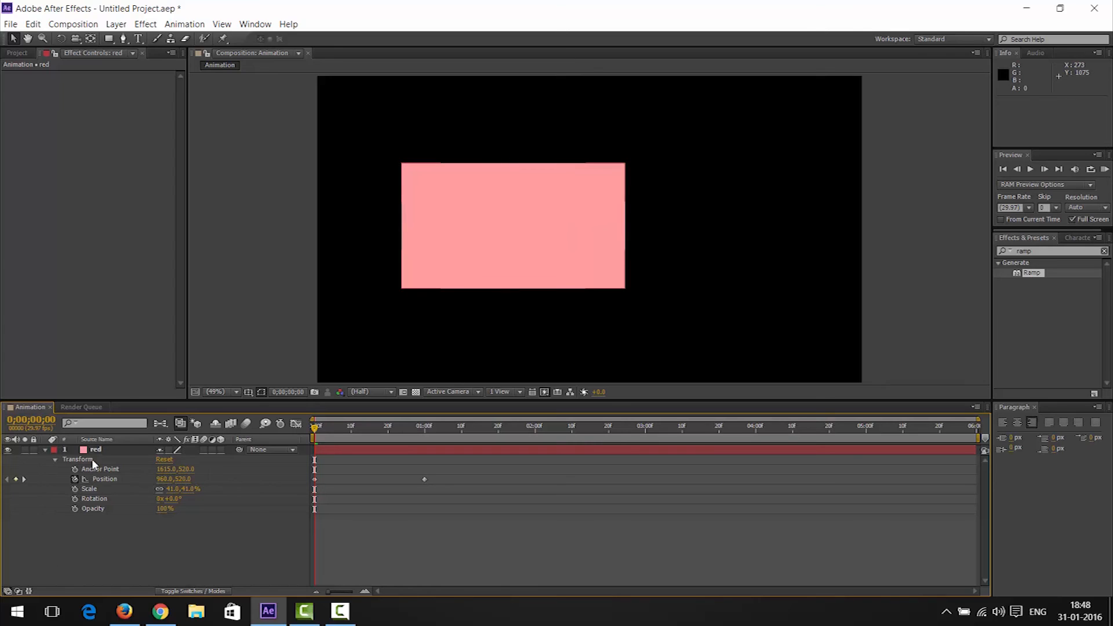
# - Apply the Ramp effect to the red layer, giving a black-to-white vertical gradient
pyautogui.click(95, 449)
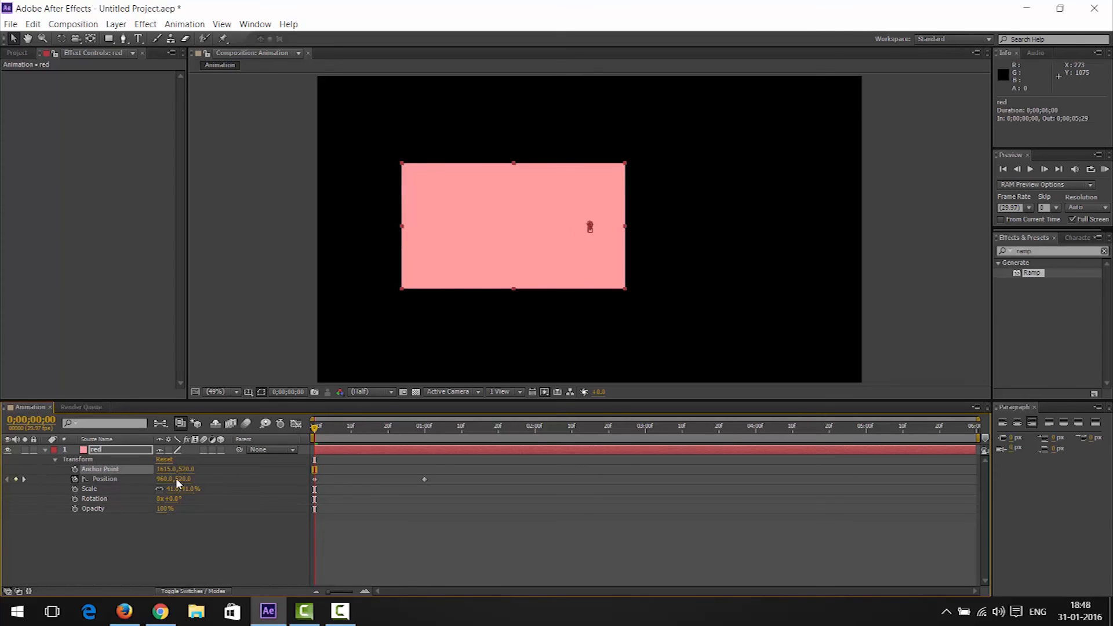
pyautogui.tripleClick(1051, 250)
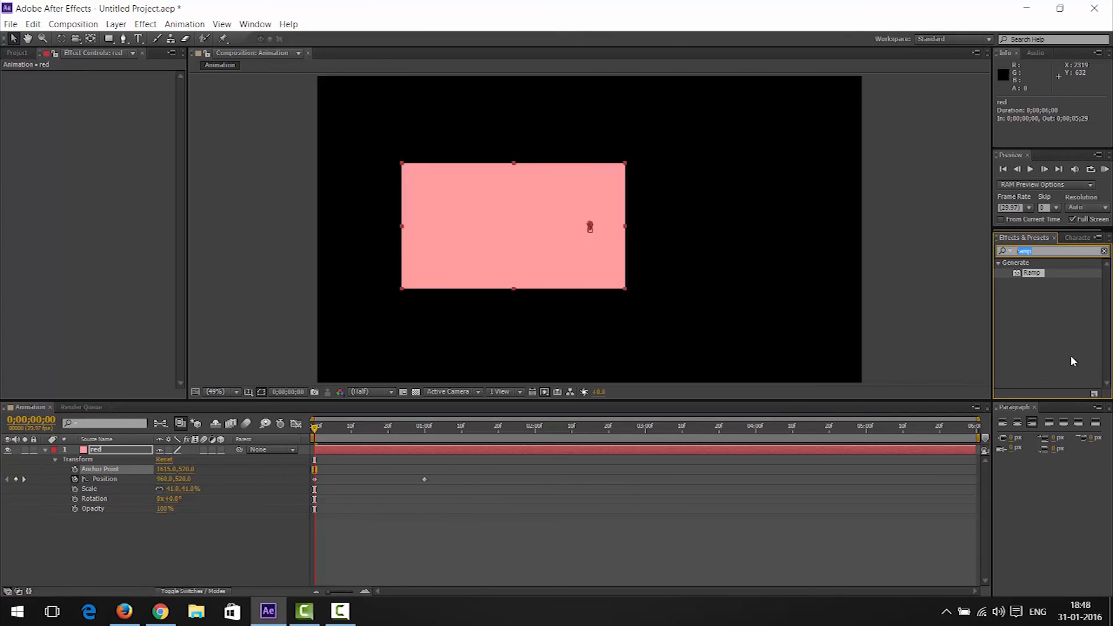
pyautogui.moveTo(1042, 264)
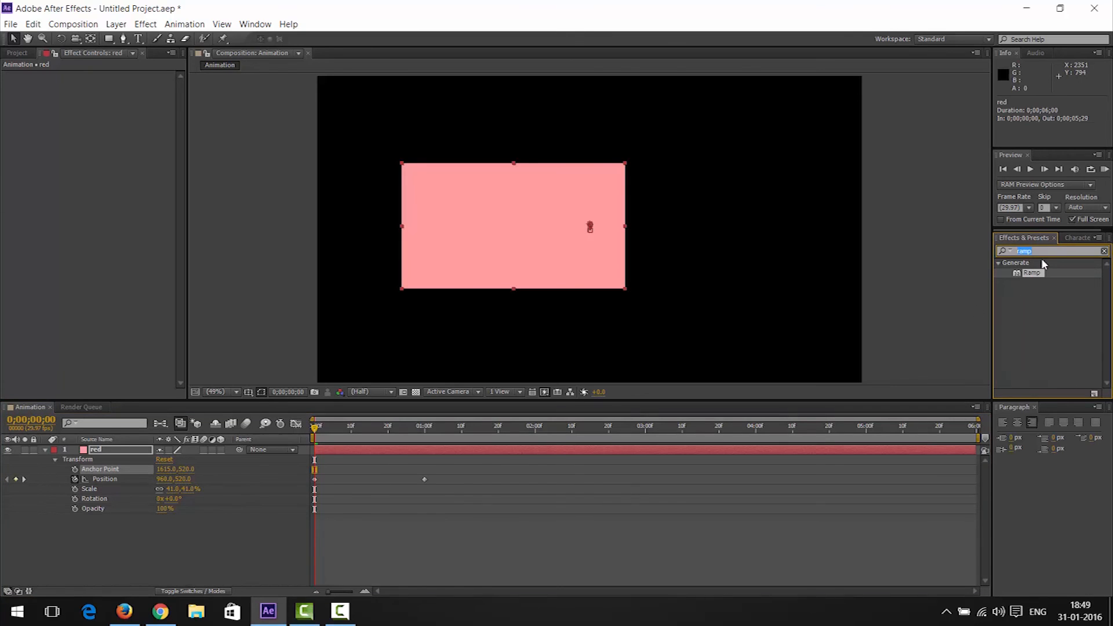
pyautogui.click(1101, 250)
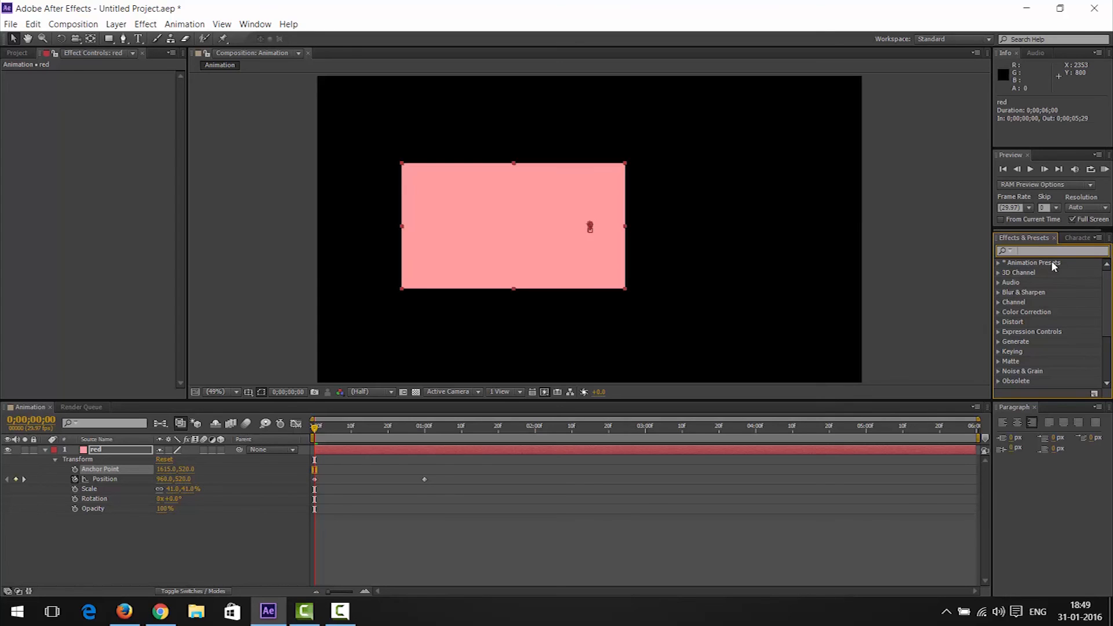
pyautogui.write('ramp')
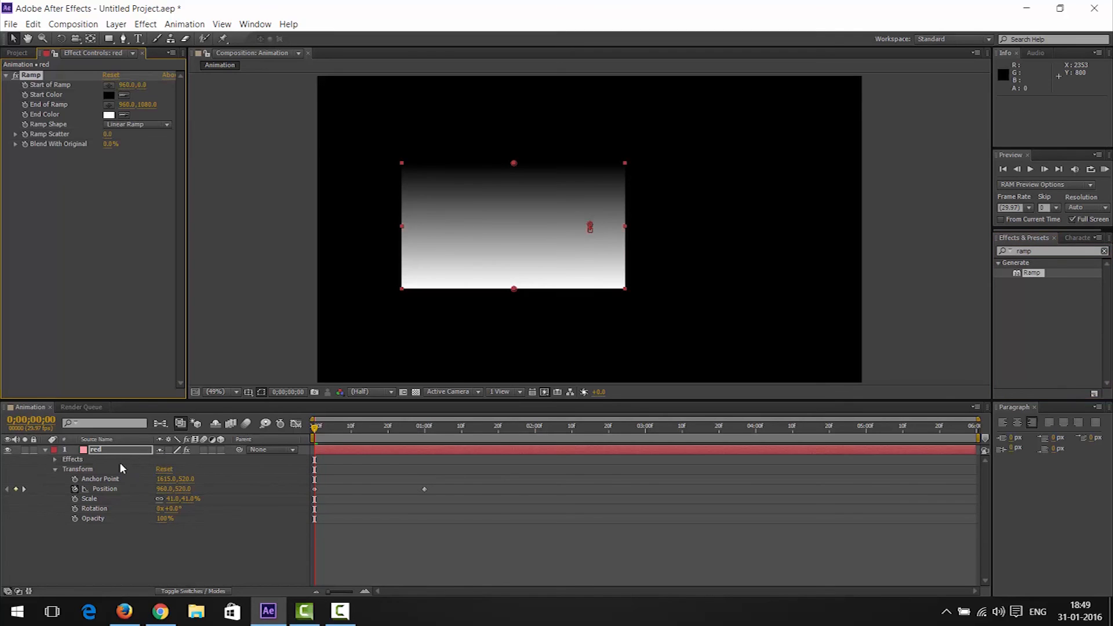
pyautogui.moveTo(110, 455)
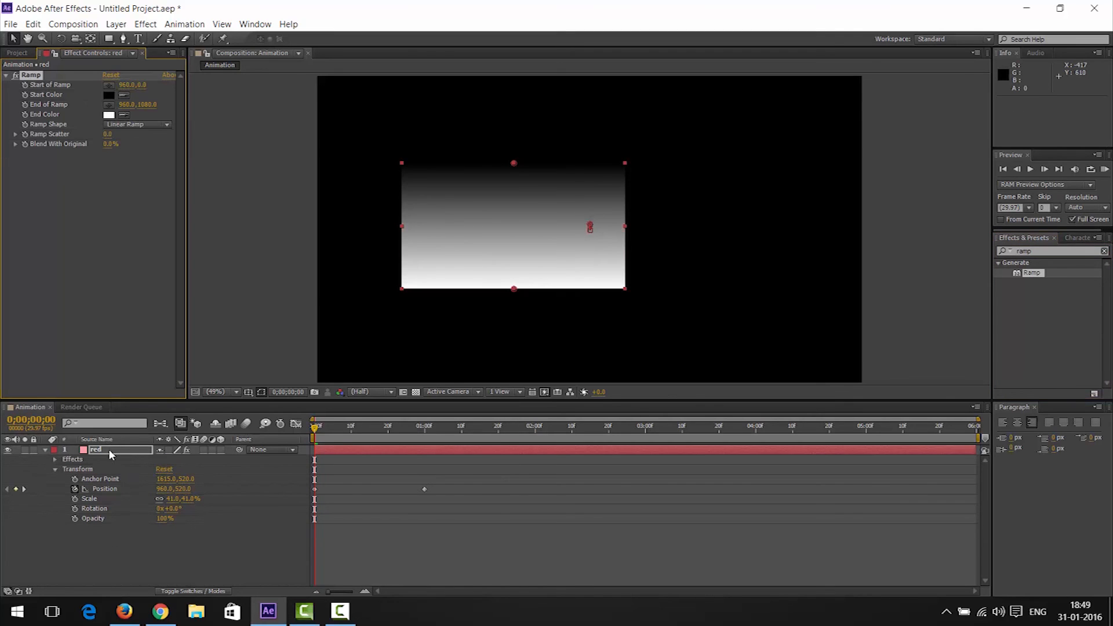
pyautogui.click(94, 449)
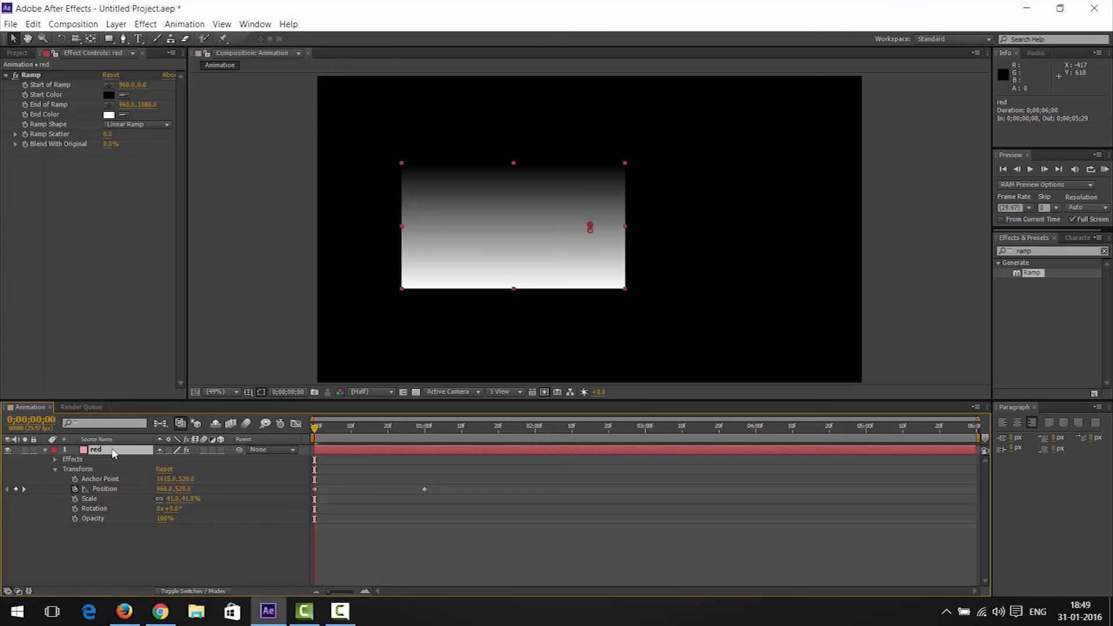
pyautogui.moveTo(110, 459)
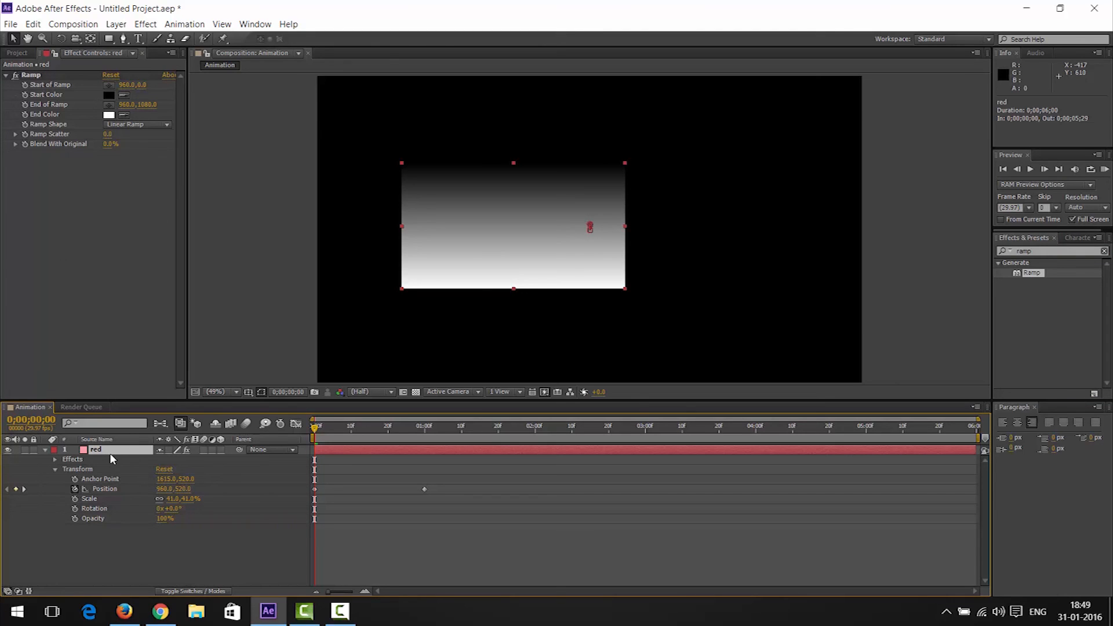
pyautogui.moveTo(557, 252)
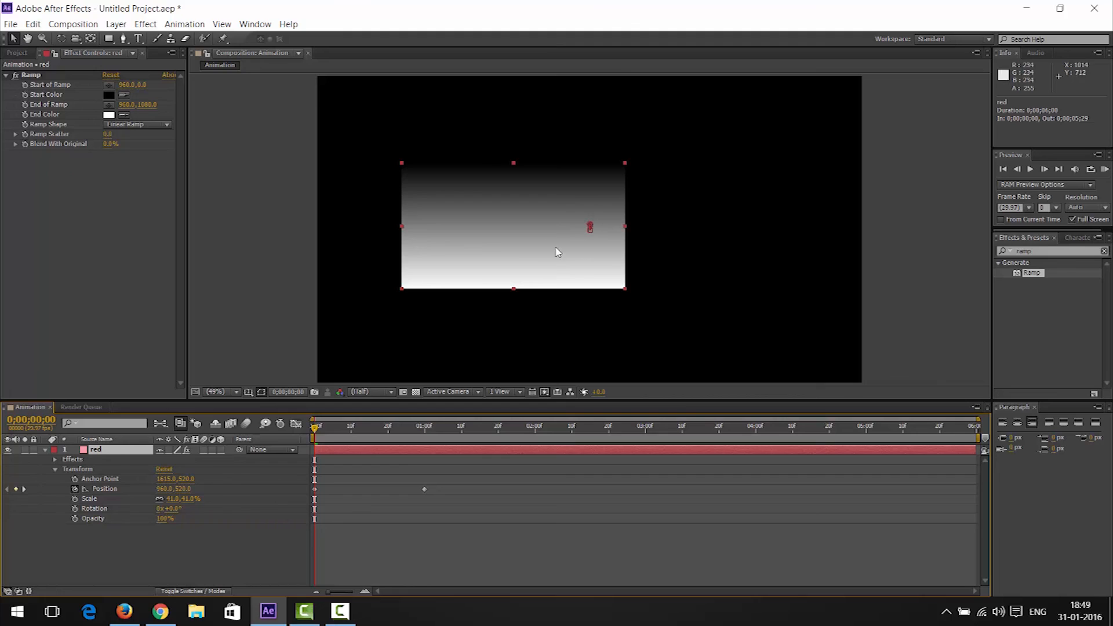
pyautogui.moveTo(110, 458)
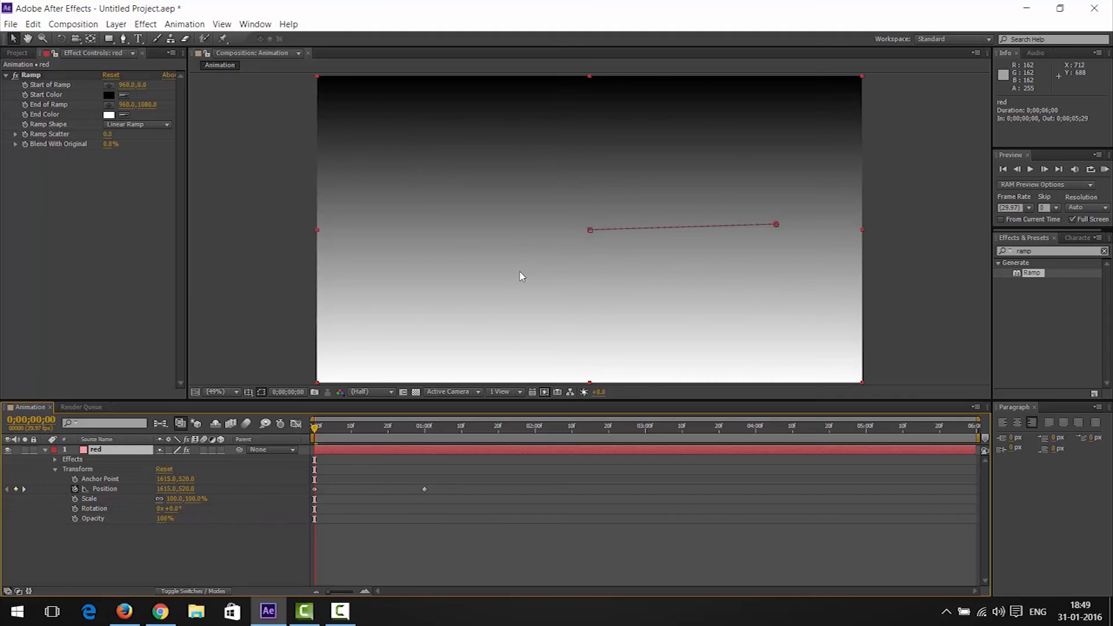
# - Fit the gradient solid to the full composition frame with Ctrl+Alt+F and deselect it
pyautogui.press('ctrl+alt+f')
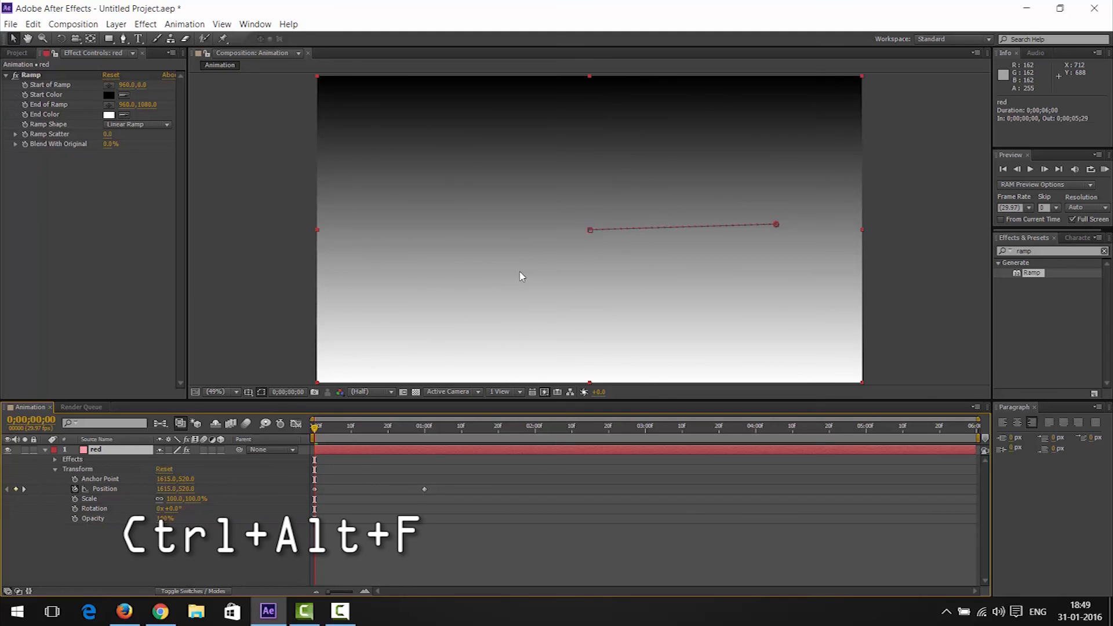
pyautogui.press('Ctrl+Alt+F')
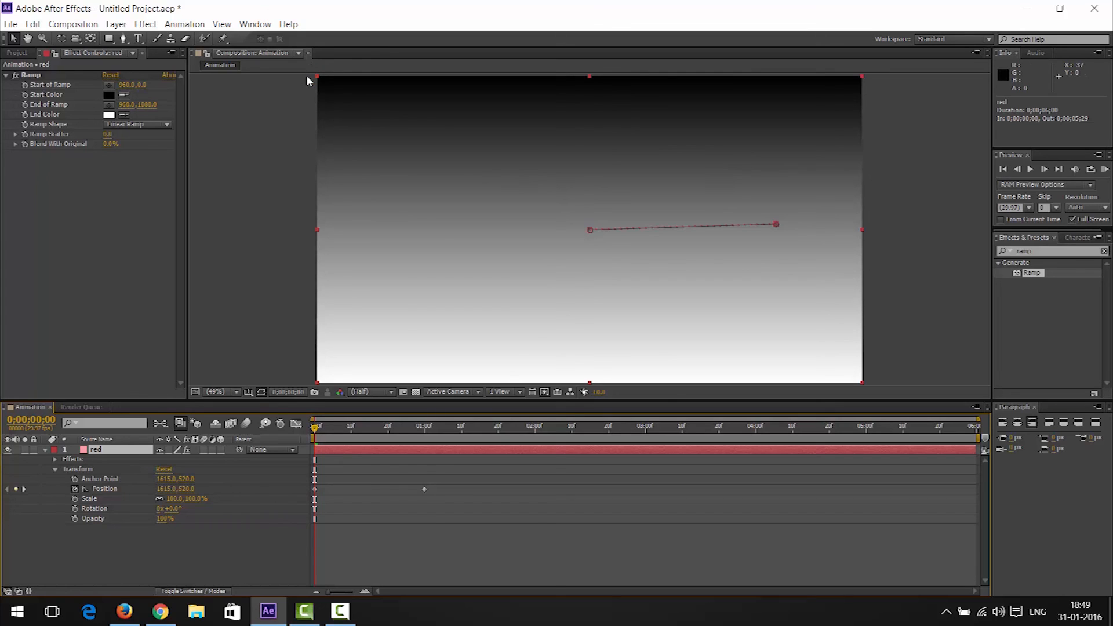
pyautogui.moveTo(284, 369)
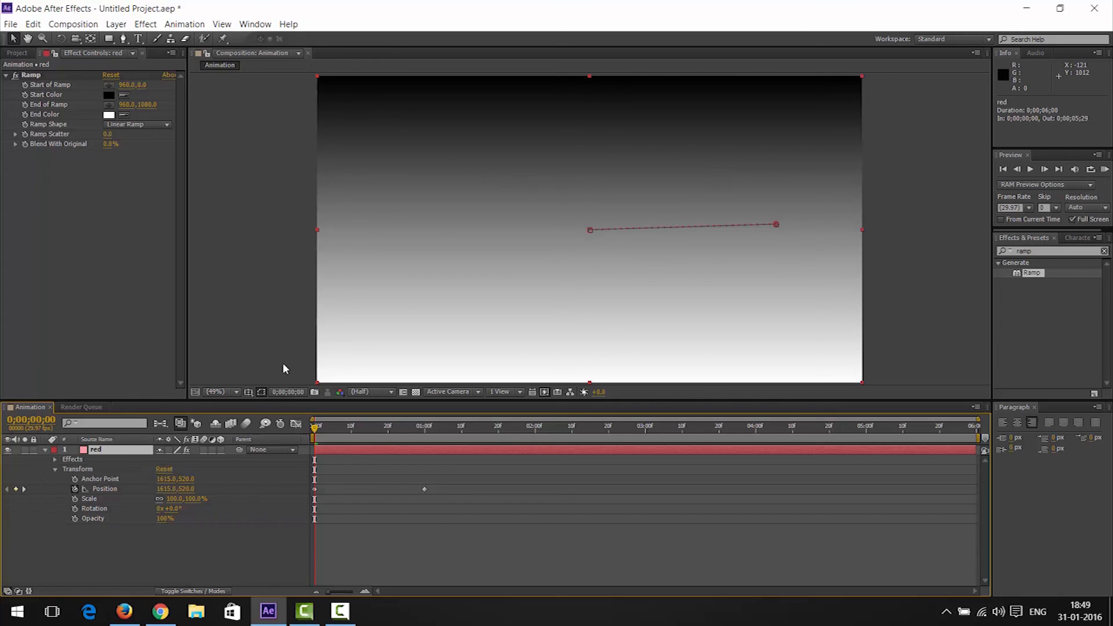
pyautogui.moveTo(291, 396)
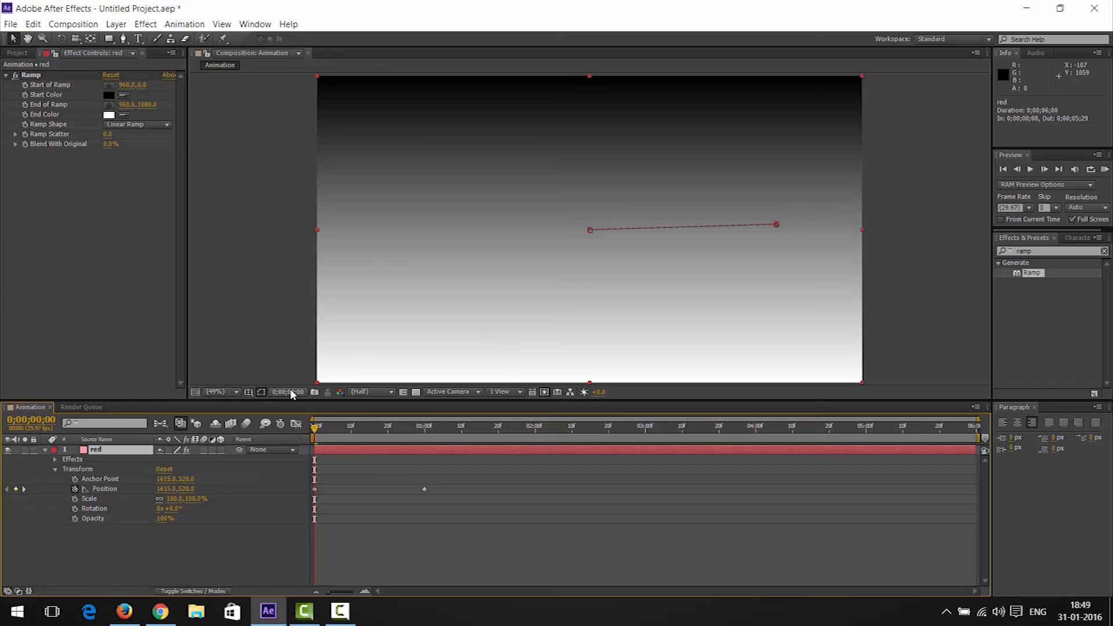
pyautogui.moveTo(851, 126)
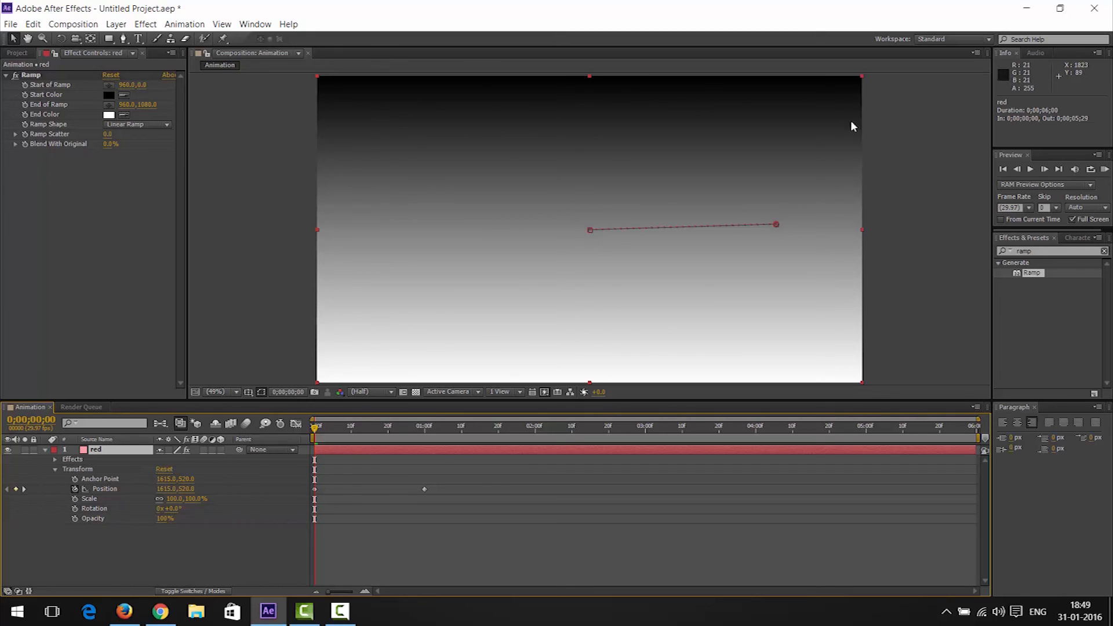
pyautogui.click(218, 536)
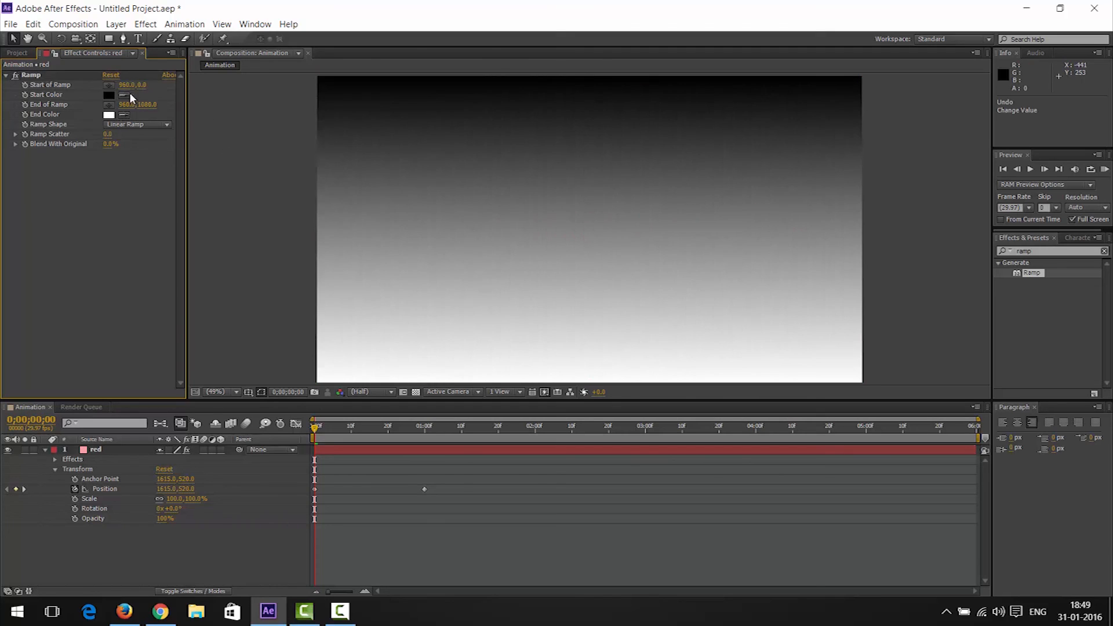
# - Set the Ramp's Start Color to pink FFAEAE for a pink-to-white gradient
pyautogui.click(108, 95)
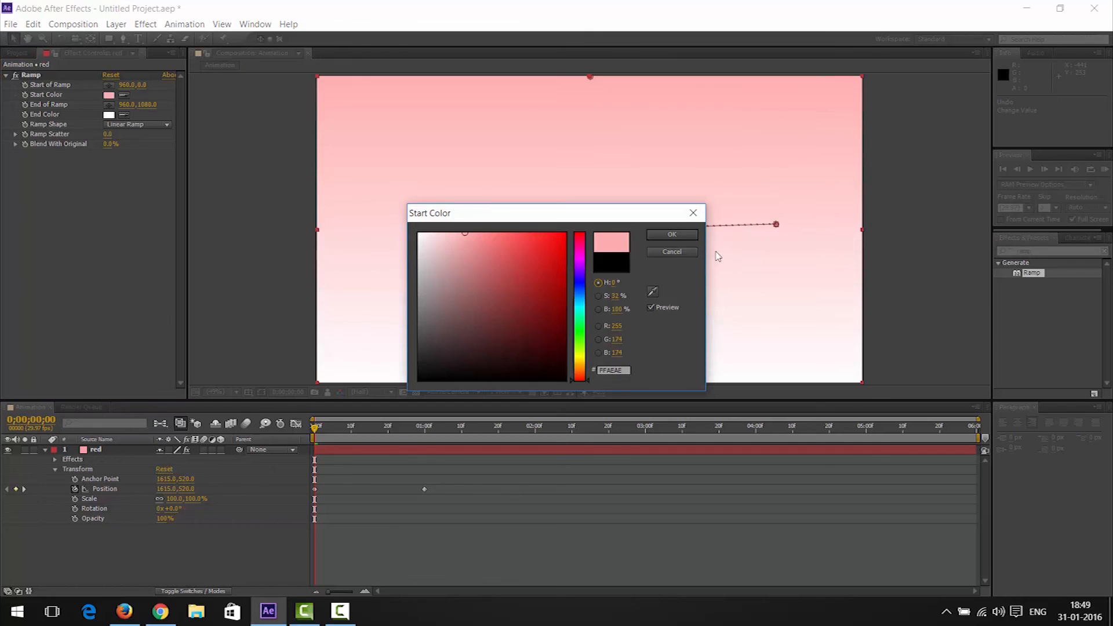
pyautogui.click(670, 235)
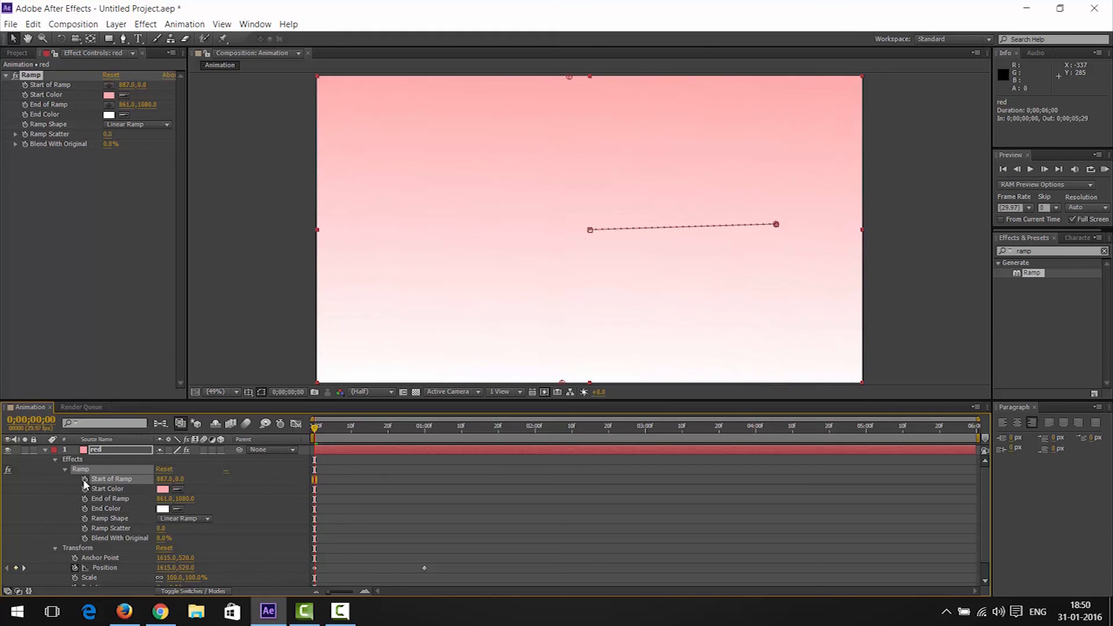
# - Keyframe Start of Ramp and move the time to about one second
pyautogui.click(85, 478)
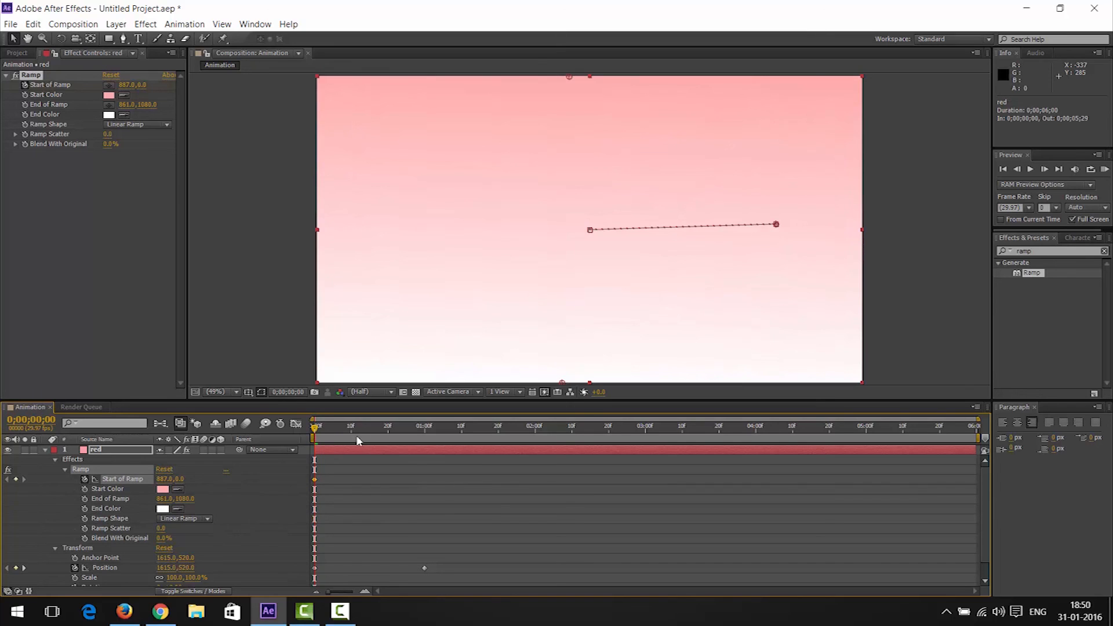
pyautogui.click(421, 425)
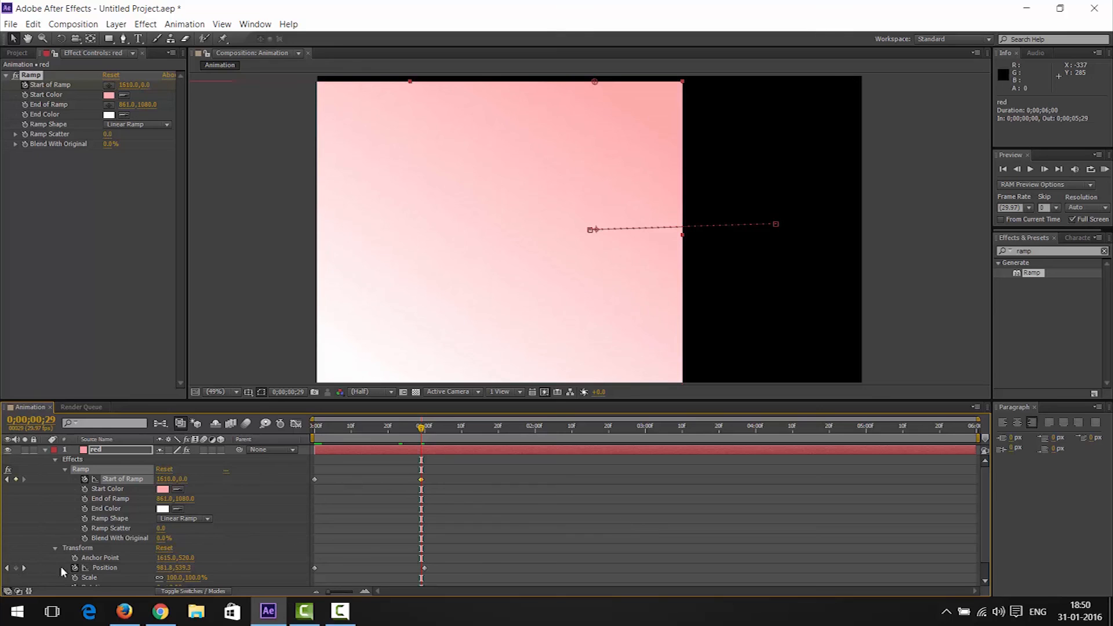
pyautogui.moveTo(91, 496)
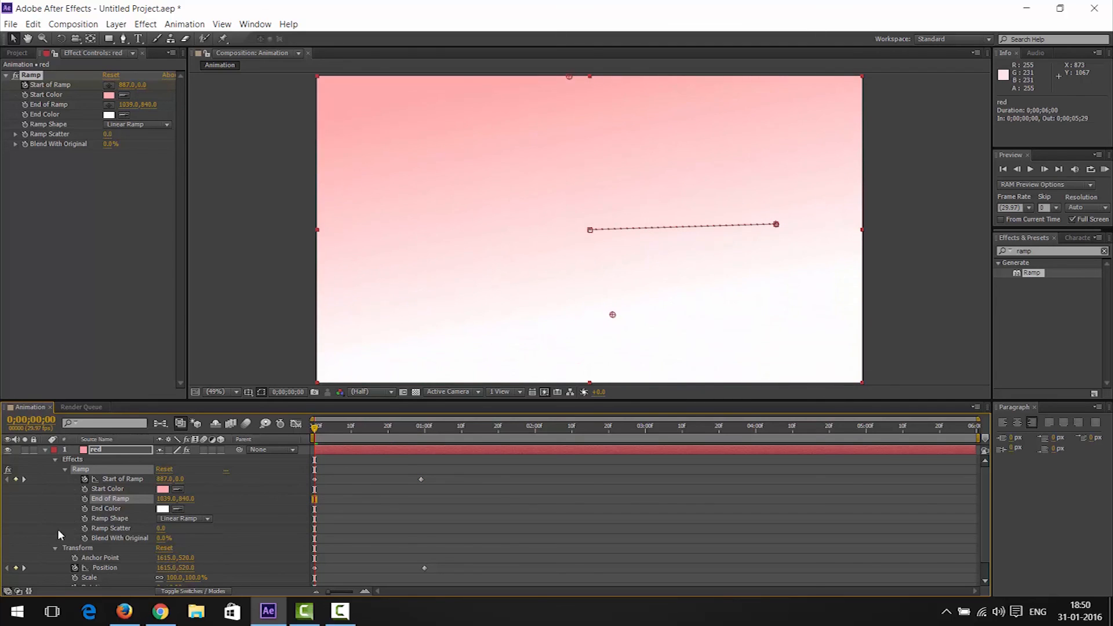
pyautogui.moveTo(30, 460)
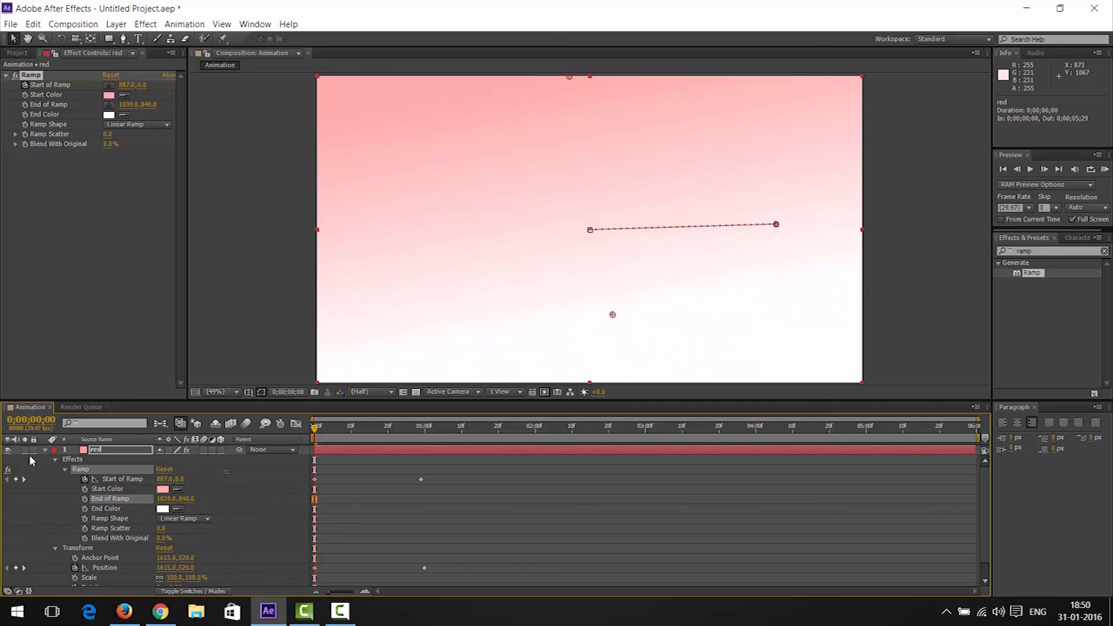
# - Collapse the Ramp, Transform and red layer property lists in the timeline
pyautogui.click(64, 468)
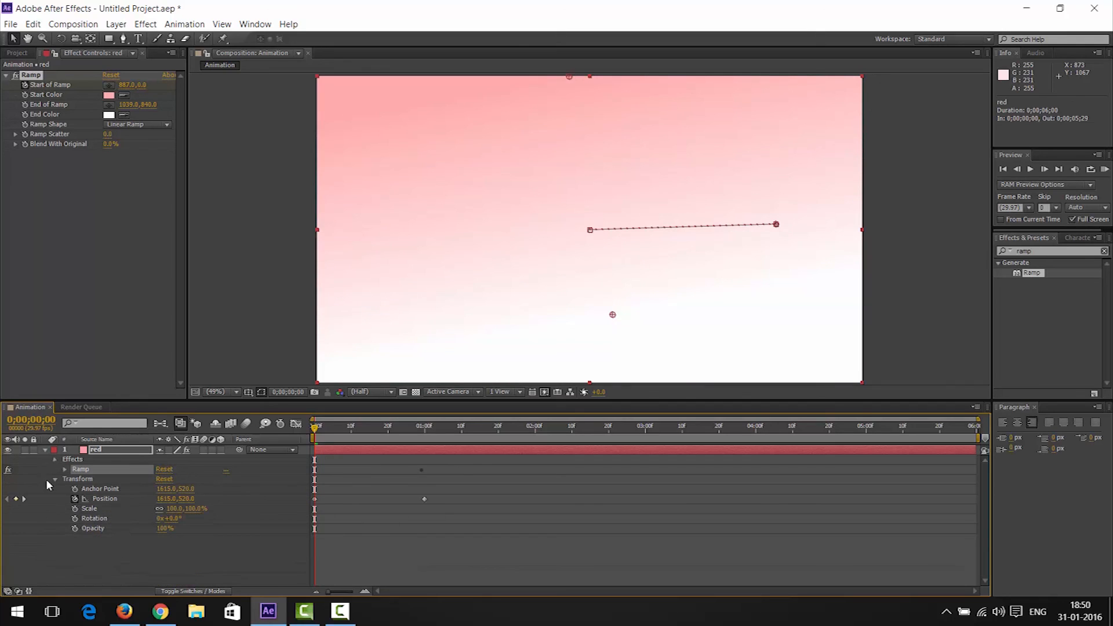
pyautogui.click(55, 469)
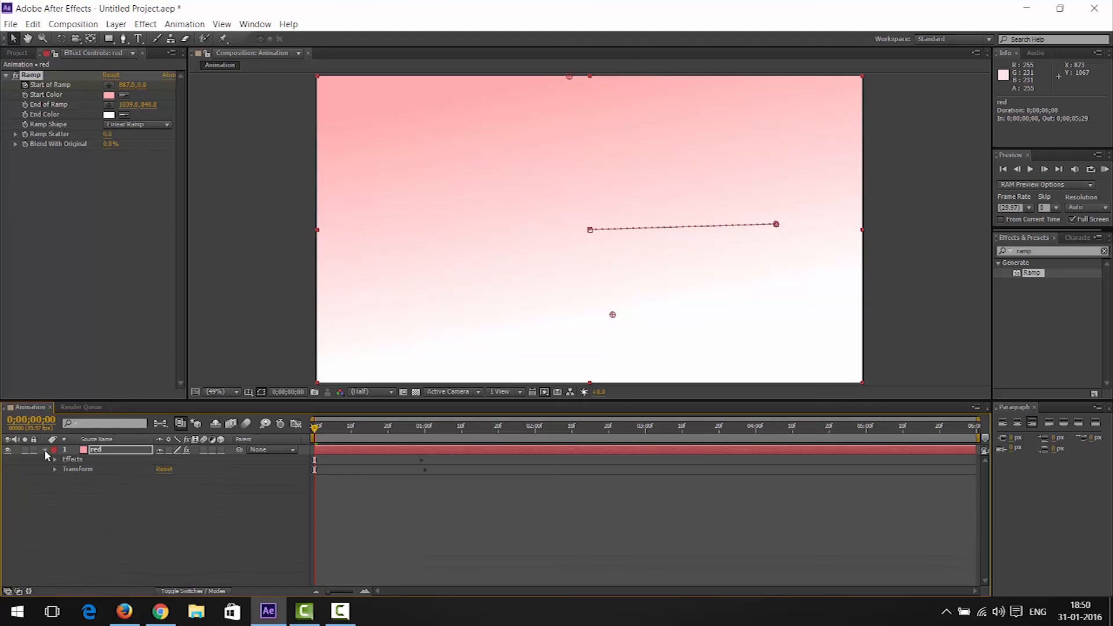
pyautogui.click(45, 449)
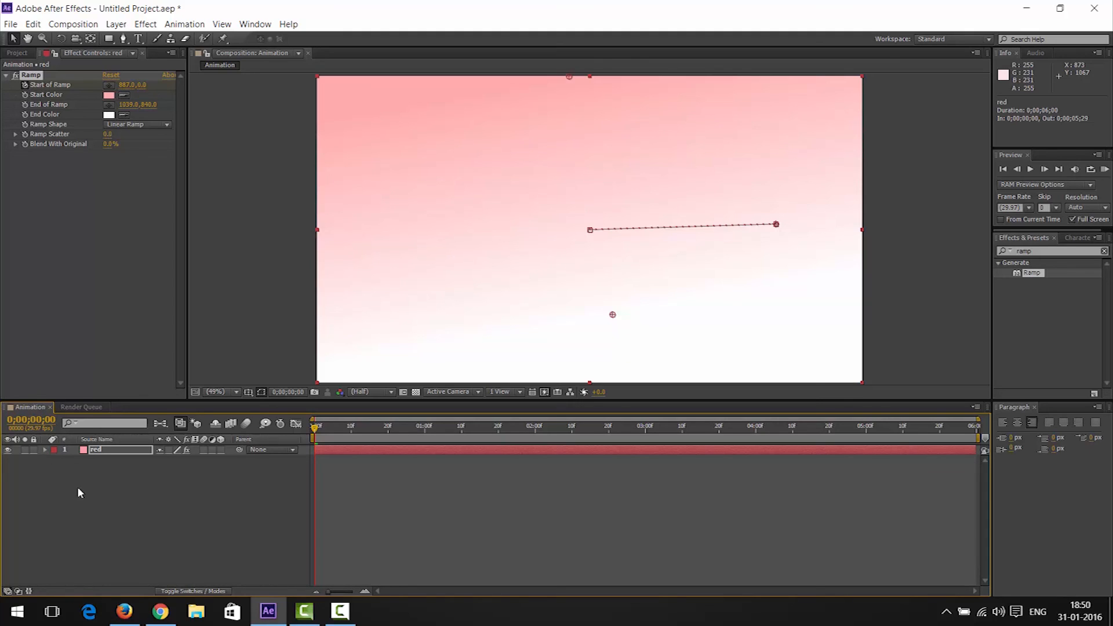
pyautogui.moveTo(247, 490)
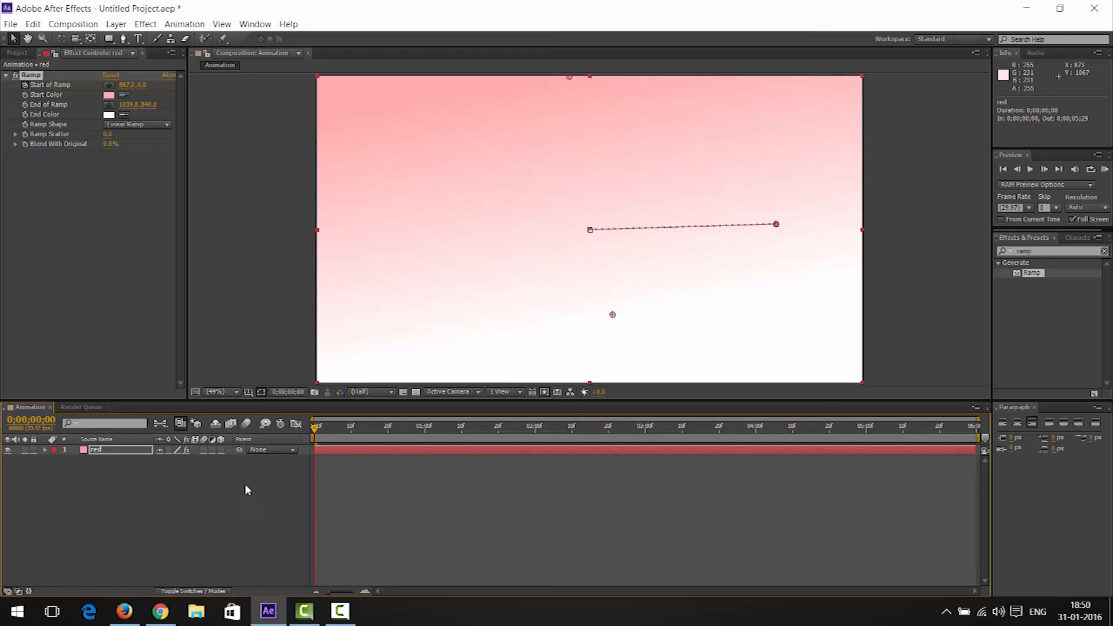